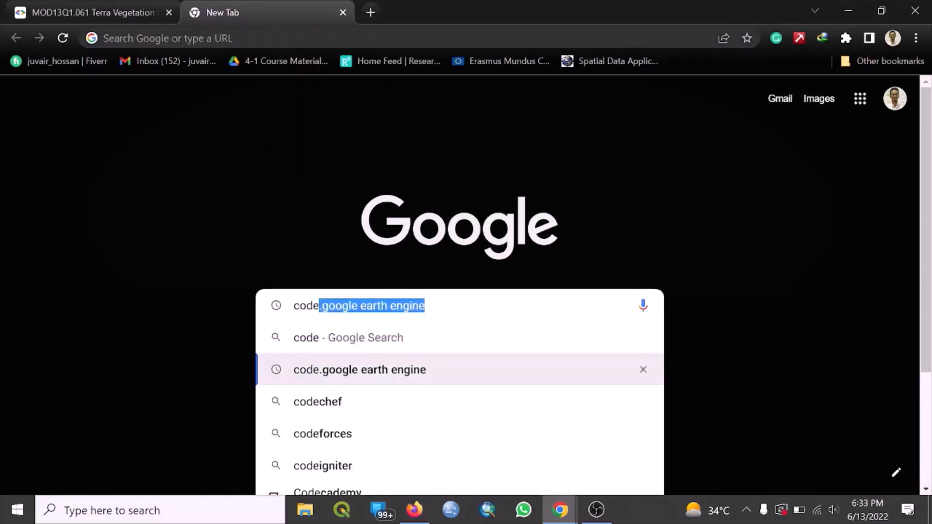
Search Google for 'code.google earth engine' and open the Google Earth Engine result
left_click(360, 369)
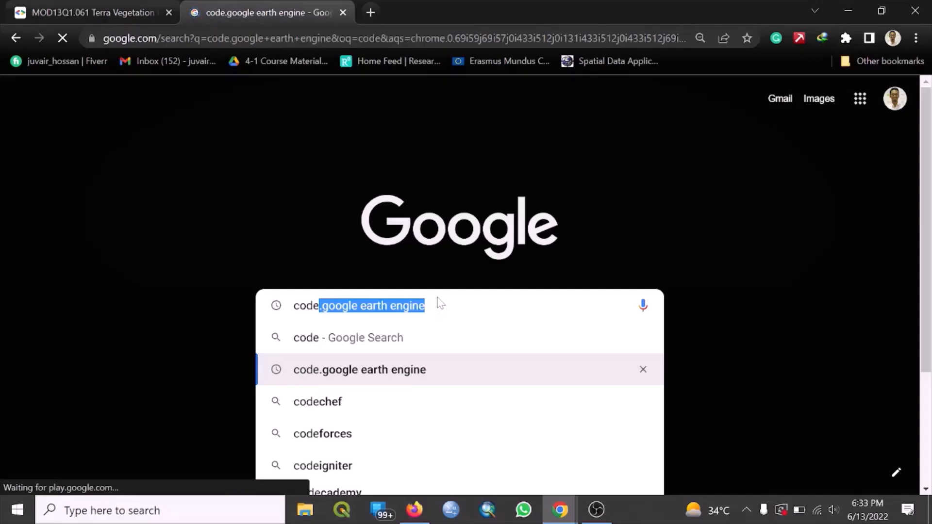
left_click(359, 369)
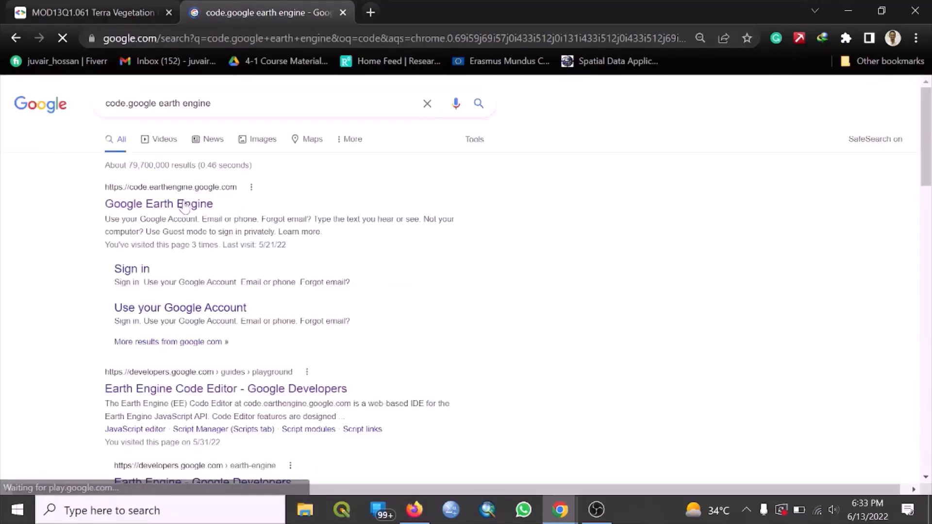
left_click(158, 203)
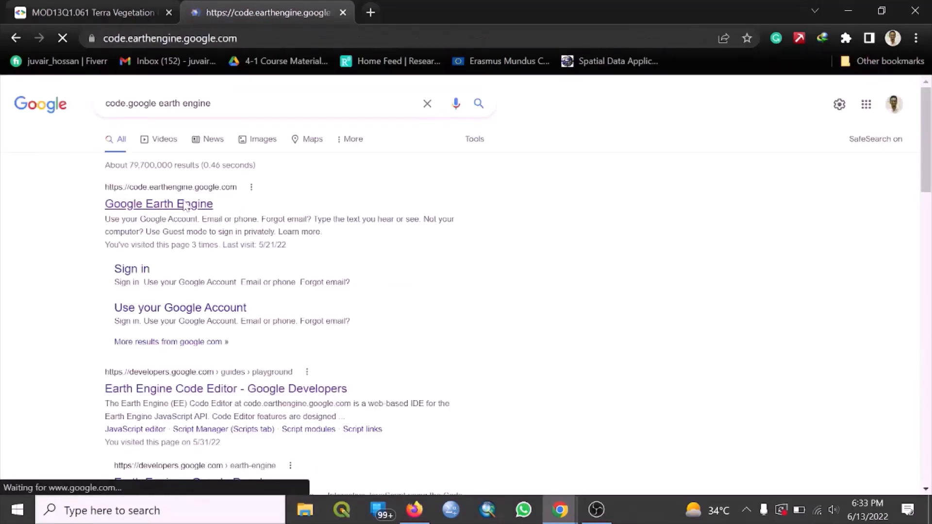
left_click(158, 203)
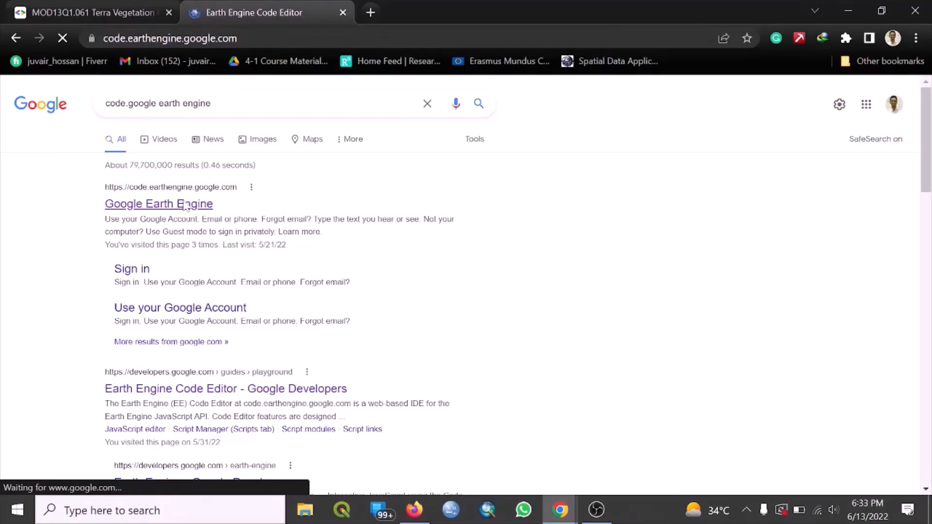
left_click(158, 203)
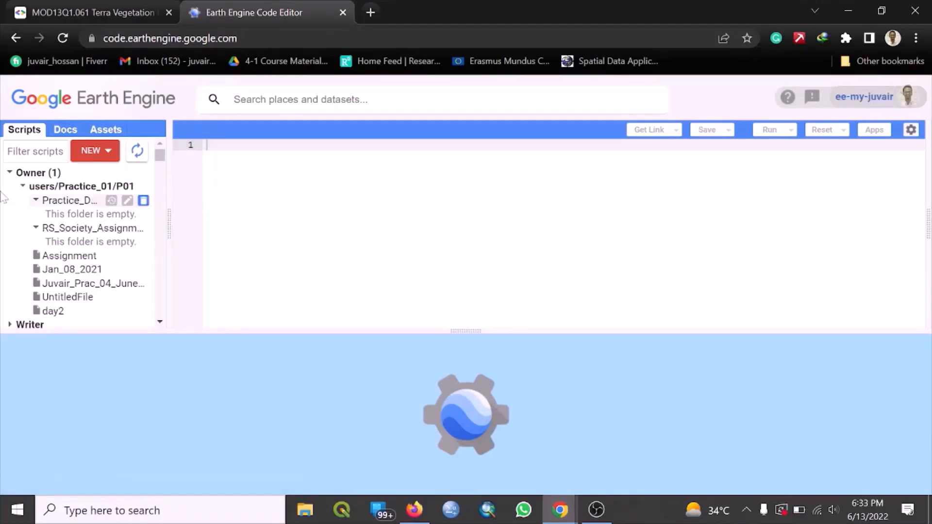
Collapse the Owner scripts folder and zoom the map toward the Bay of Bengal coast
left_click(22, 186)
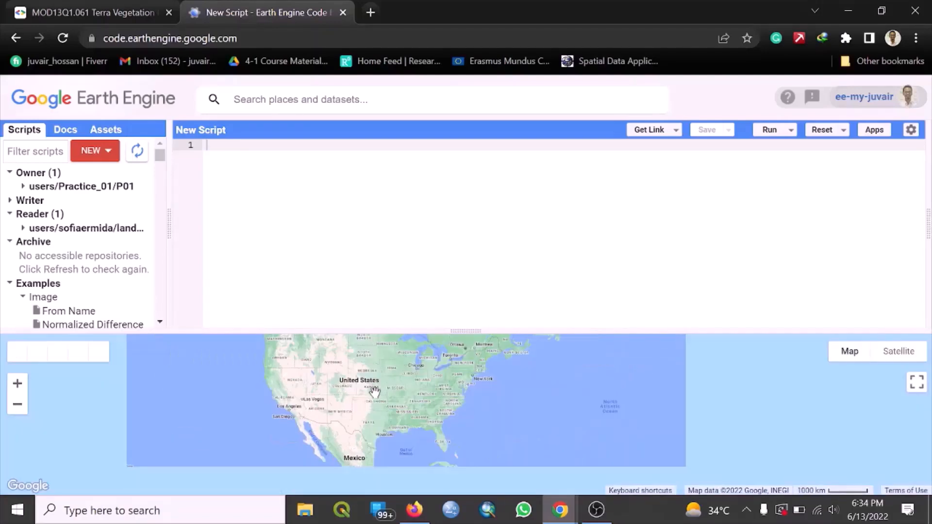
scroll("down", 3)
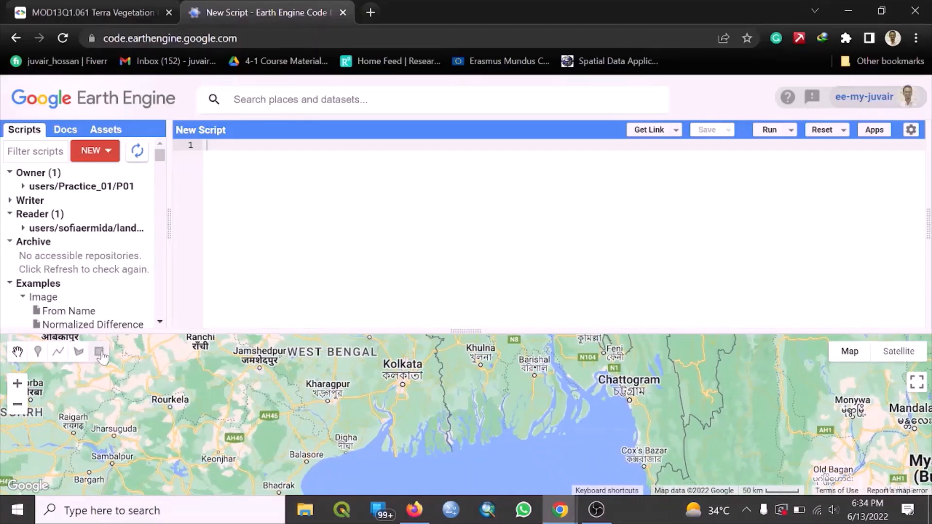
Draw a first rectangle south of Khulna, then delete that badly drawn geometry import
left_click(99, 351)
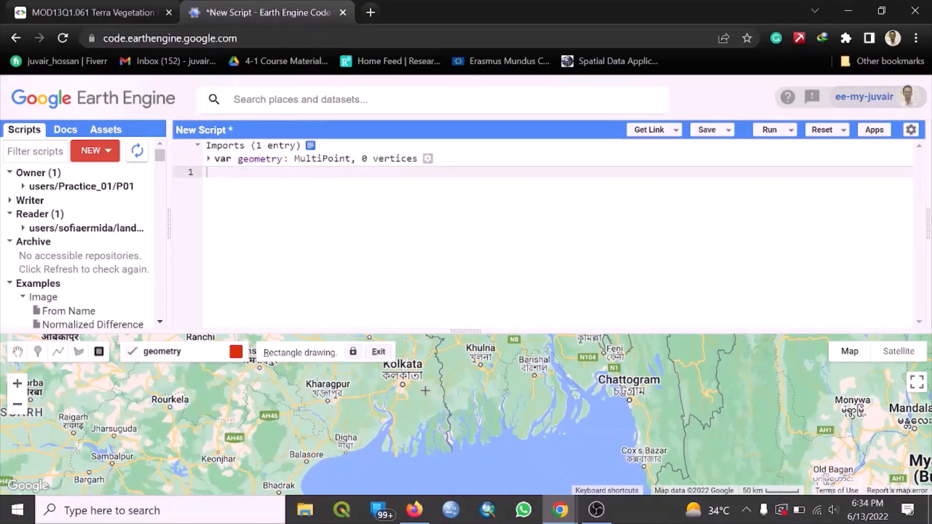
left_click_drag(424, 391, 499, 391)
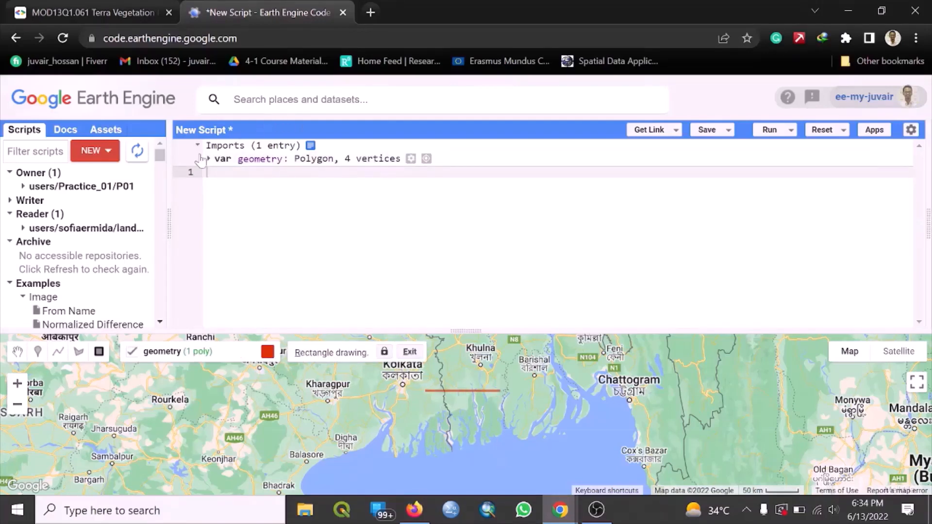
left_click(410, 158)
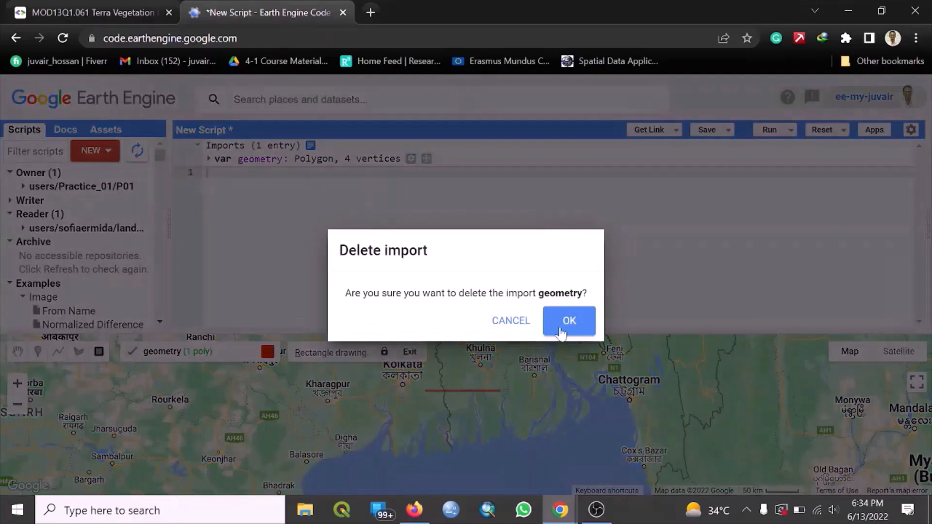
left_click(568, 320)
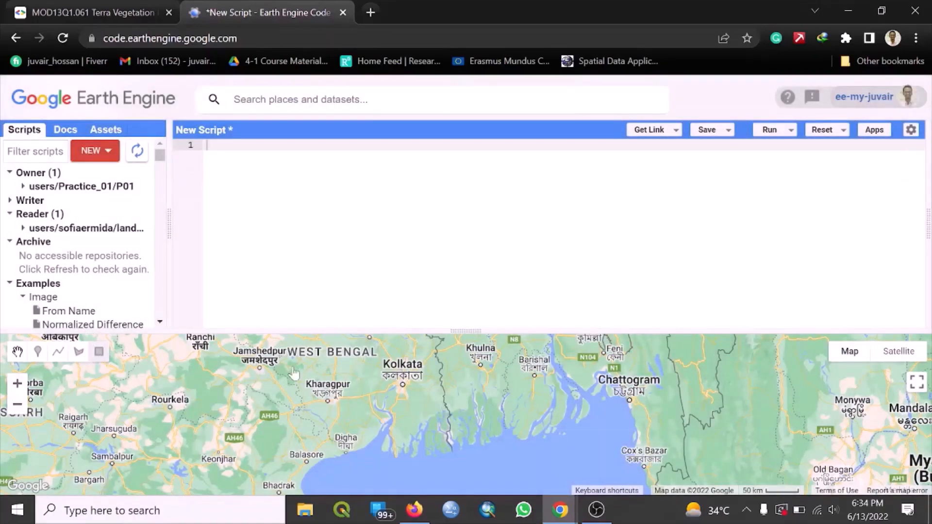
Draw a new rectangle geometry covering the Sundarbans delta south of Khulna
left_click(99, 351)
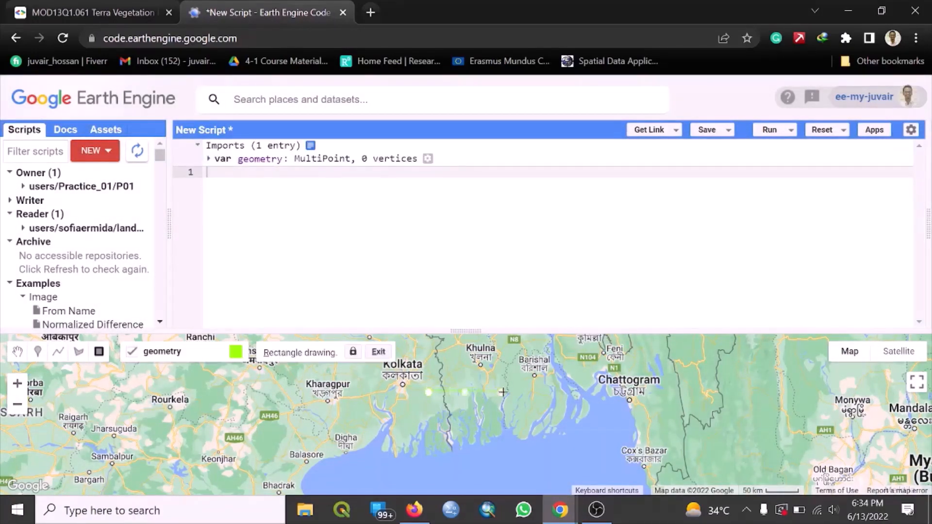
left_click_drag(427, 392, 504, 465)
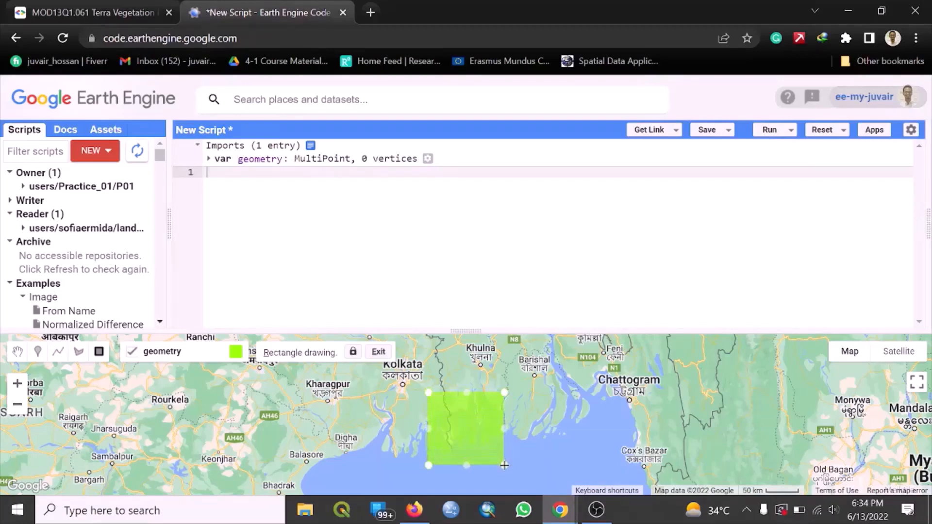
left_click(504, 465)
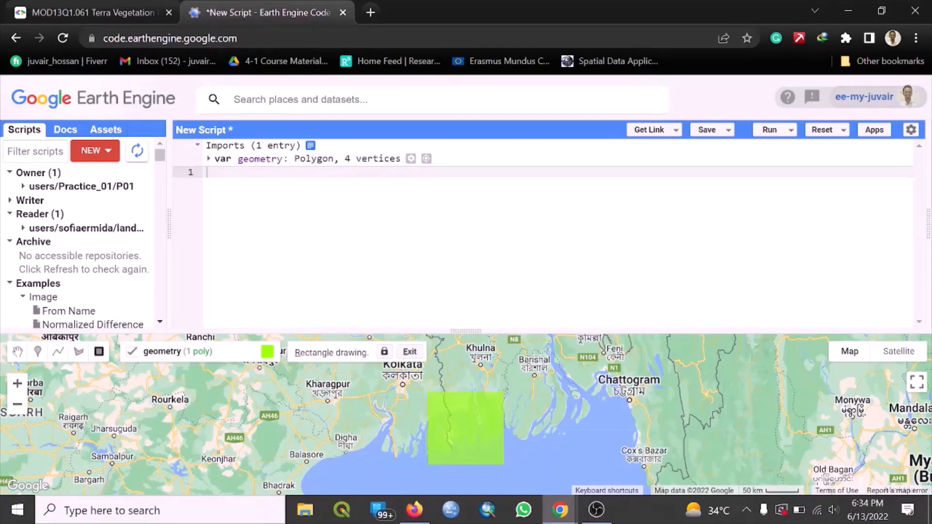
Rename the imported 'geometry' variable to 'area'
double_click(258, 159)
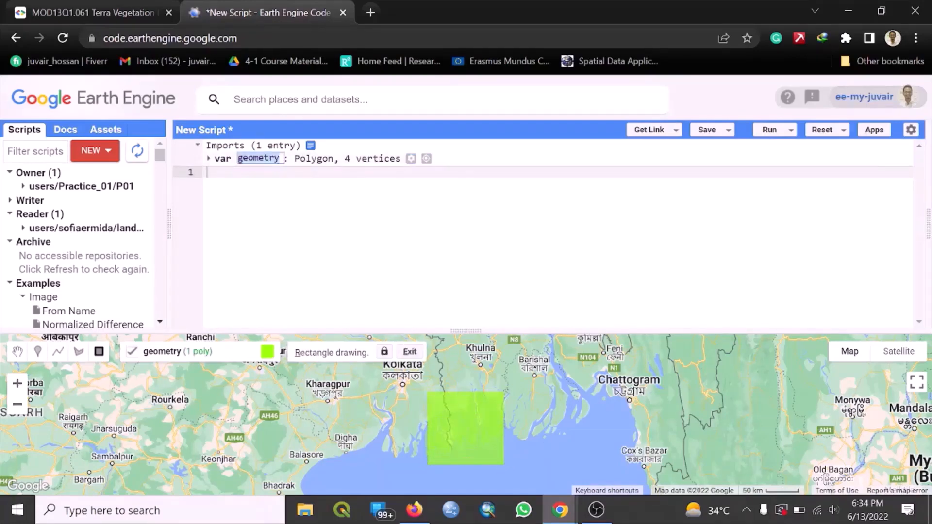
type("ar")
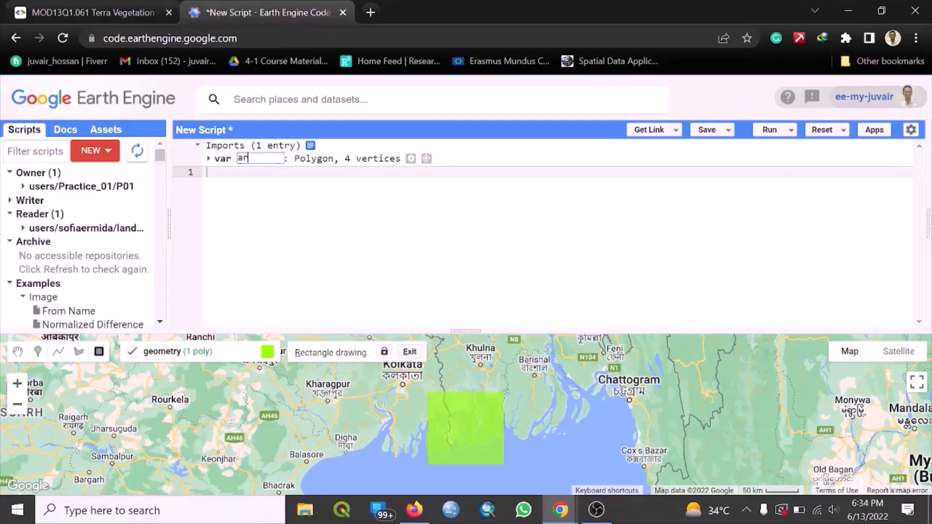
type("ea")
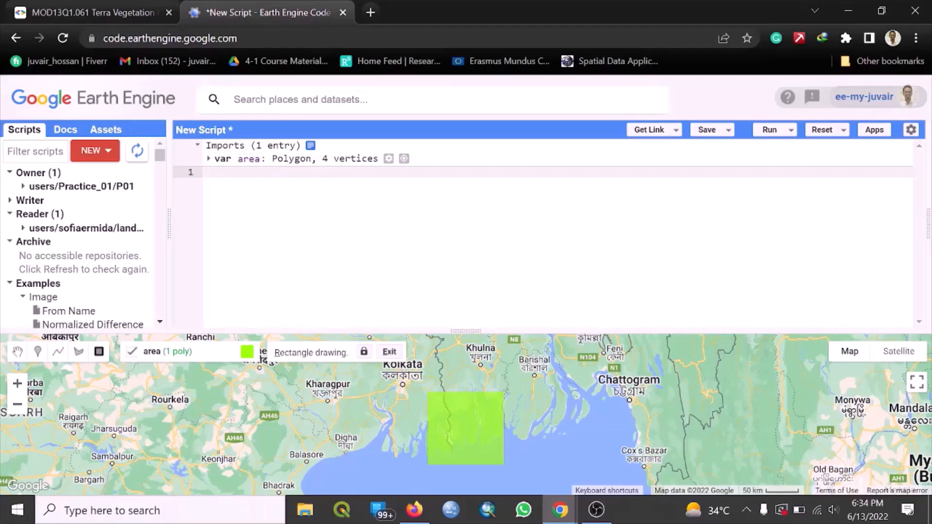
Write the comment line '//Select the study area' at the top of the script
type("//see")
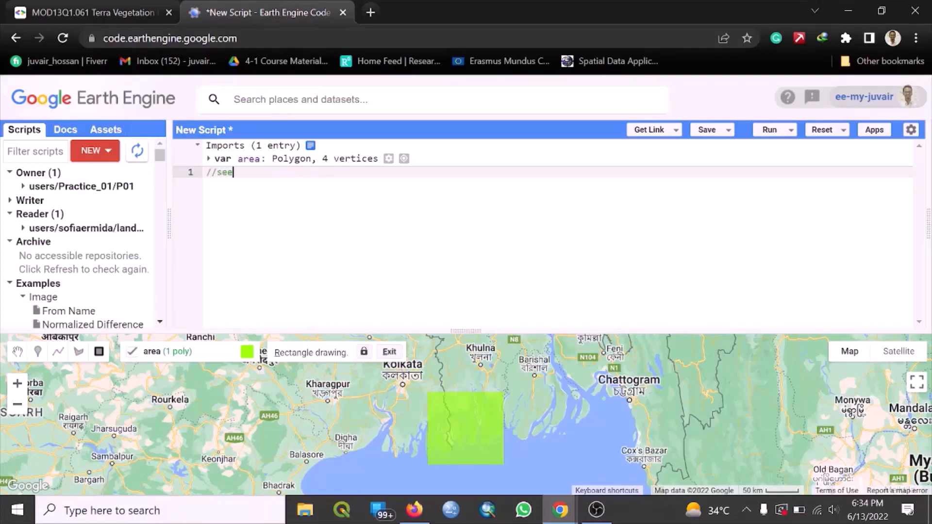
type("Sel")
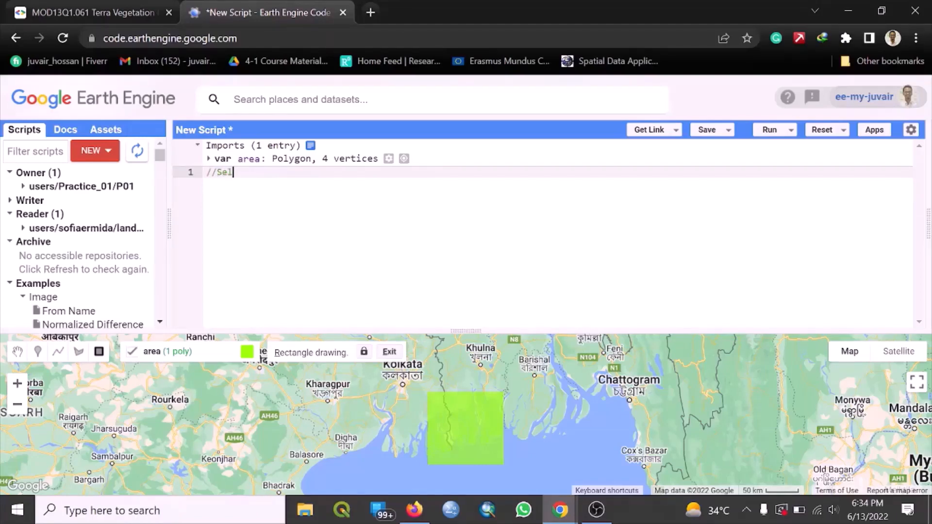
type("ect the")
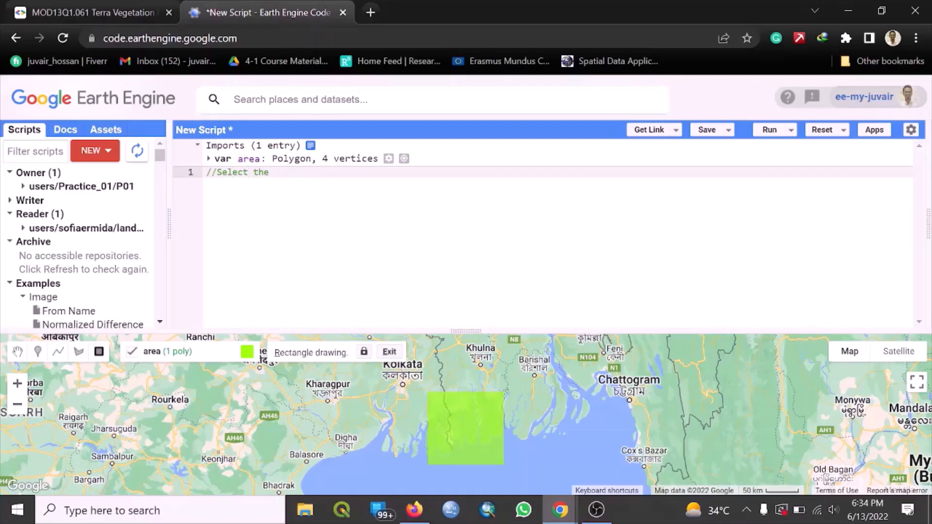
type("study area")
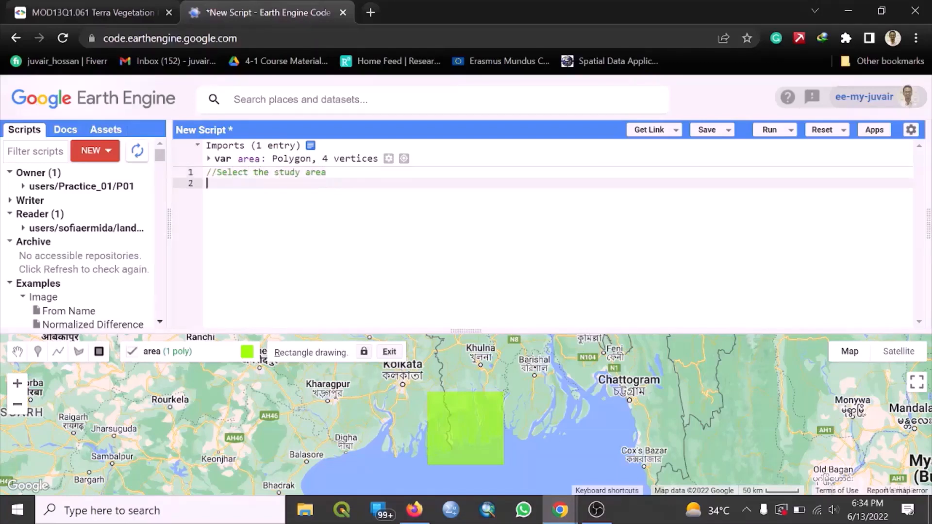
key("enter")
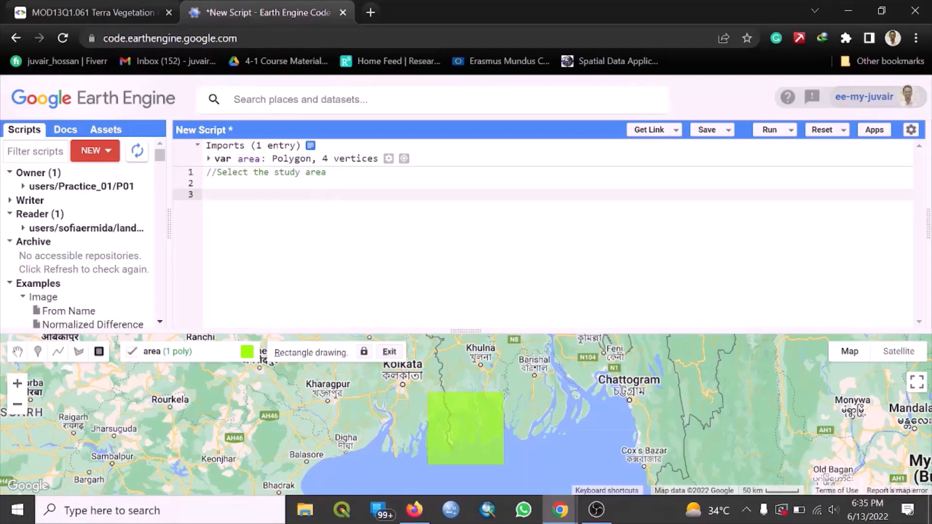
Write the second comment line '//add the study area' below it
left_click(206, 194)
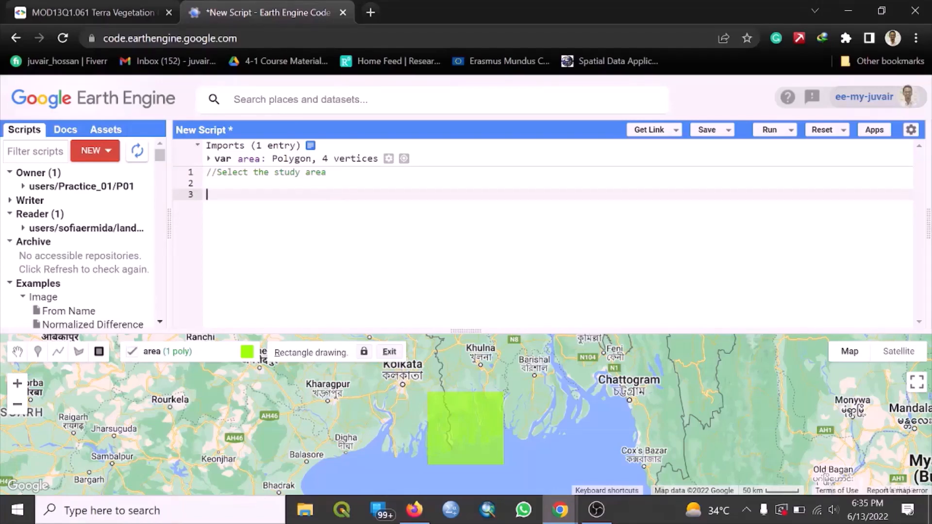
type("Add")
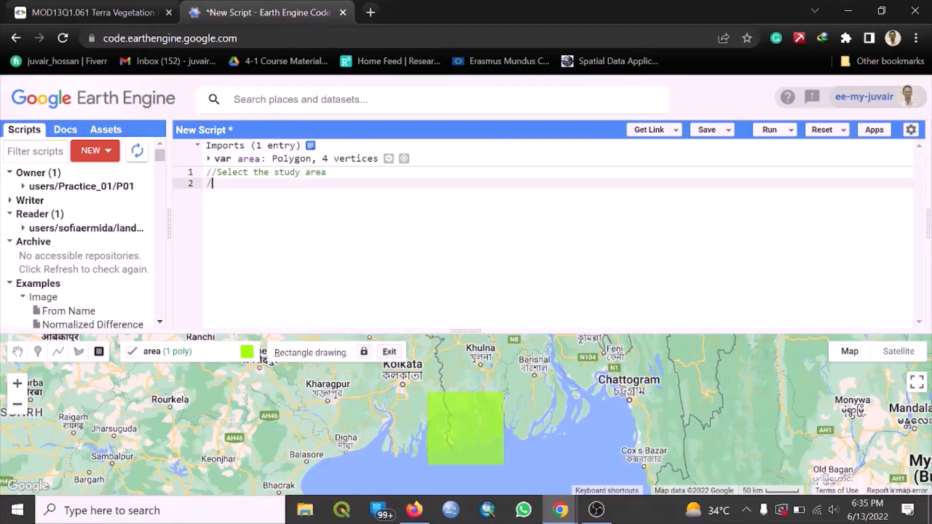
type("/add th")
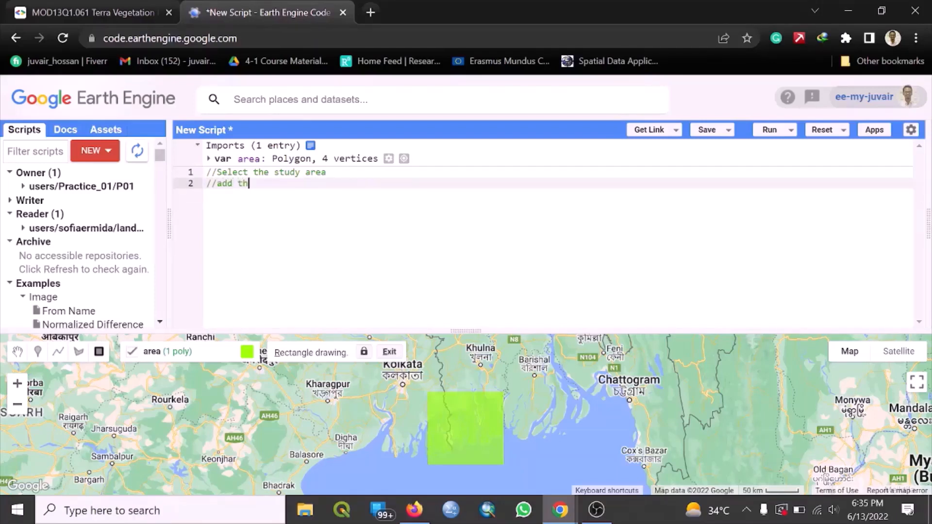
type("e")
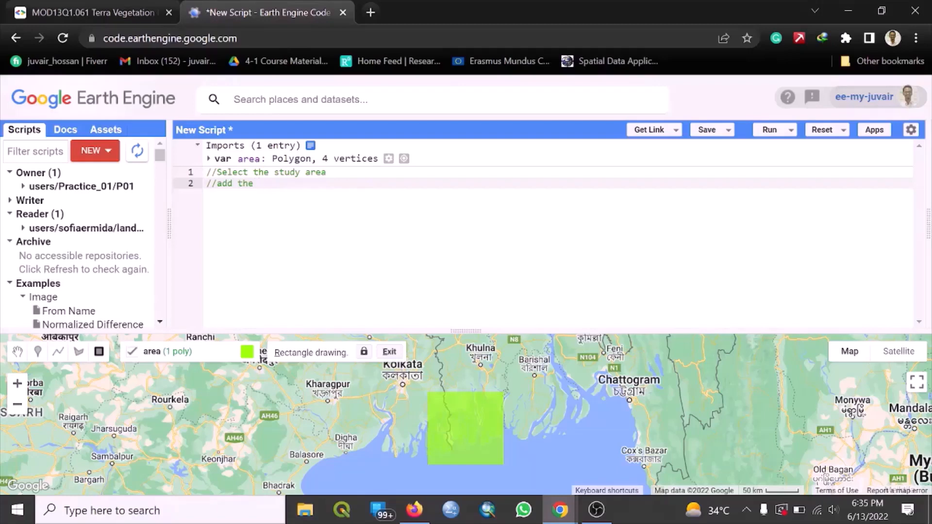
type("stu")
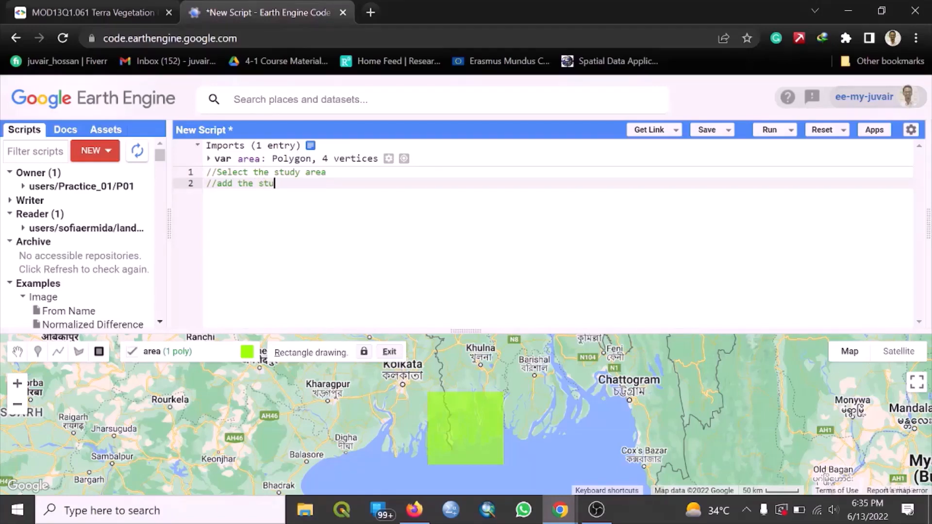
type("dy area")
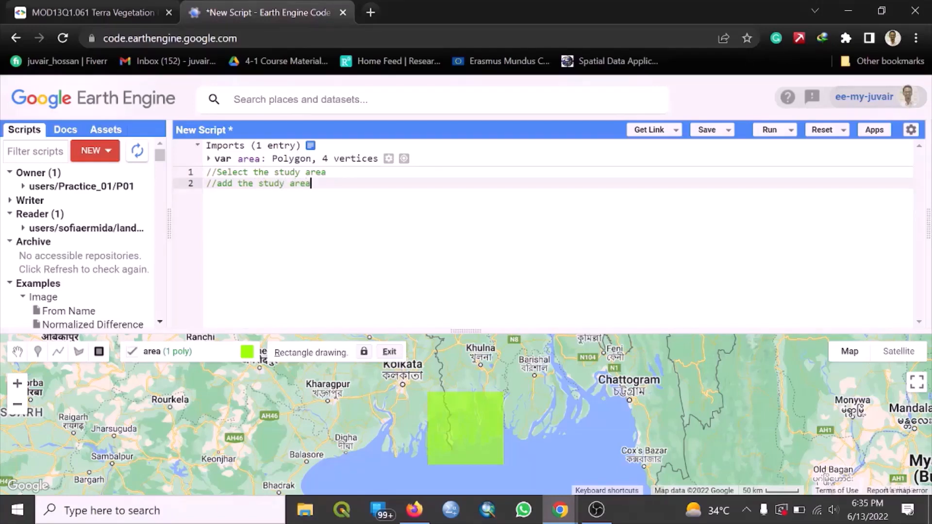
key("Enter")
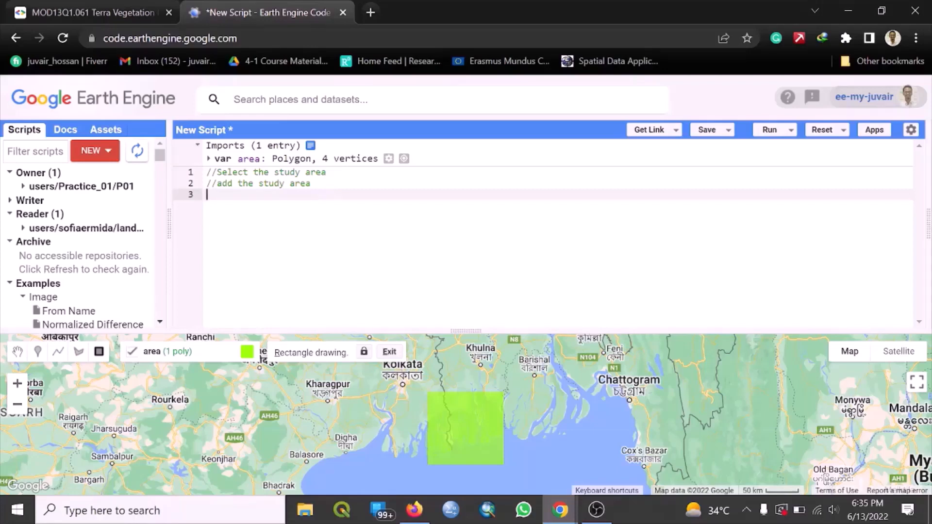
Write Map.addLayer(area); to show the study area on the map
type("Msp")
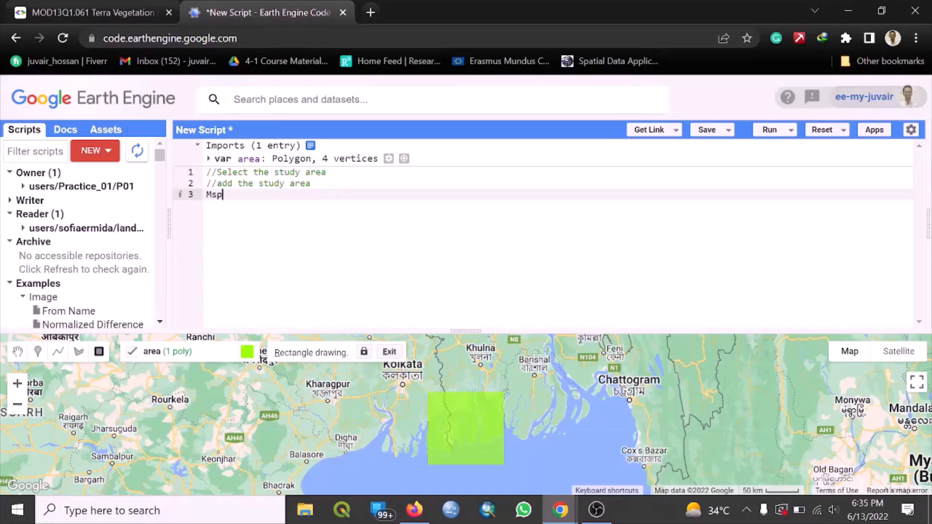
key("Backspace")
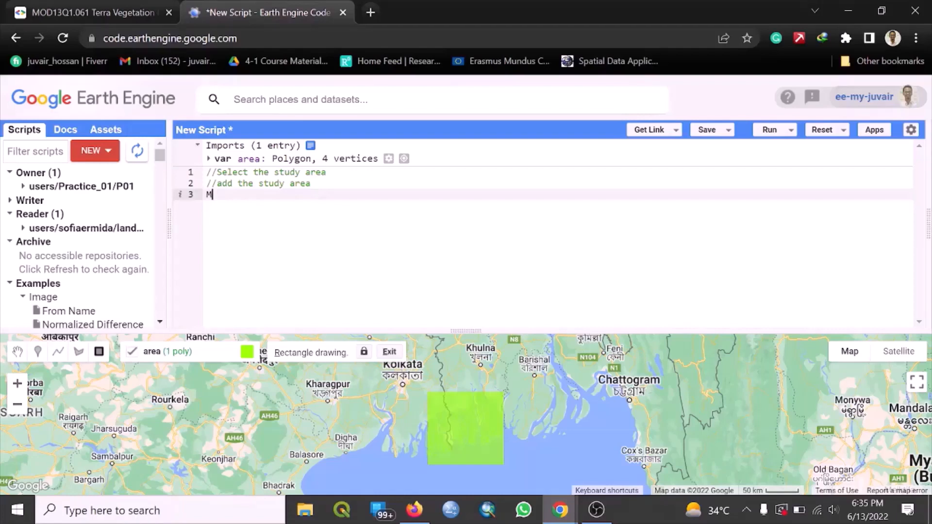
type("ap.")
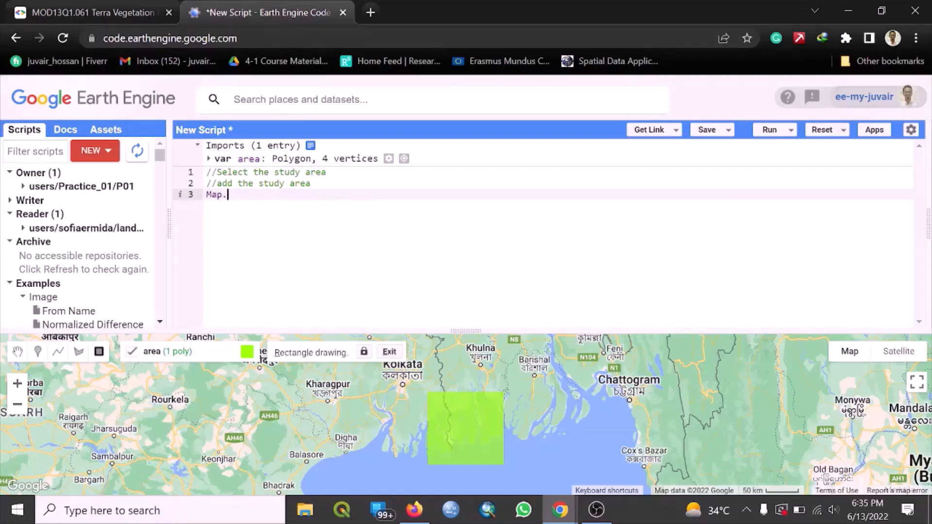
type("ad")
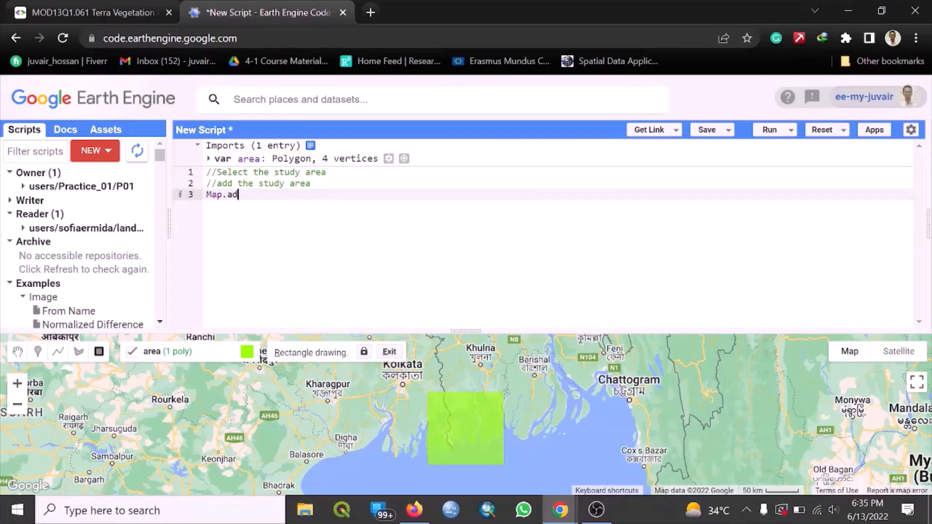
type("dLaye")
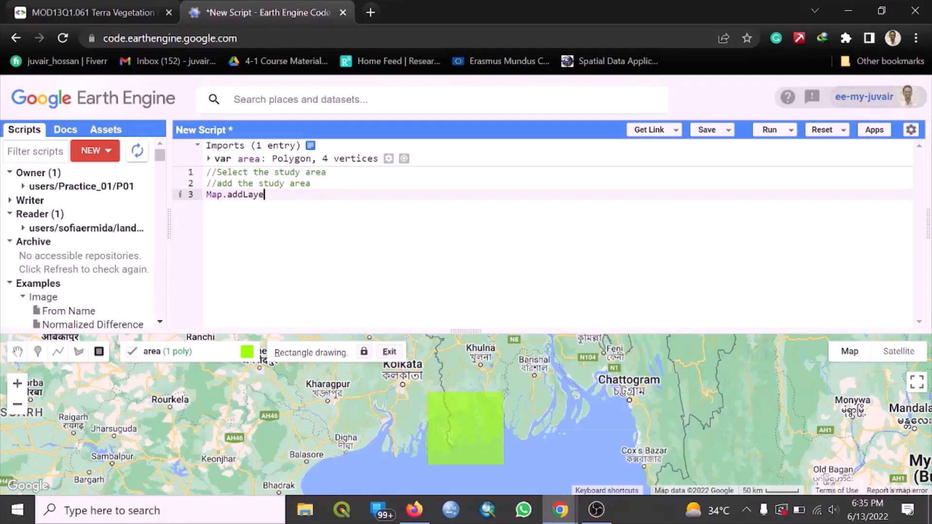
type("r(")
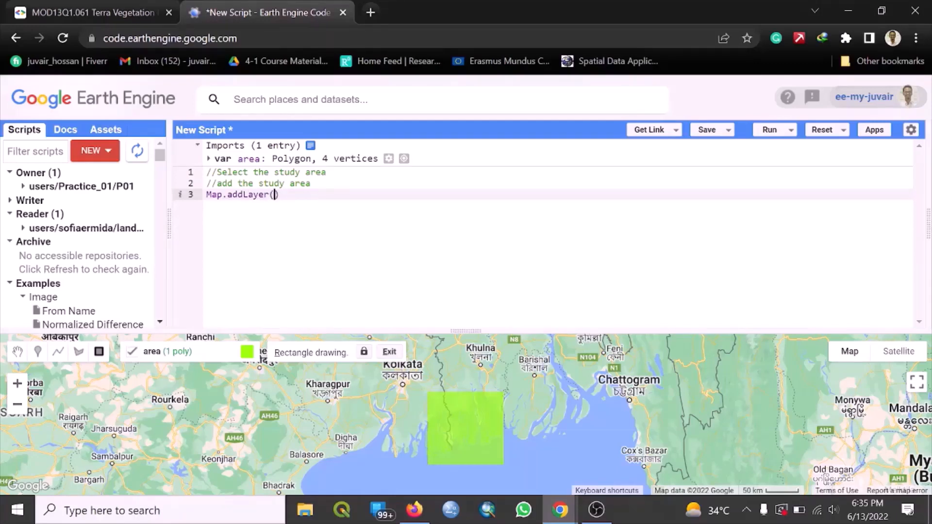
type("area")
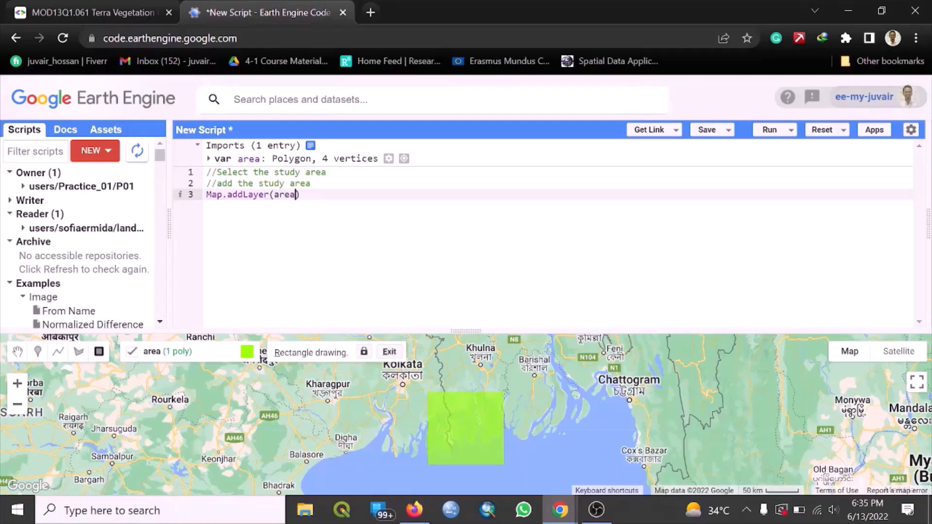
type(";")
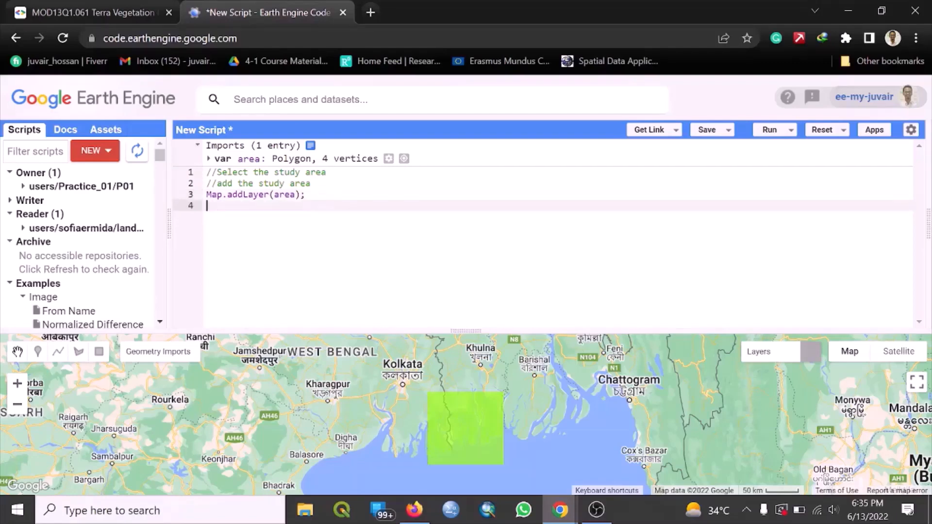
Write Map.centerObject(area,7); and run the script to display the area
type("Map.ce")
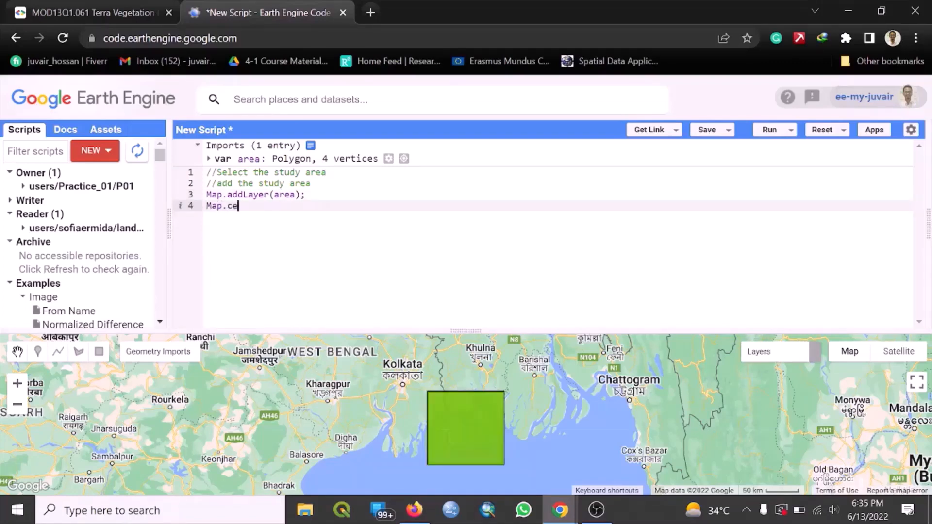
type("nter")
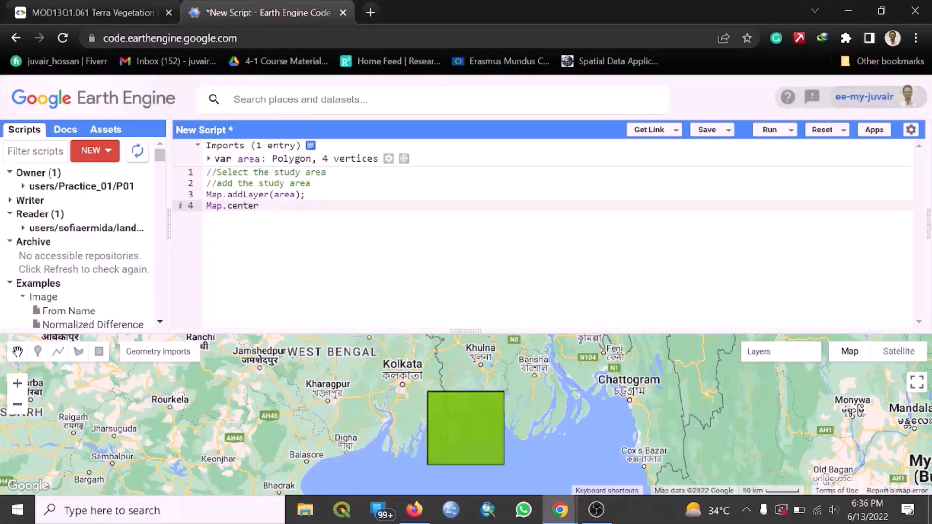
type("Object")
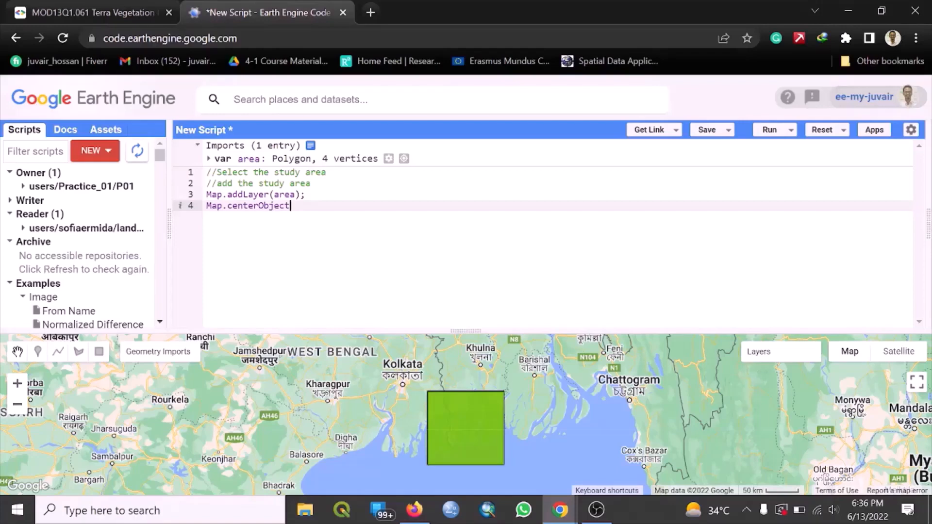
type("()")
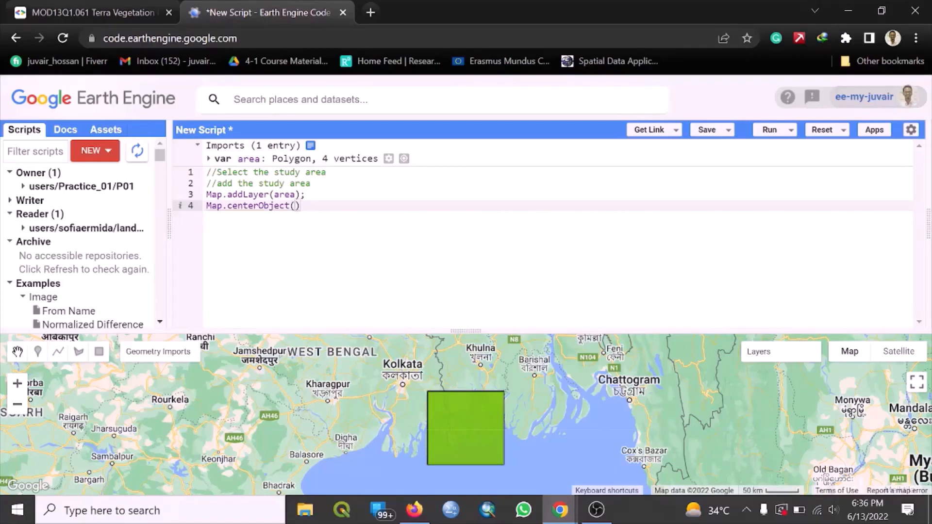
type("area,")
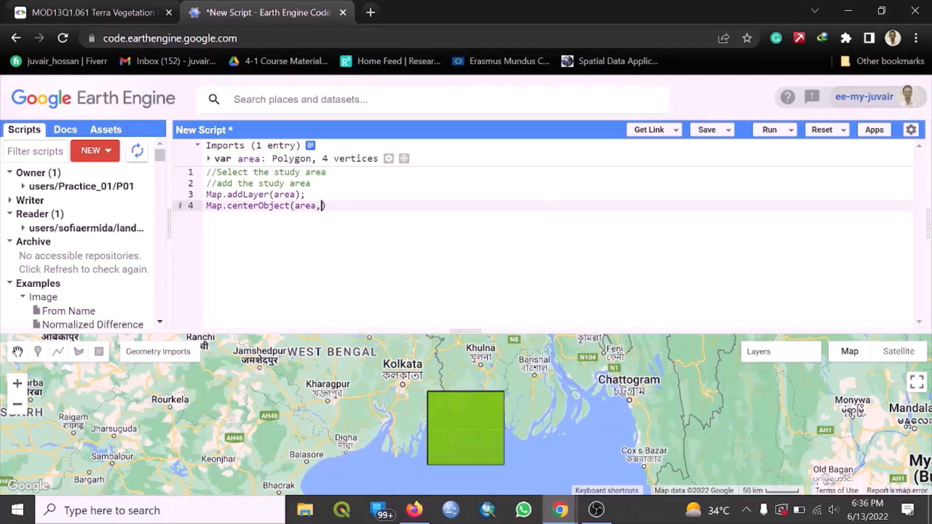
type("8")
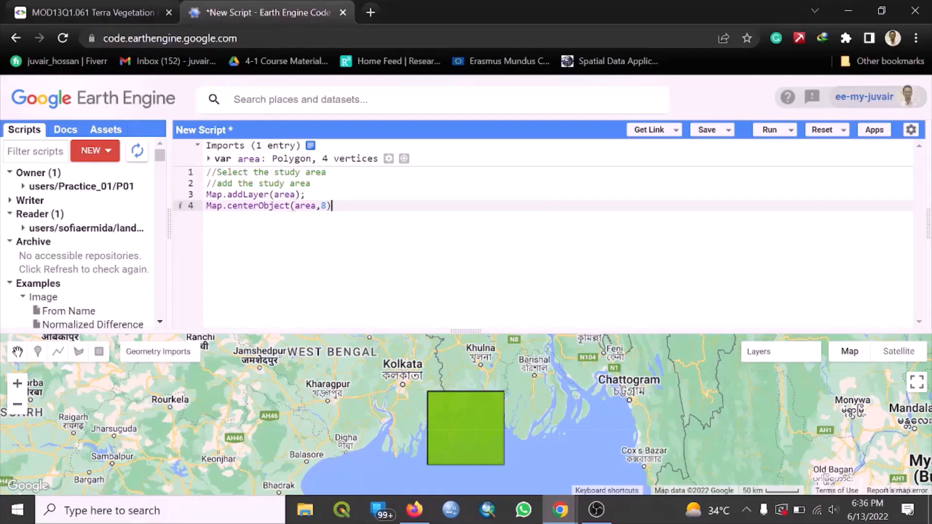
type(";")
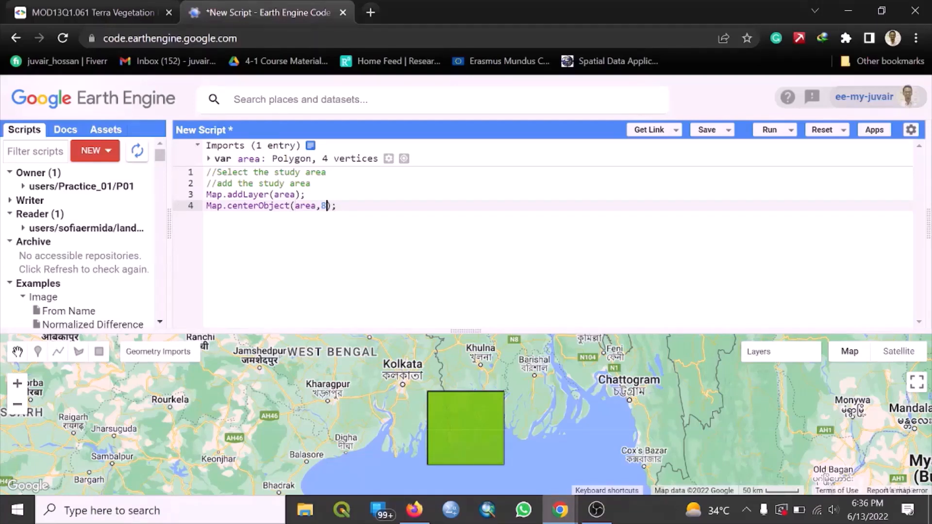
key("Backspace")
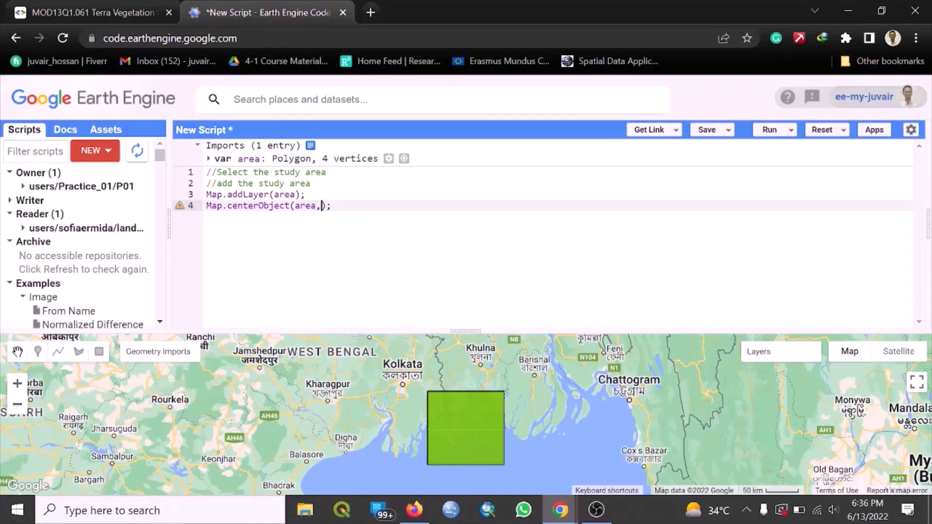
type("7")
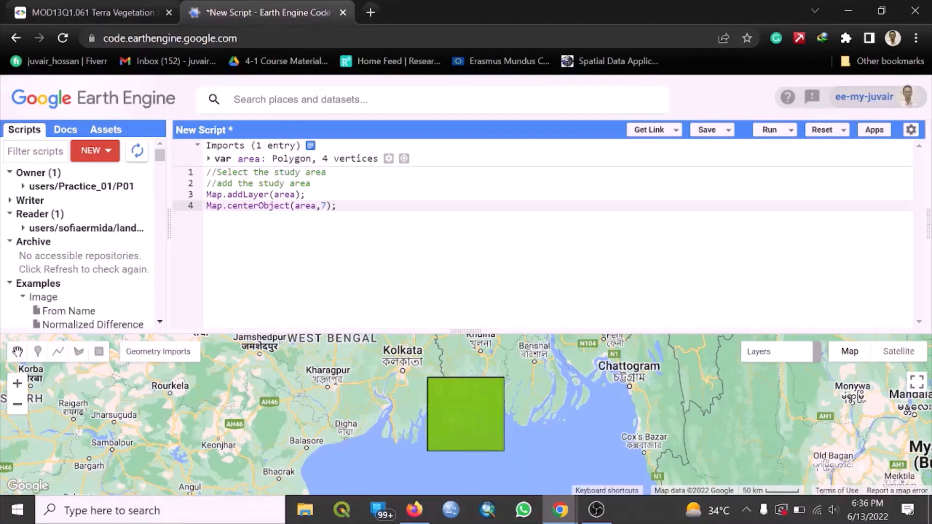
left_click(337, 206)
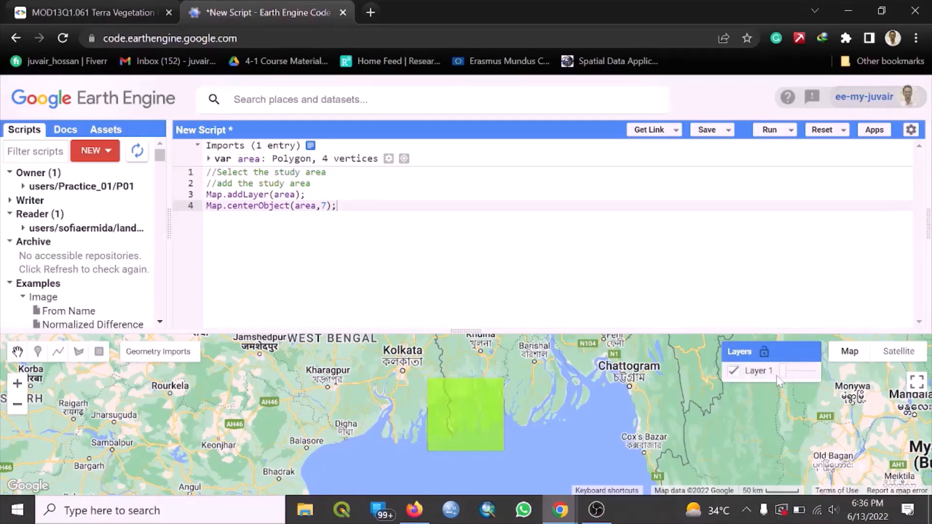
mouse_move(775, 384)
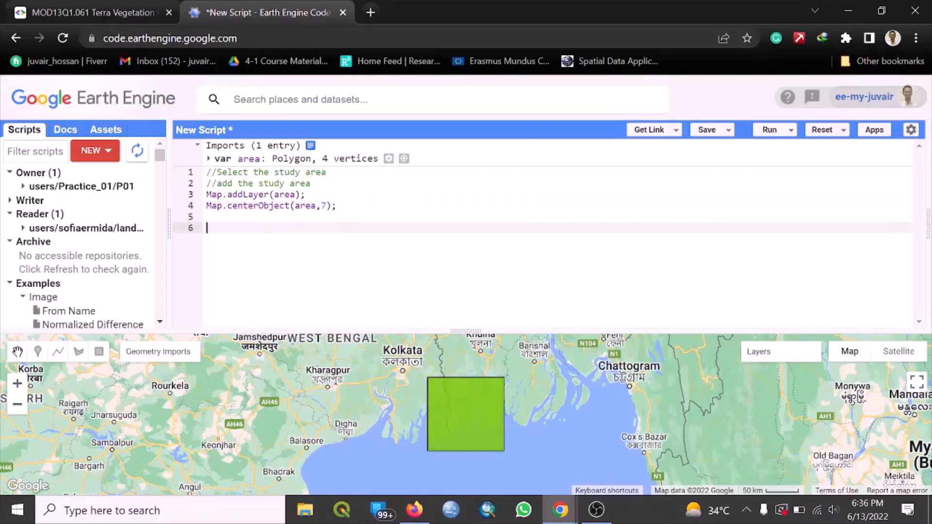
Write the comment '//MODIS vegetation collection' and go to the MOD13Q1 Data Catalog page
type("//")
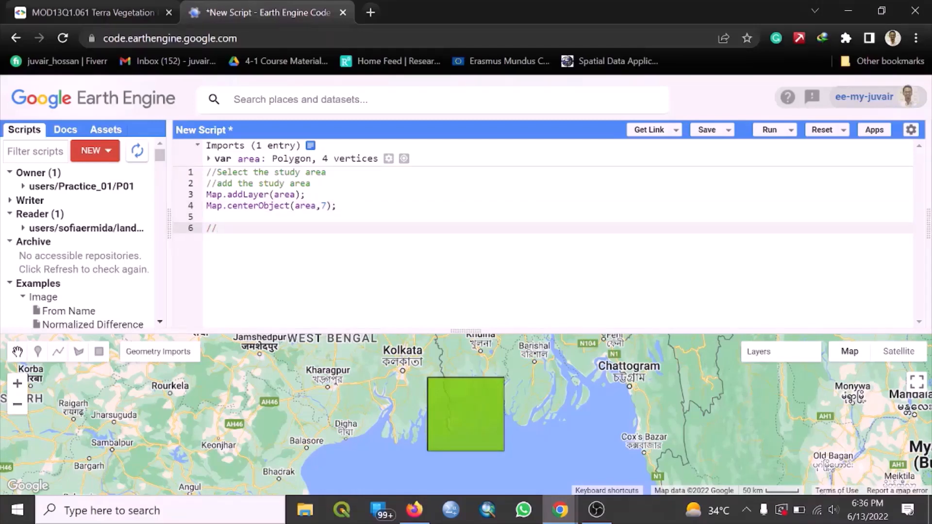
type("MODIS v")
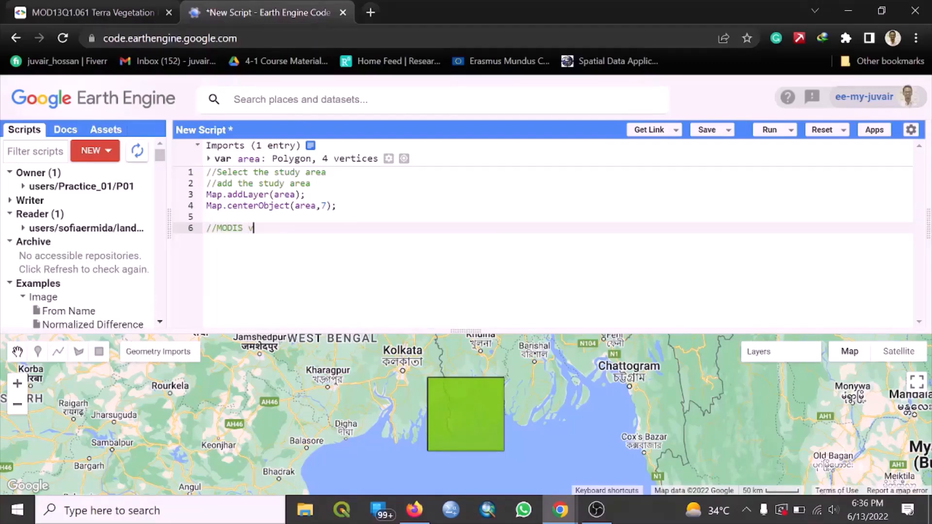
type("egetaion")
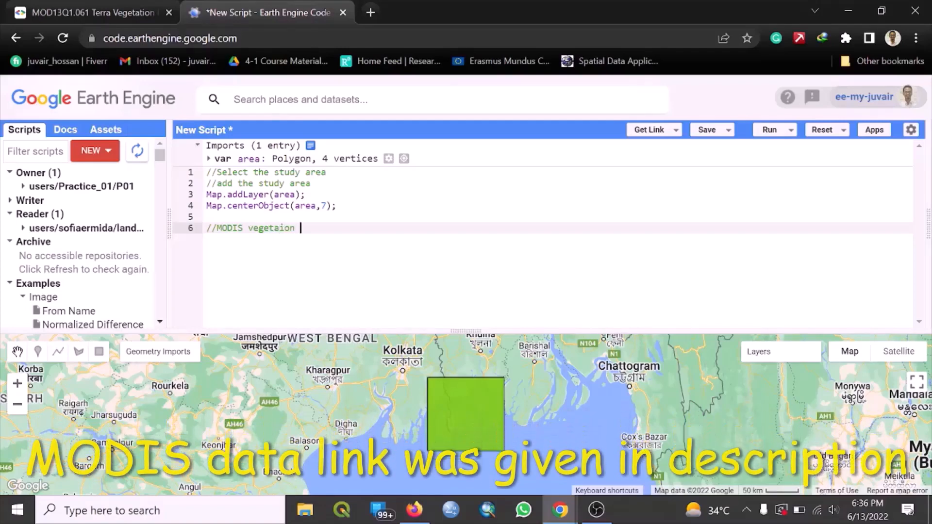
key("Backspace")
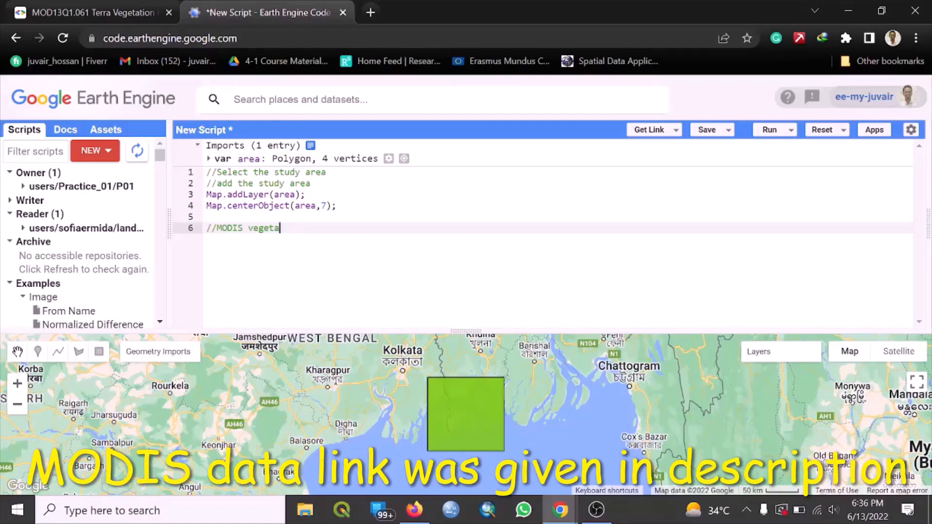
type("tion colle")
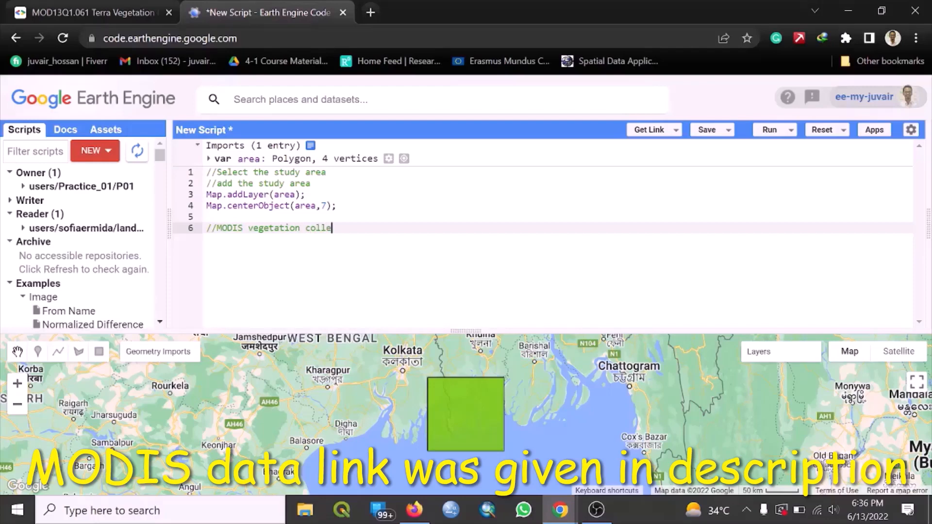
type("ction")
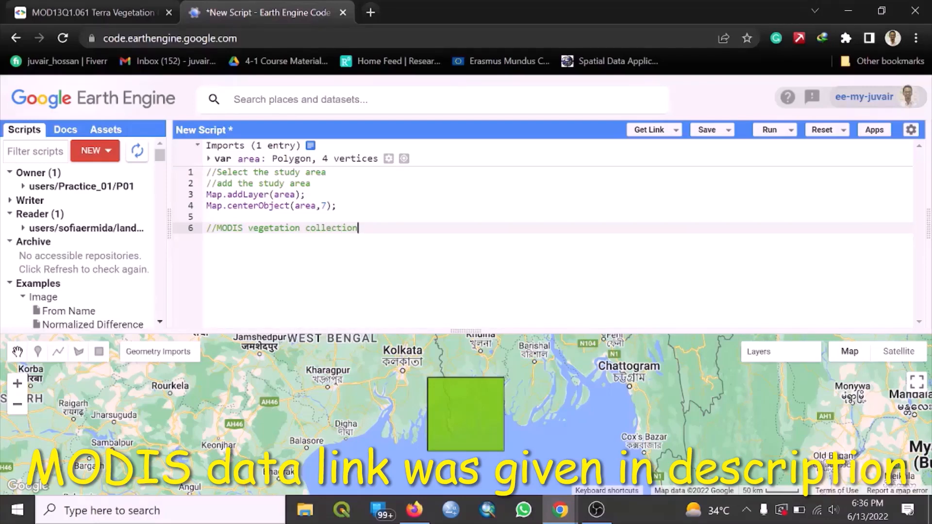
left_click(89, 13)
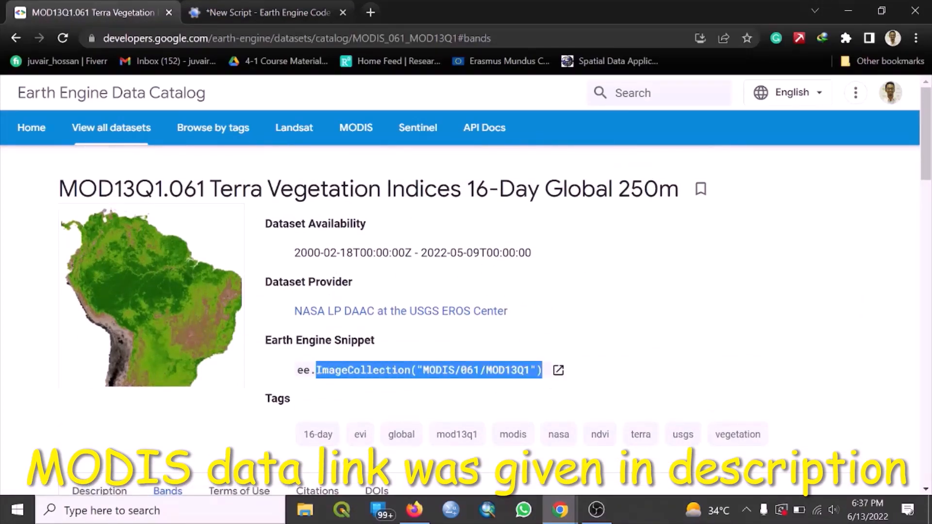
Copy the ee.ImageCollection("MODIS/061/MOD13Q1") snippet and return to the Code Editor
right_click(422, 370)
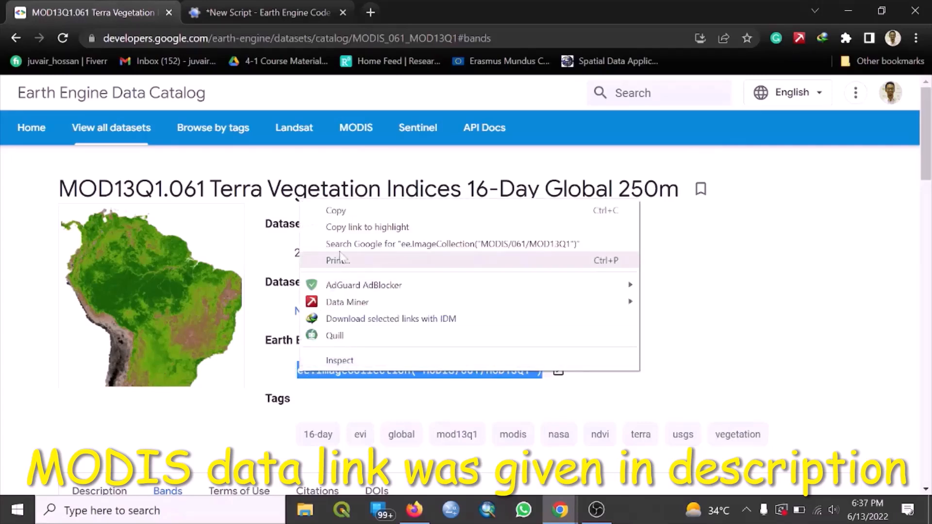
left_click(268, 11)
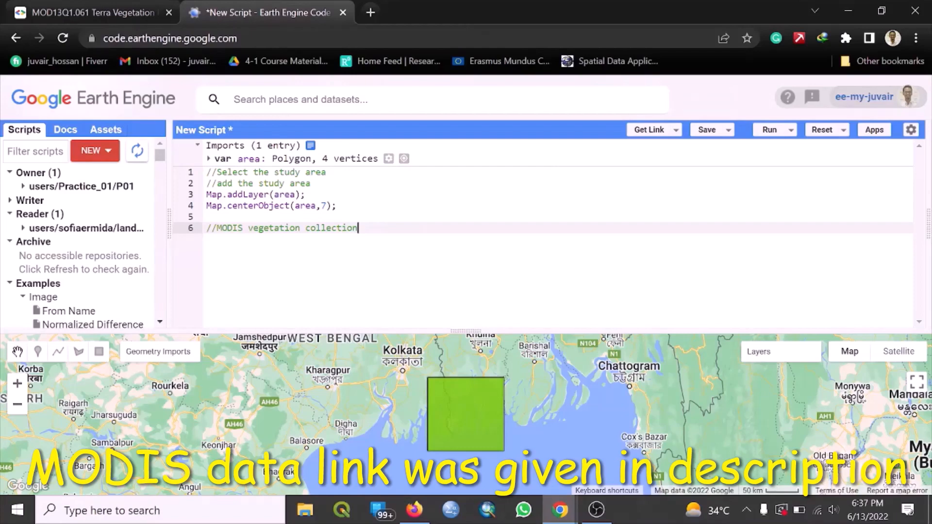
Declare var collection as ee.ImageCollection("MODIS/061/MOD13Q1")
type("var")
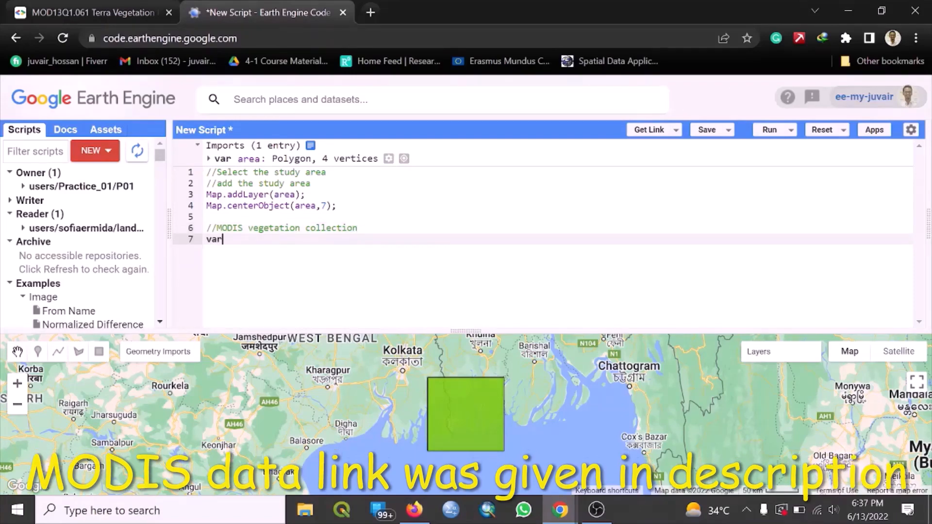
type("collection =")
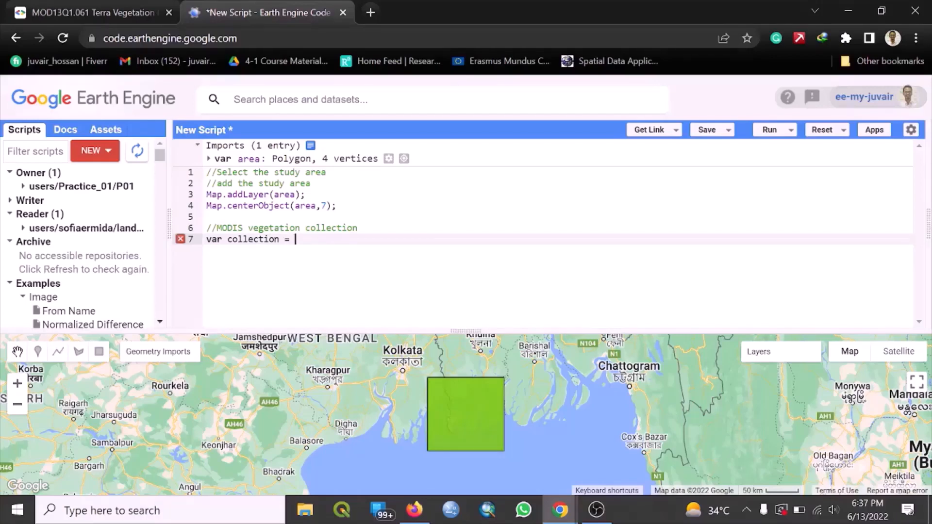
type("ee.ImageCollection(\"MODIS/061/MOD13Q1\")")
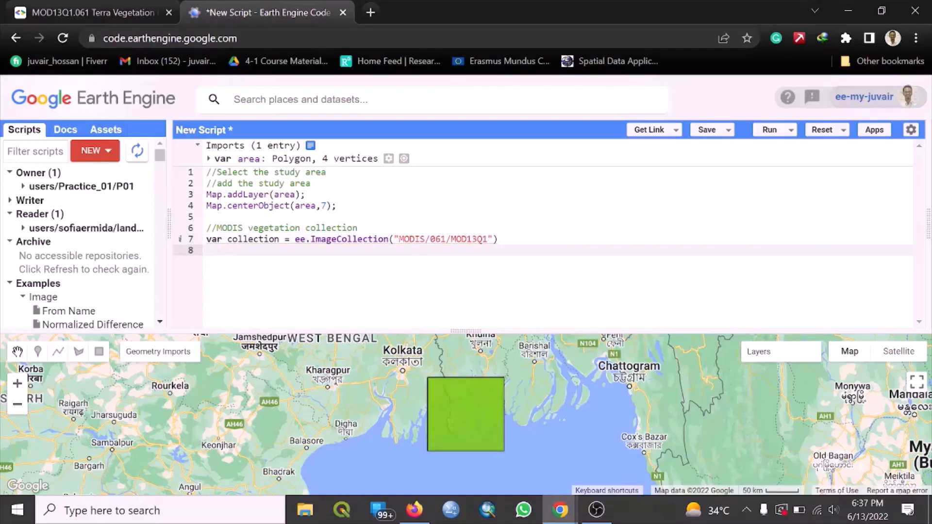
Chain .filterDate('2011-01-01','2012-12-31') onto the collection
type(".filte")
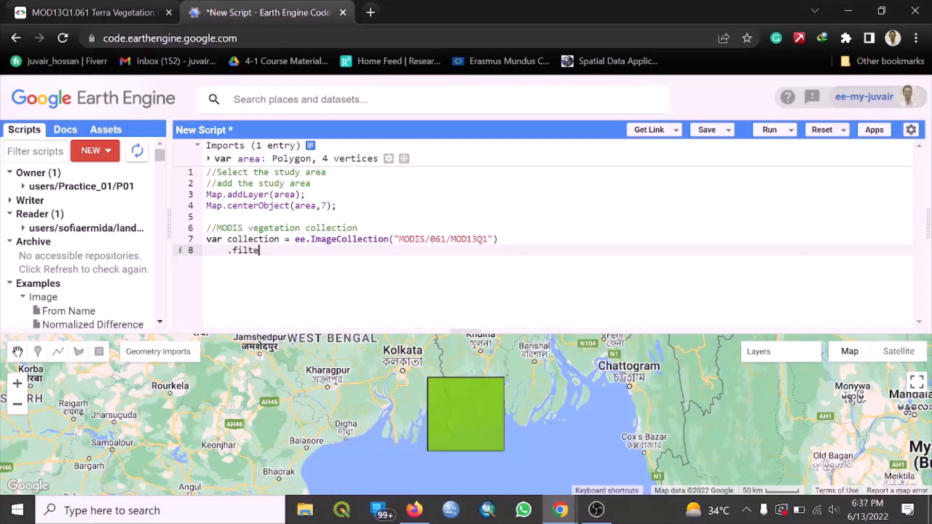
type("rDate")
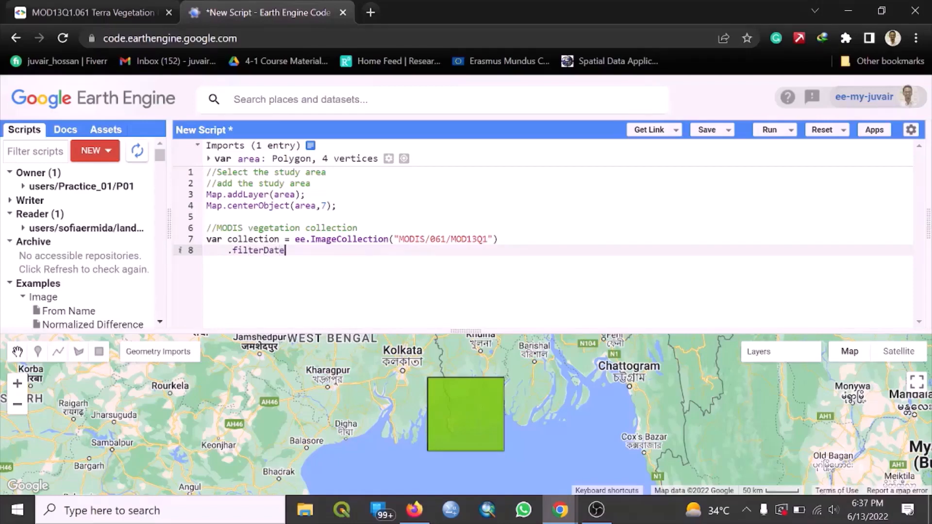
type("(")
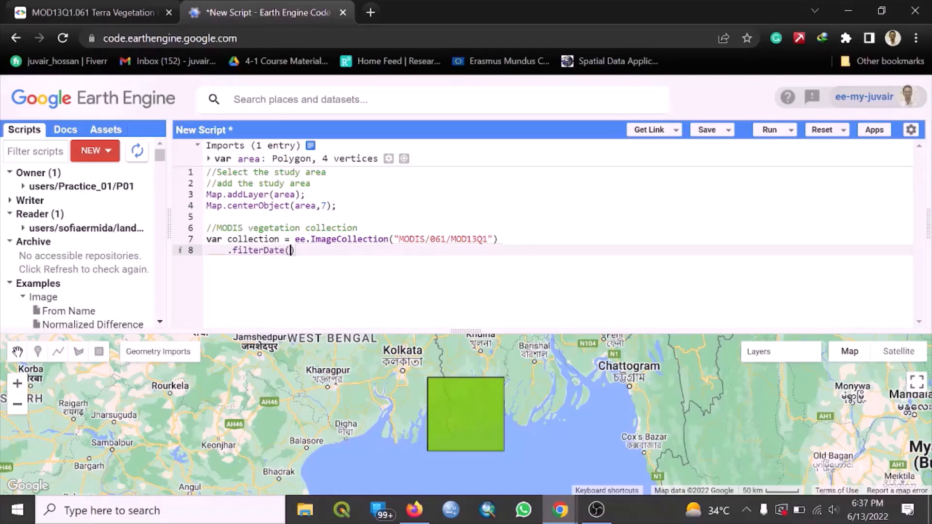
type("'")
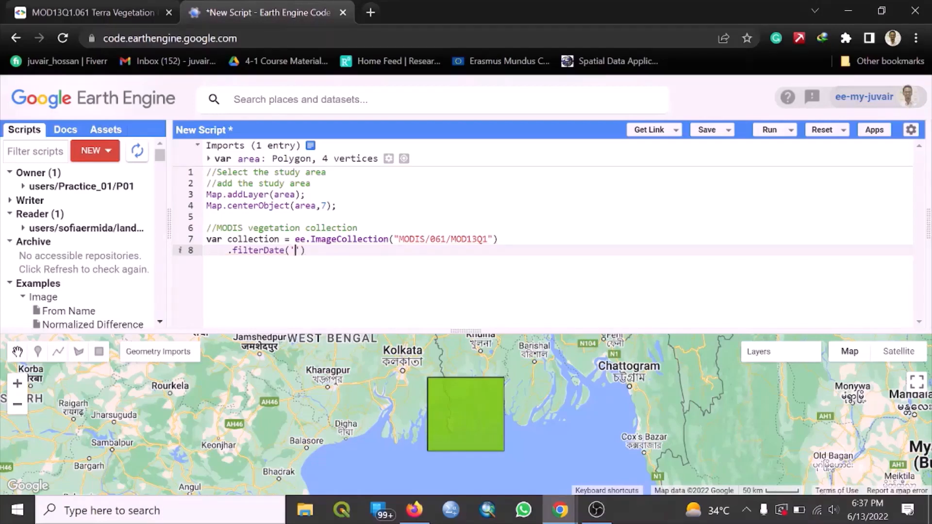
type("201")
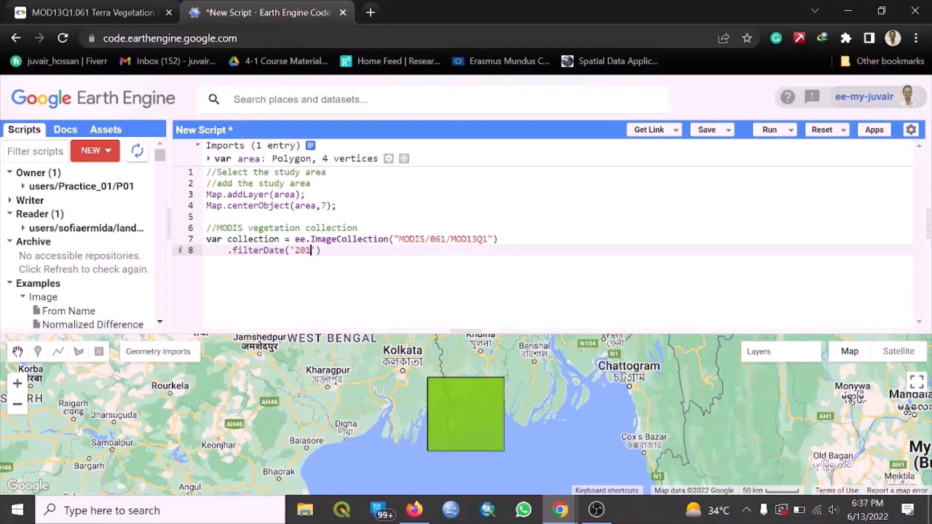
type("1-01")
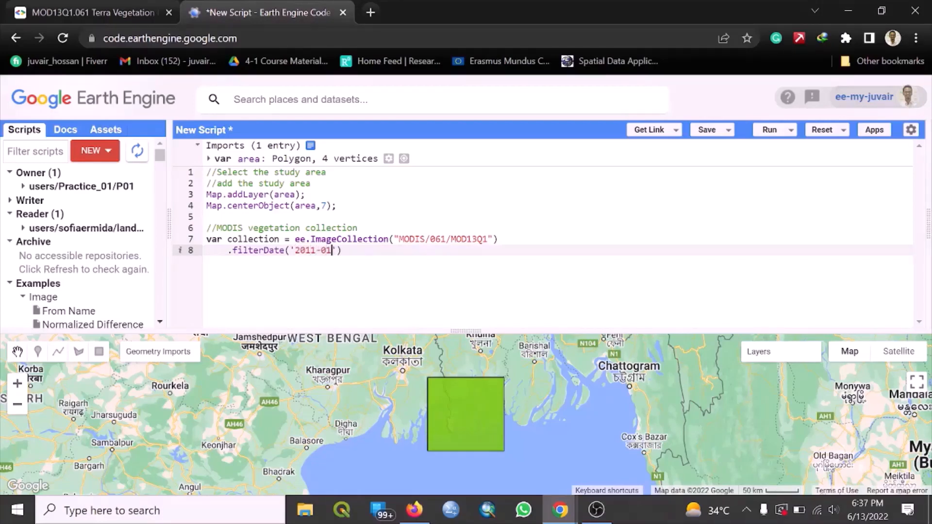
type("-01','")
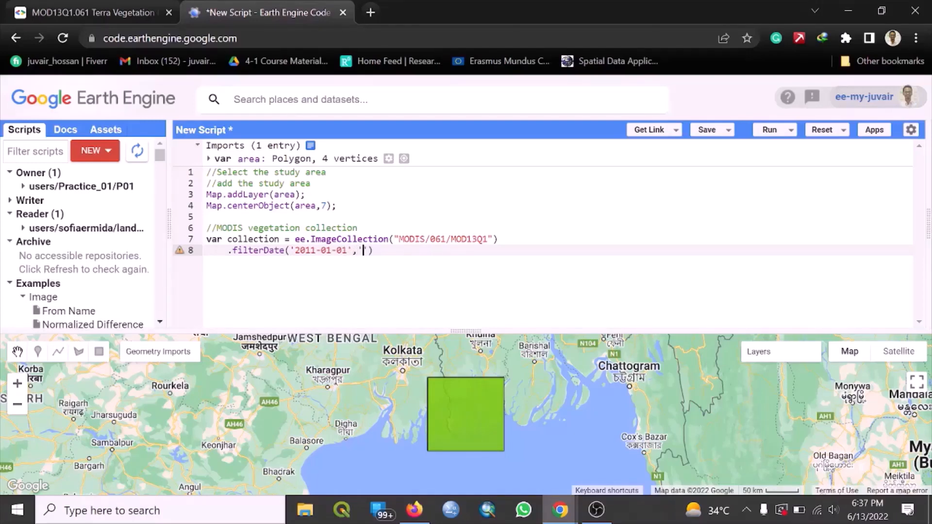
type("2020")
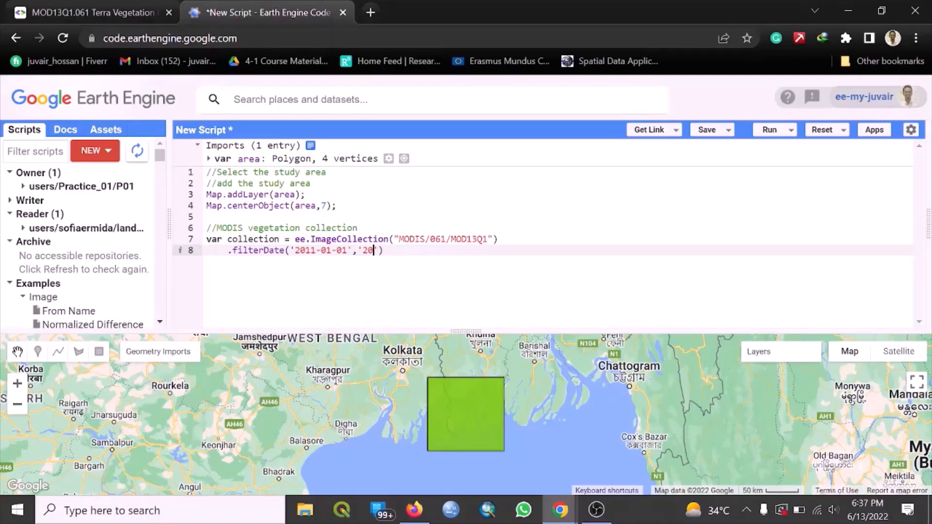
key("Backspace")
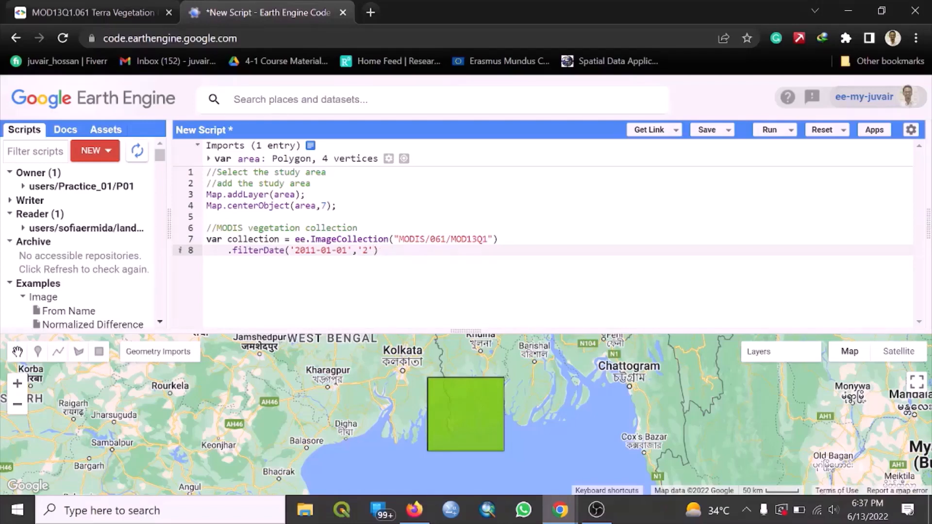
type("012")
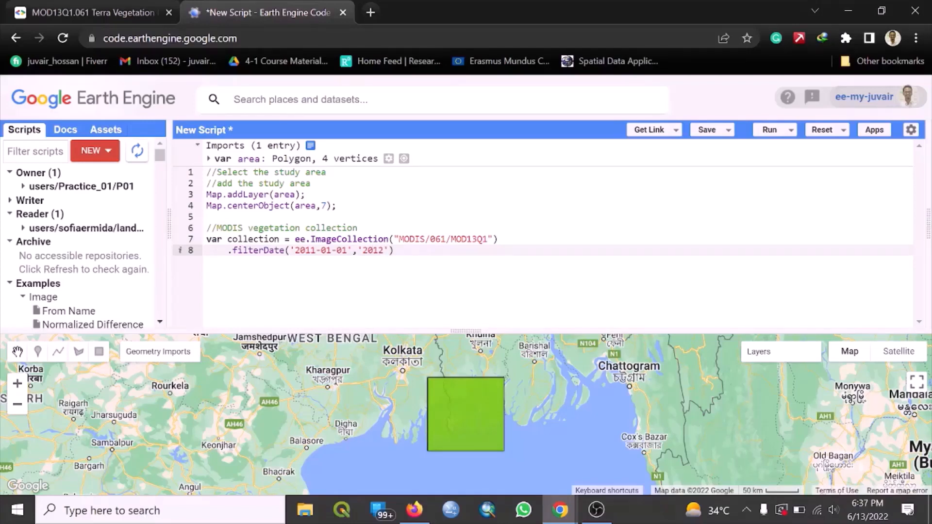
type("-")
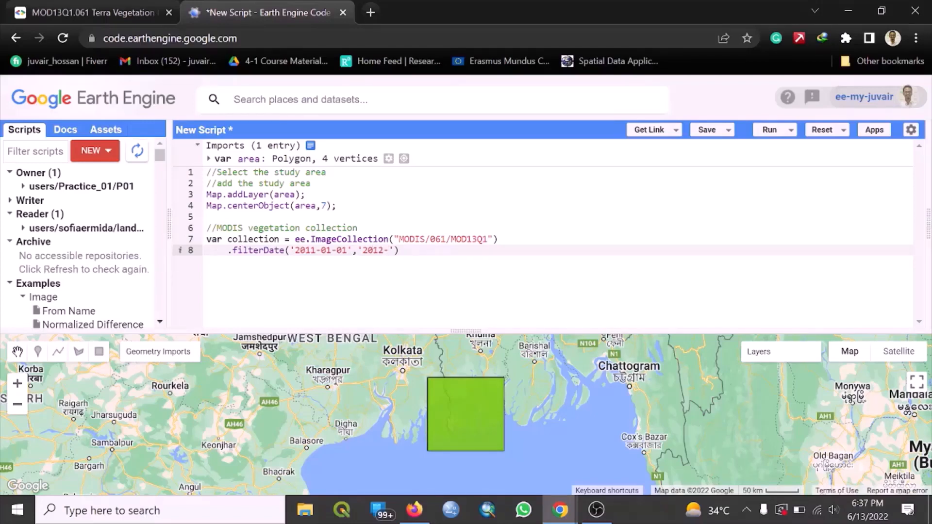
type("12-")
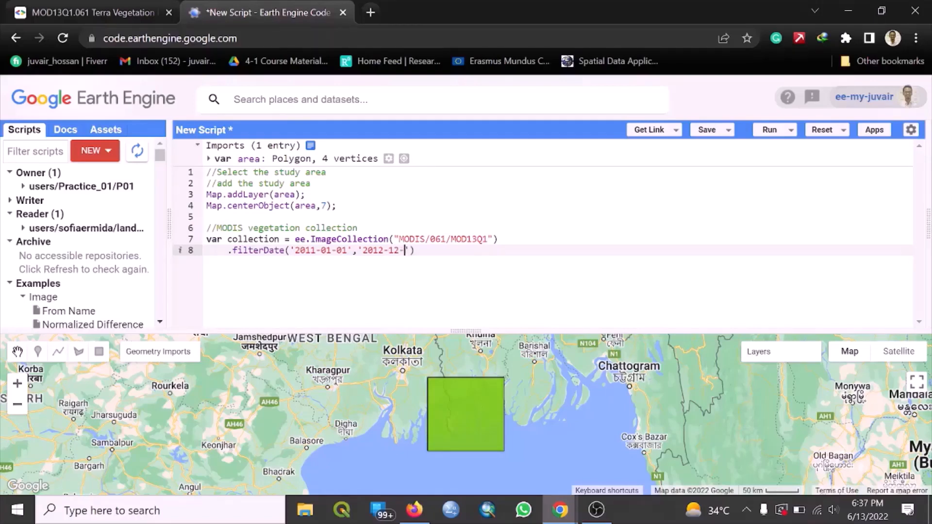
type("31")
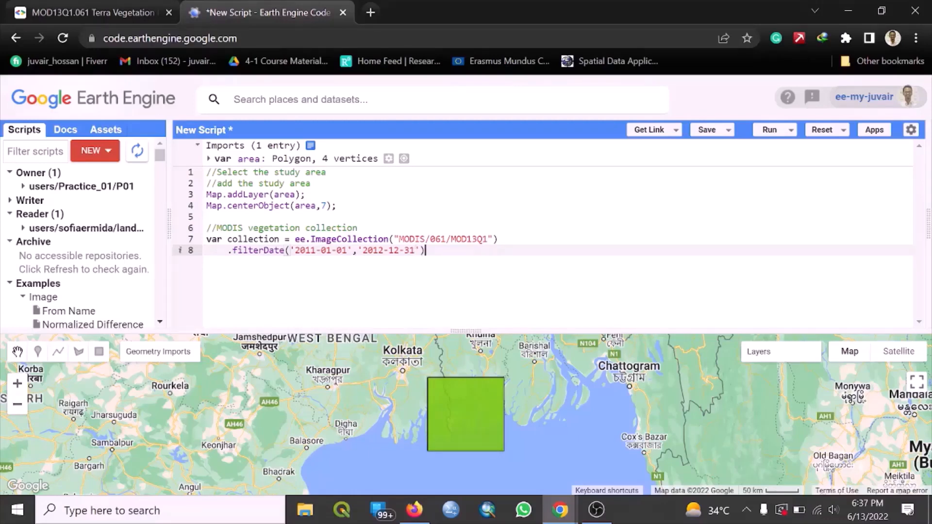
type(";")
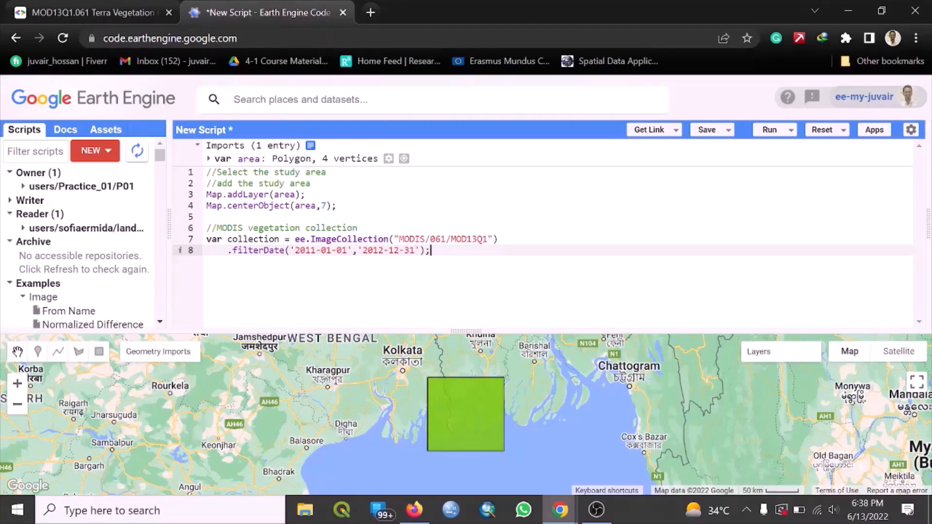
key("Backspace")
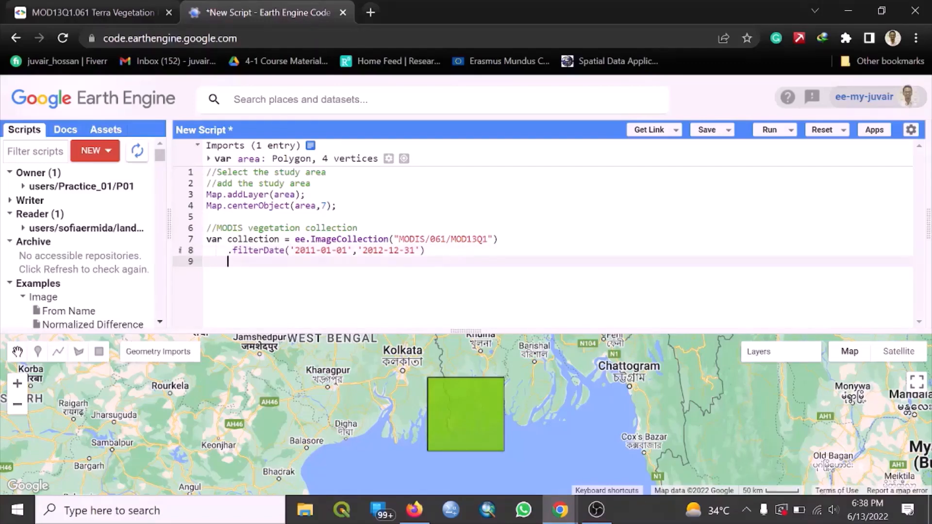
Chain .select("NDVI") onto the collection, checking the band name in the Data Catalog
type(".select")
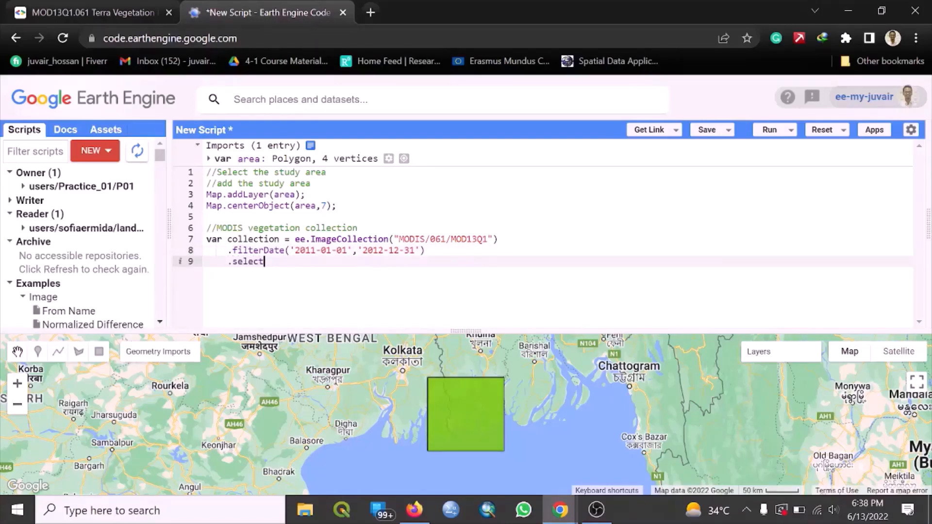
type("()")
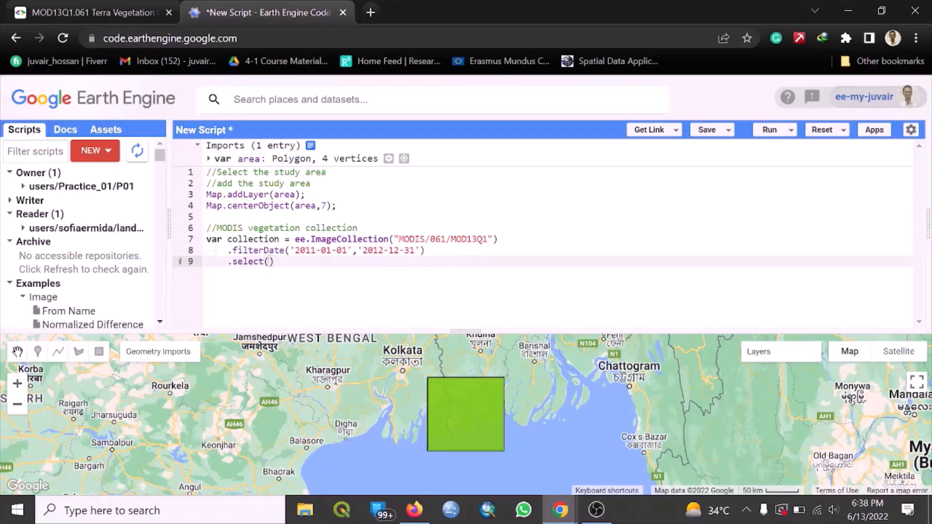
left_click(92, 12)
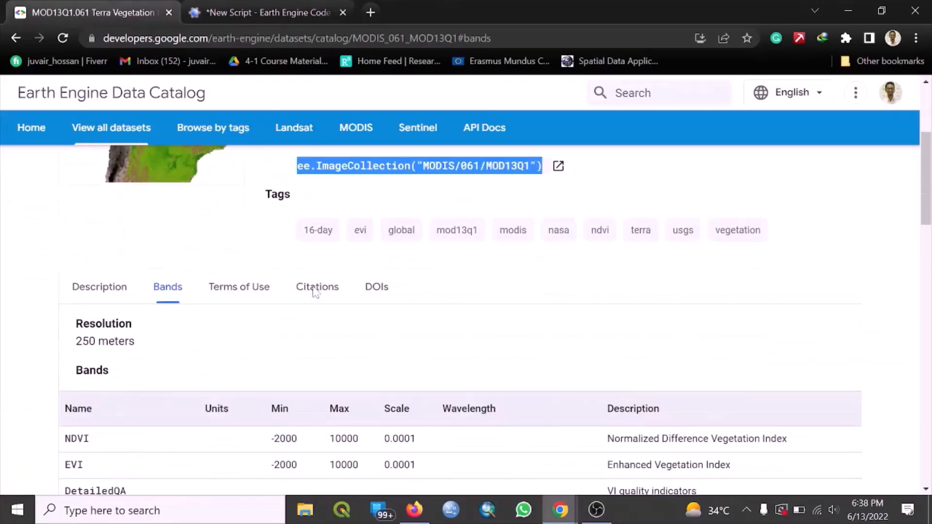
scroll("down", 3)
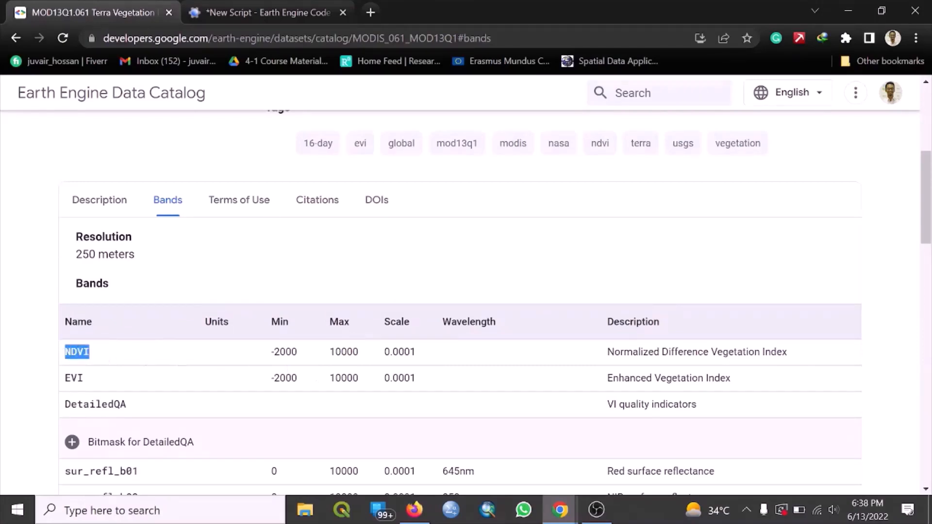
left_click(265, 12)
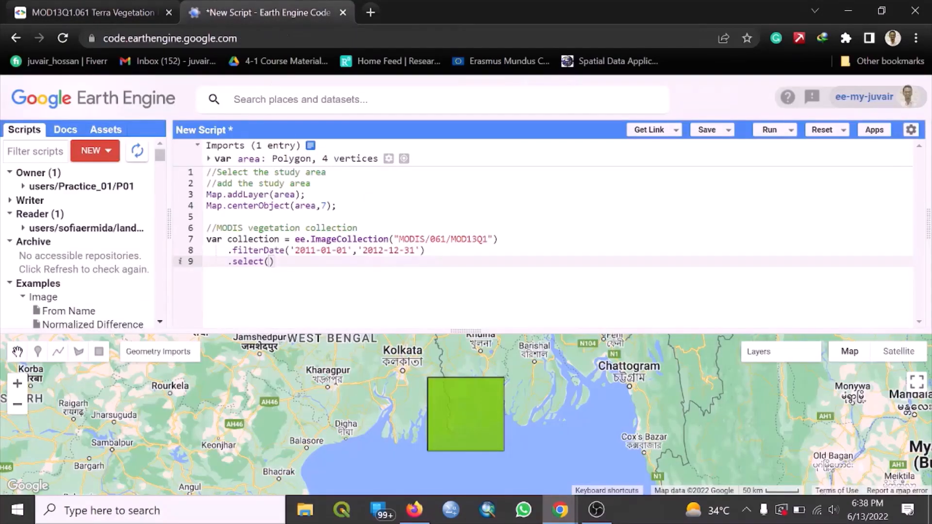
type("\"")
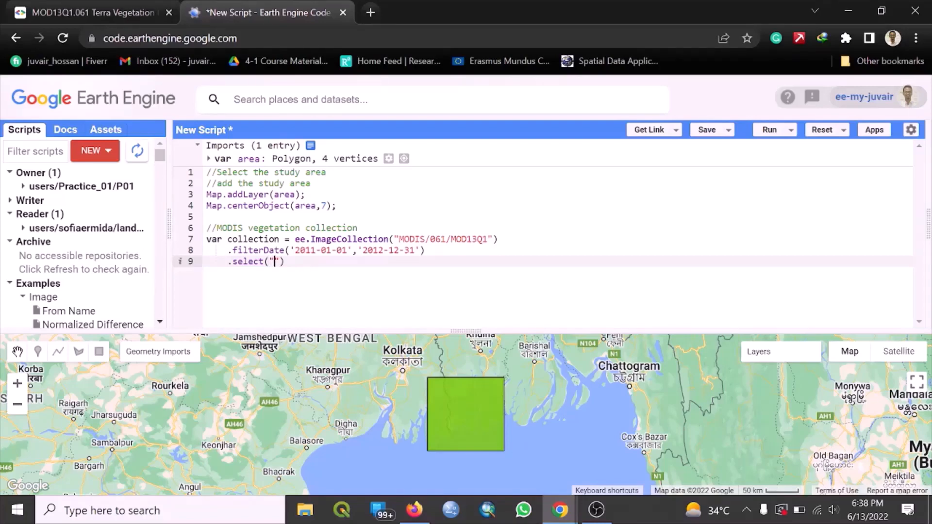
type("NDVI'")
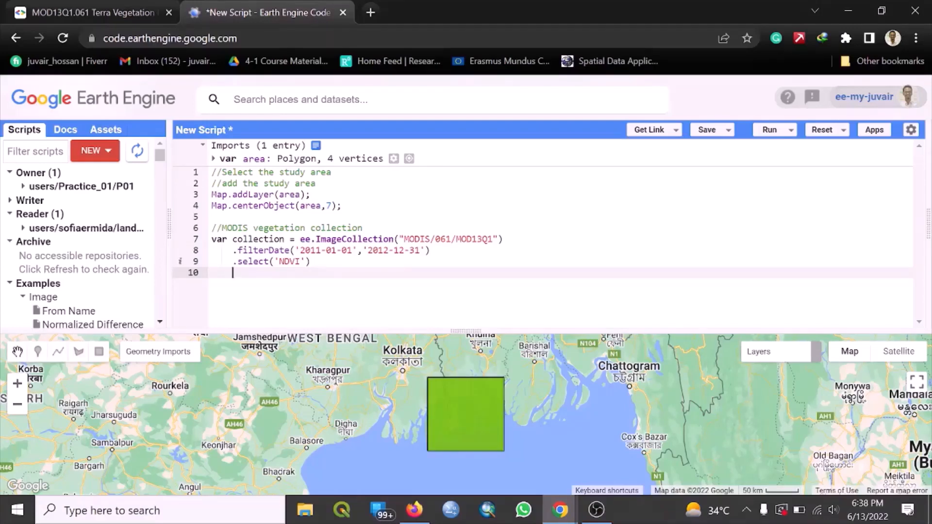
key("enter")
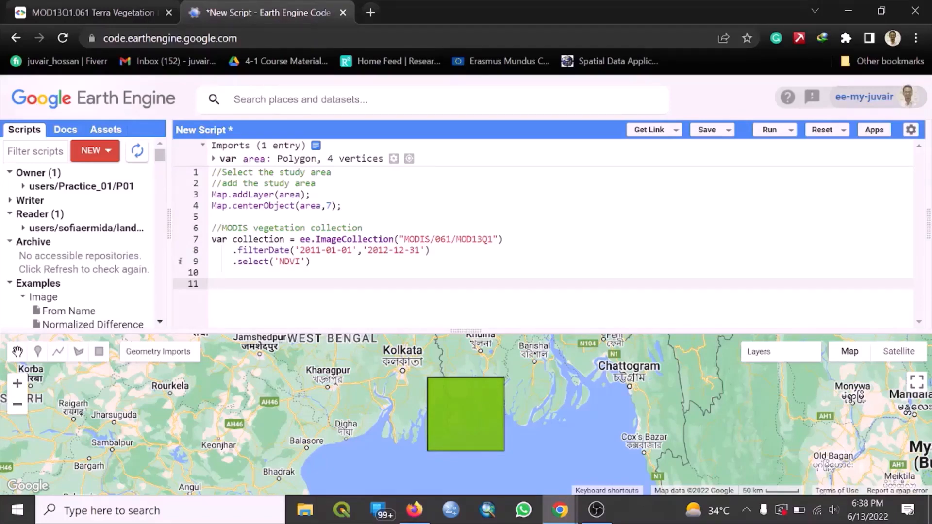
Add the comment '// Adding first image just view' for the preview section
type("/")
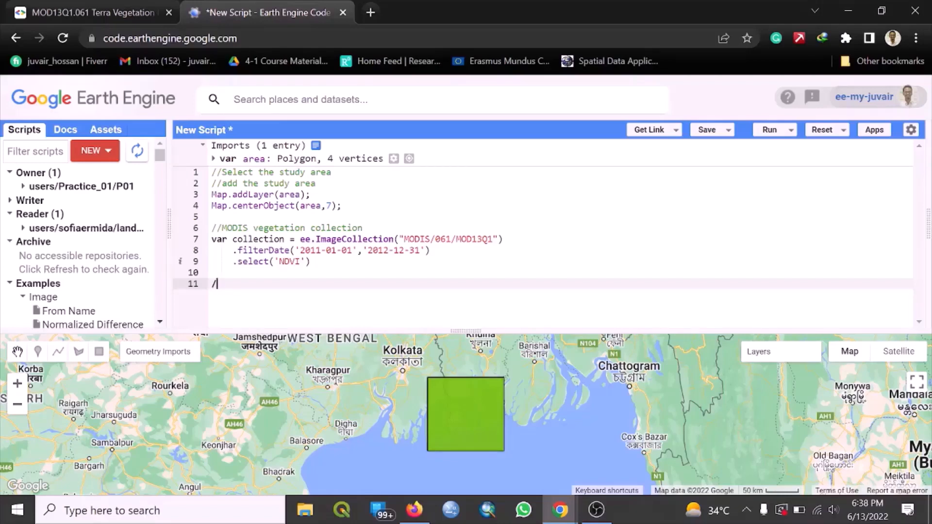
type("/")
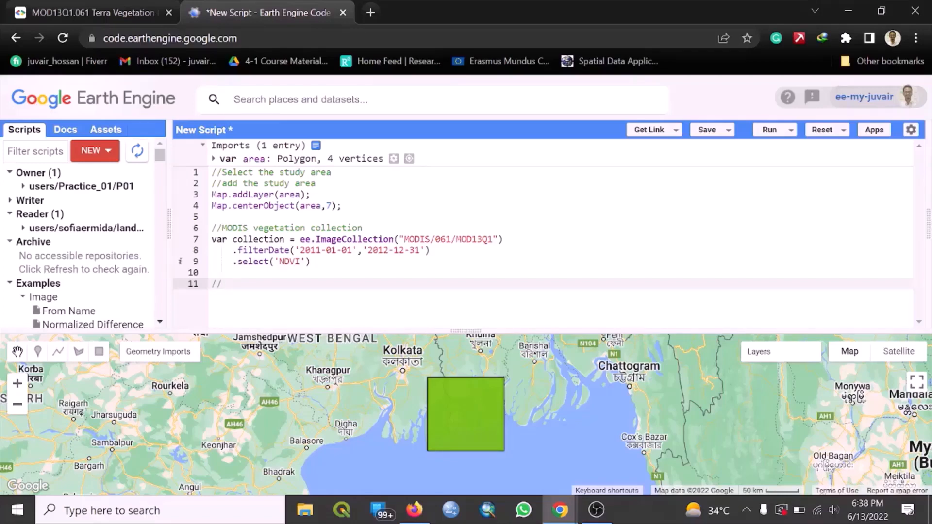
type("Adding")
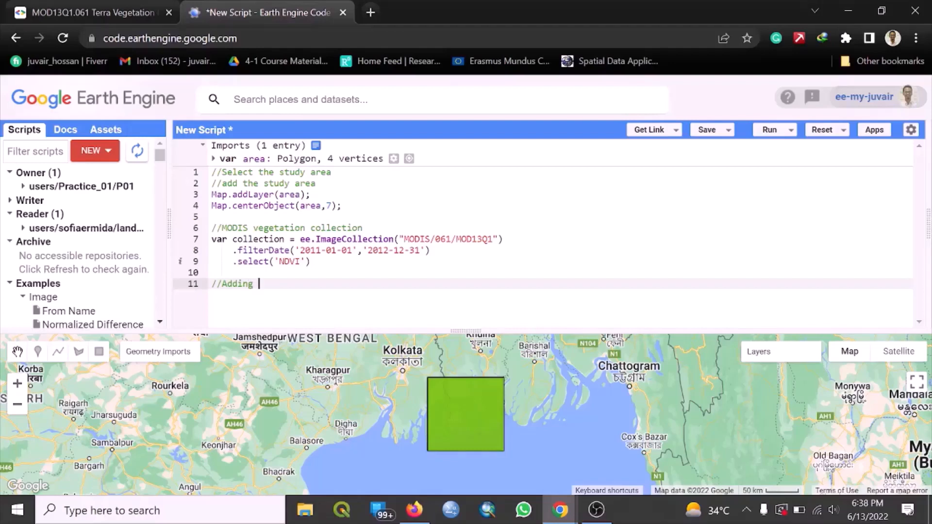
type("first")
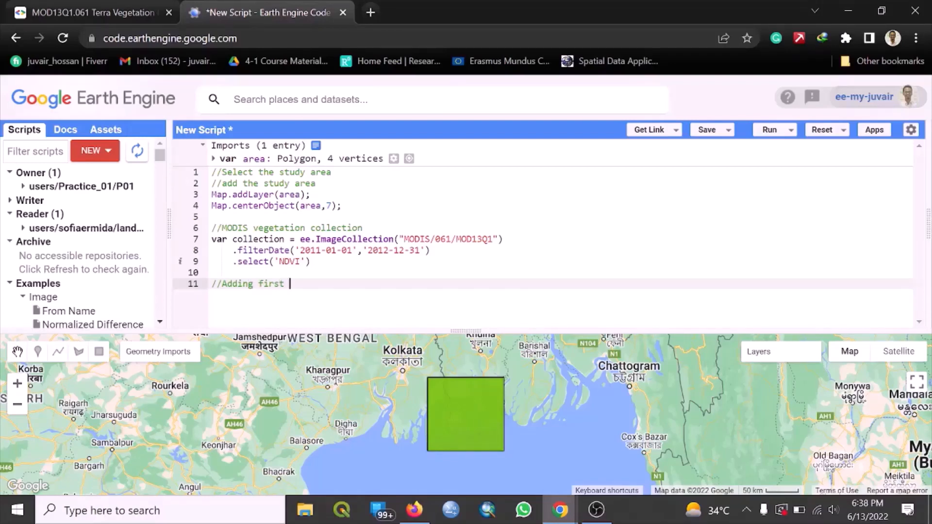
type("image")
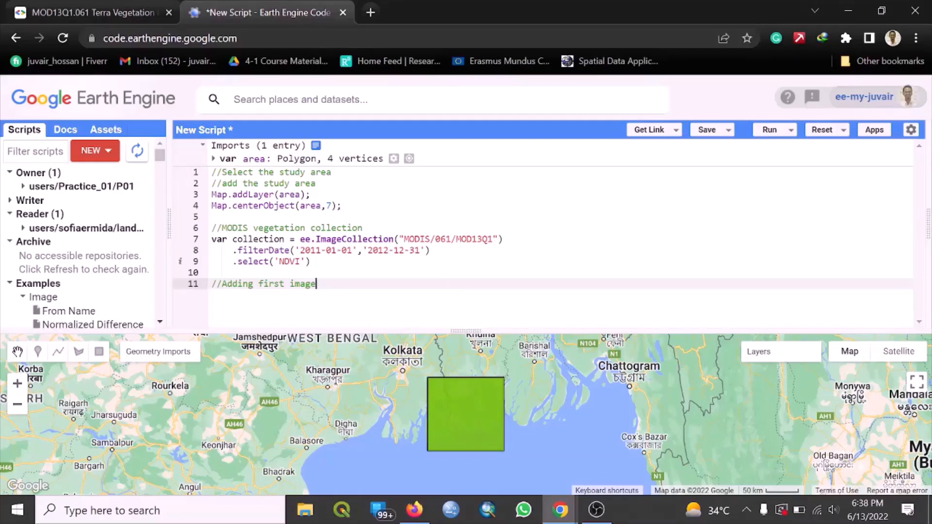
type("just as pre")
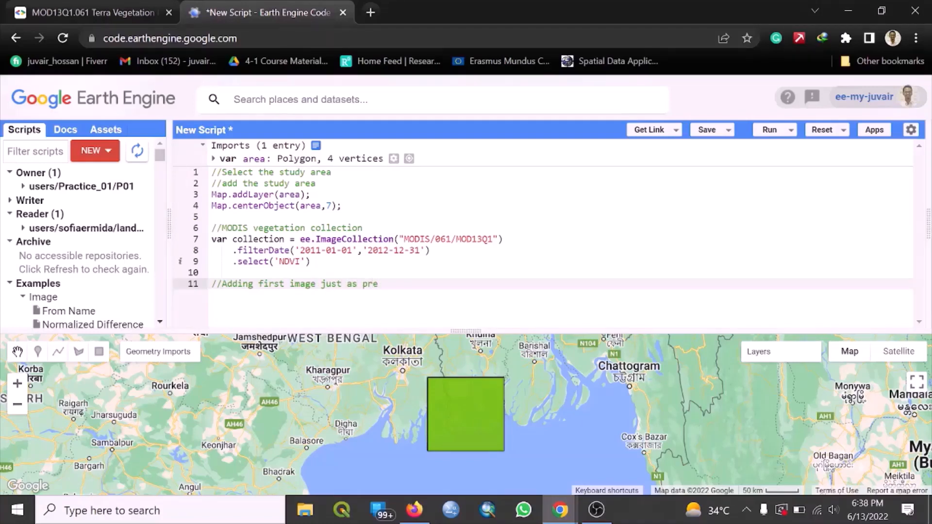
type("view")
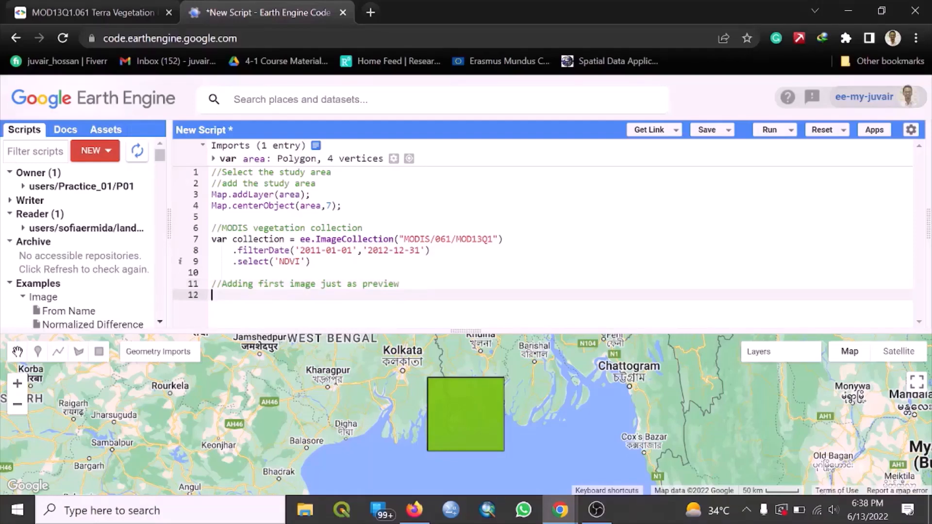
Define var prev = ee.Image(collection.first()); as the preview image
type("var")
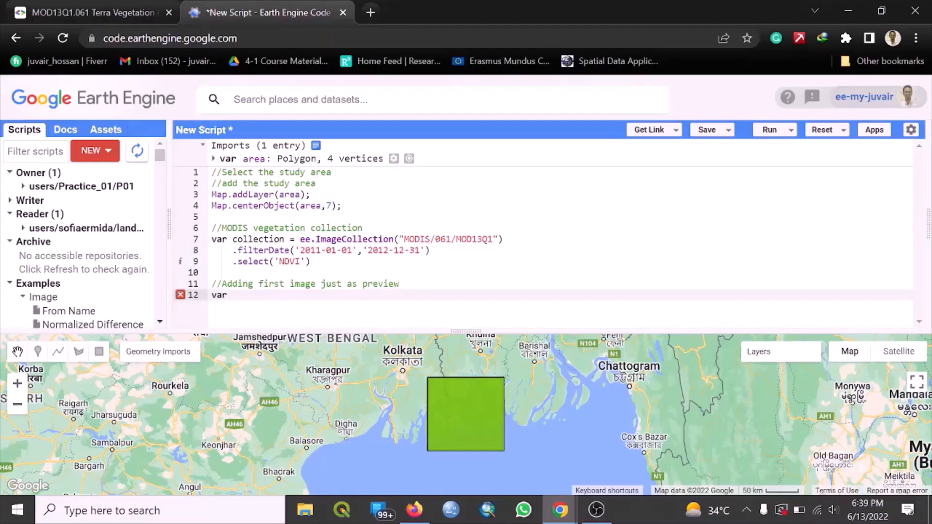
type("p")
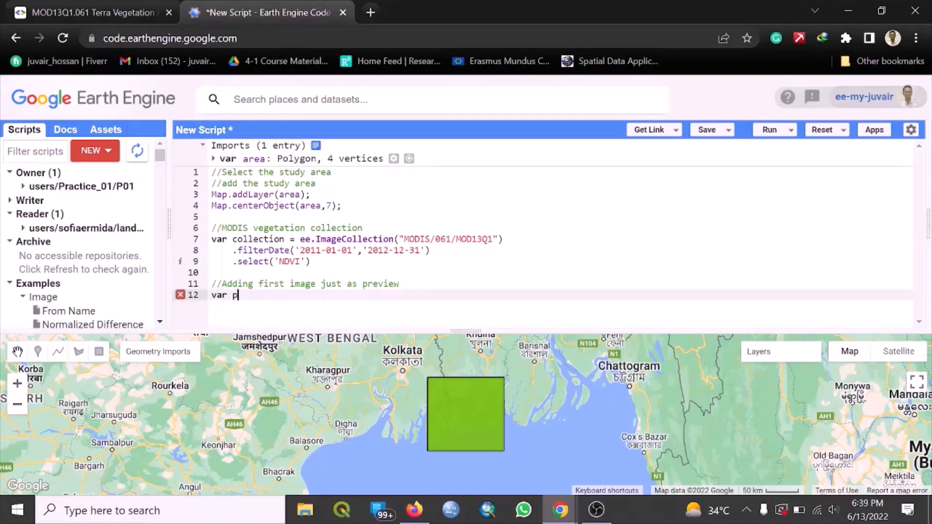
type("rev")
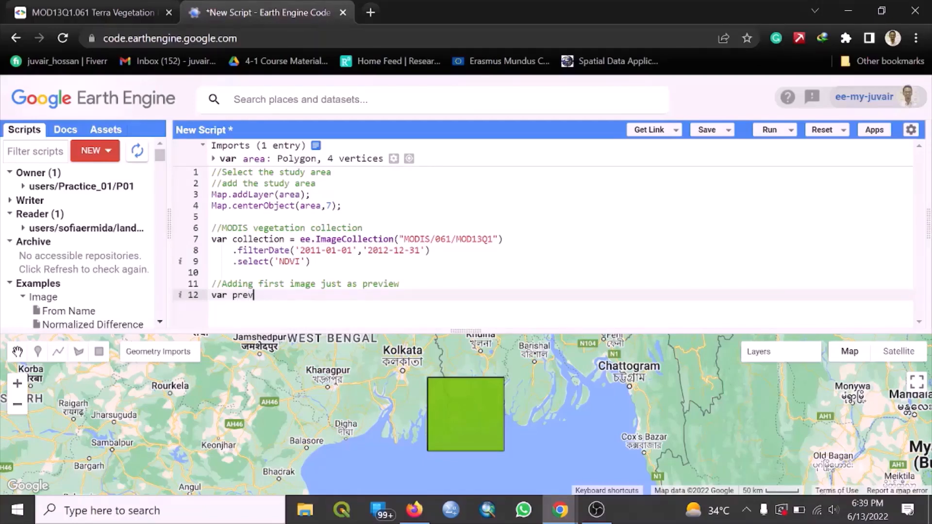
type("=")
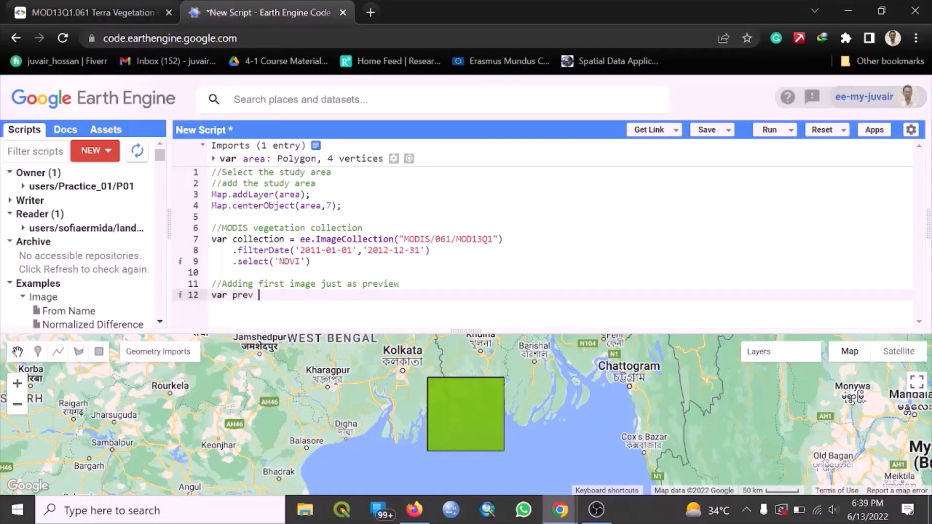
type("= ee.")
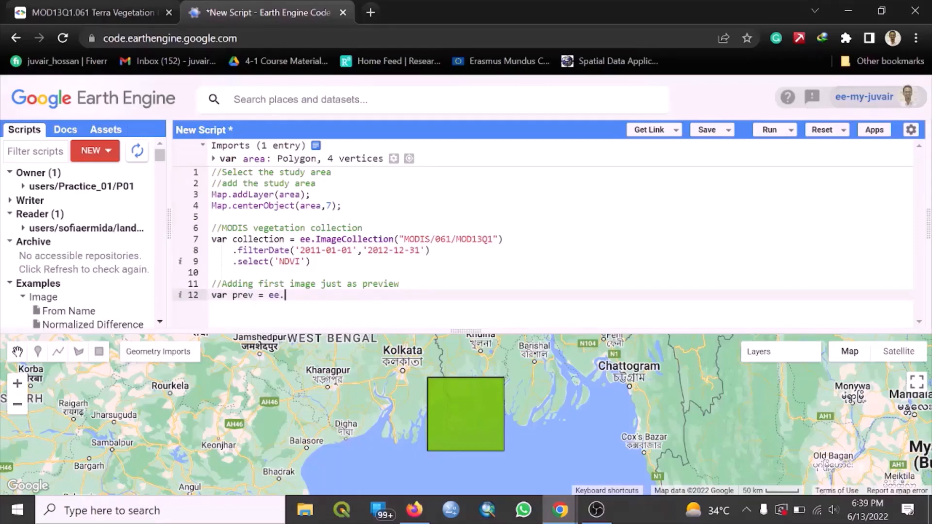
type("ima")
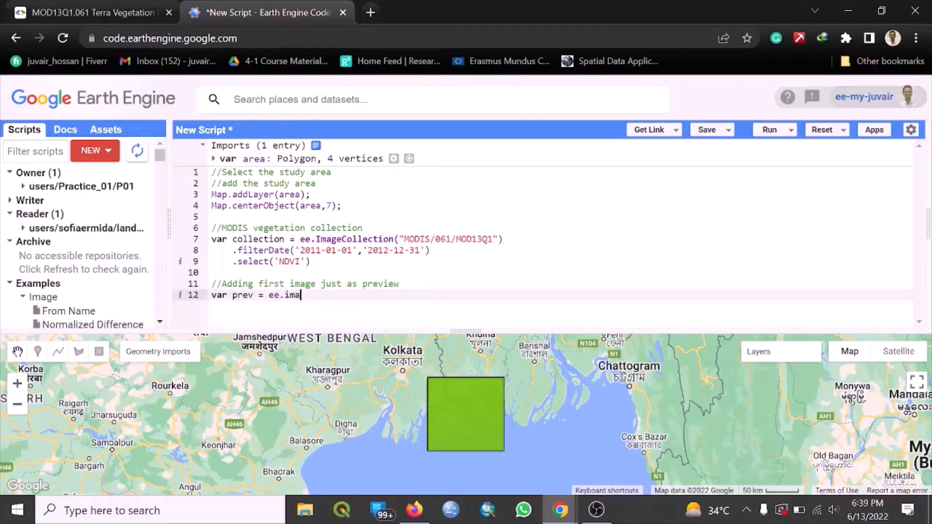
type("ge")
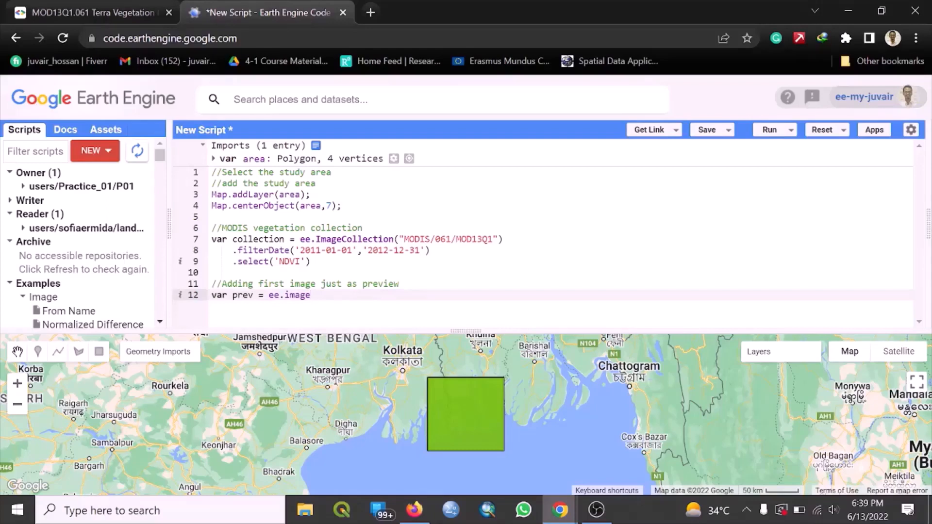
key("Backspace")
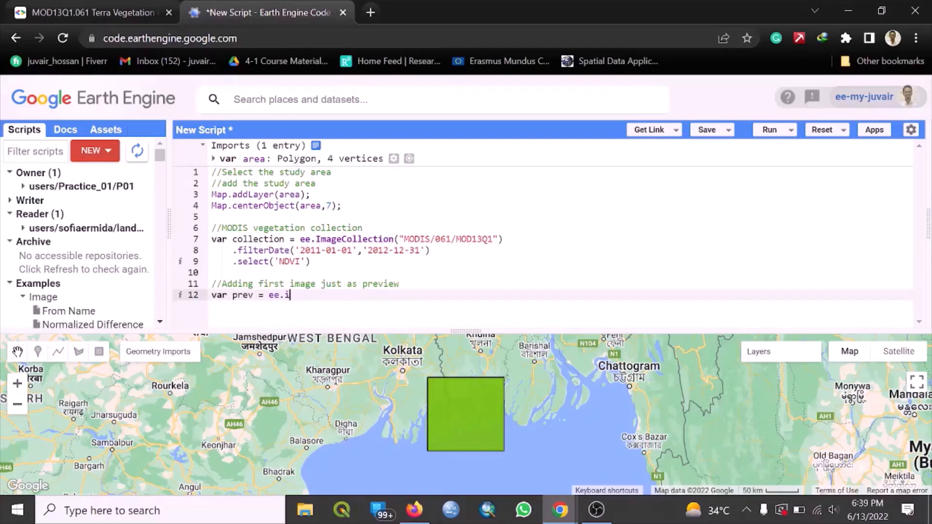
type("mage")
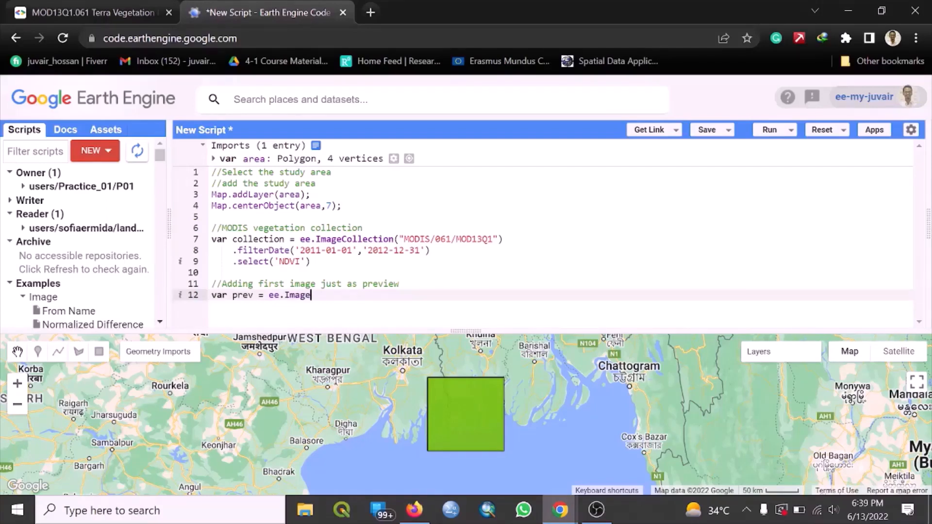
type("(")
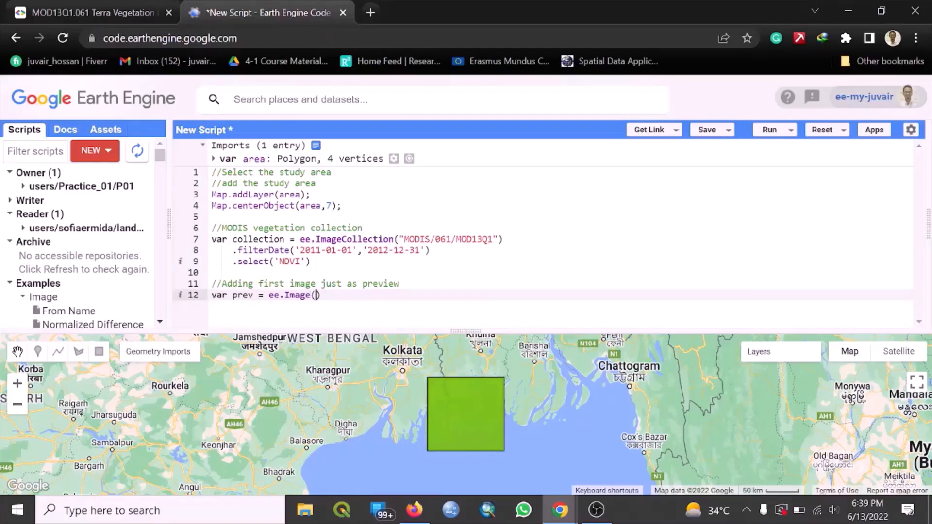
type("collect")
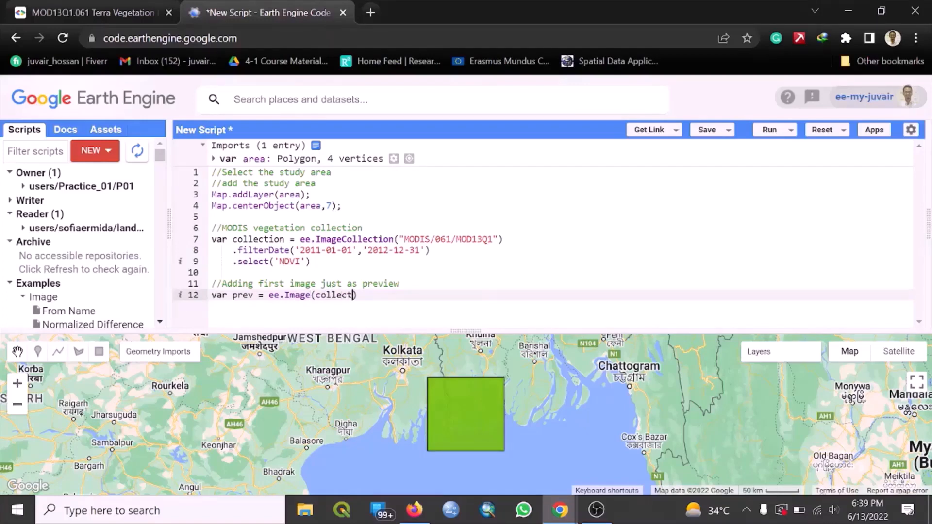
type("ion")
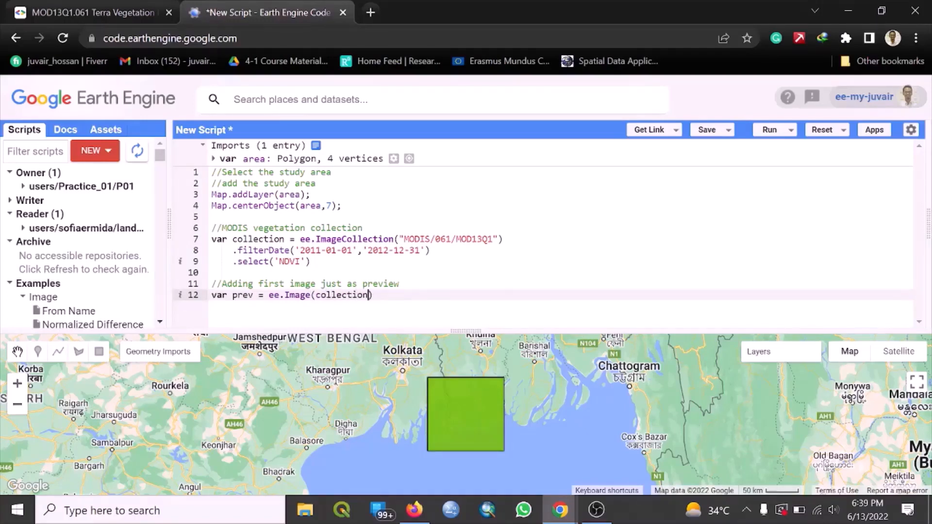
type(".first")
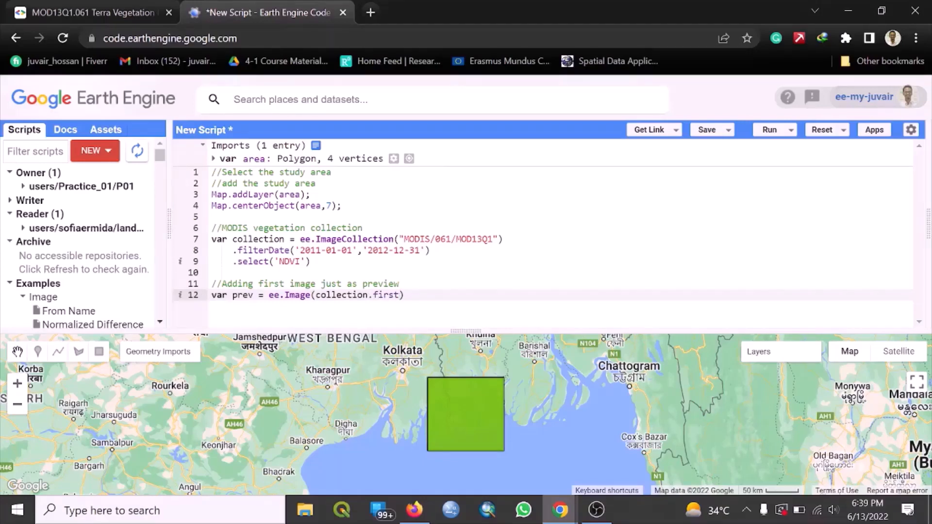
type("())")
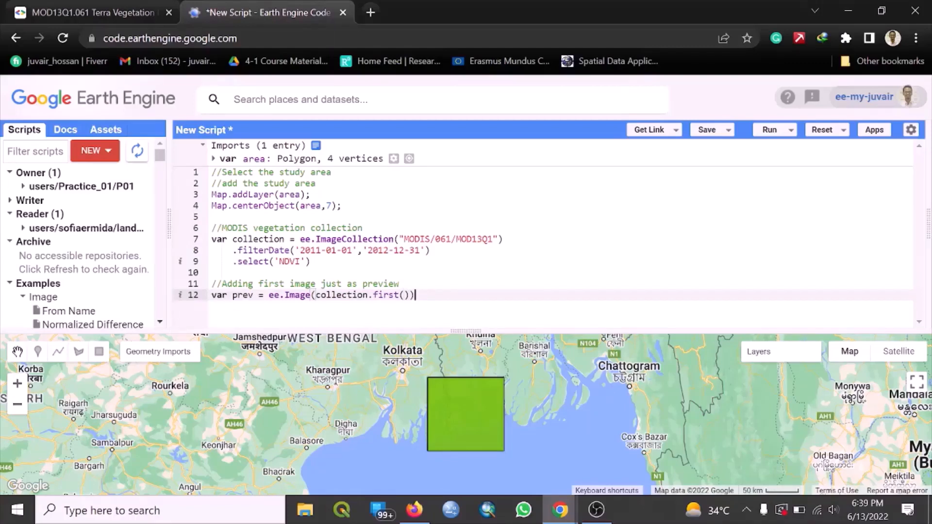
type(";")
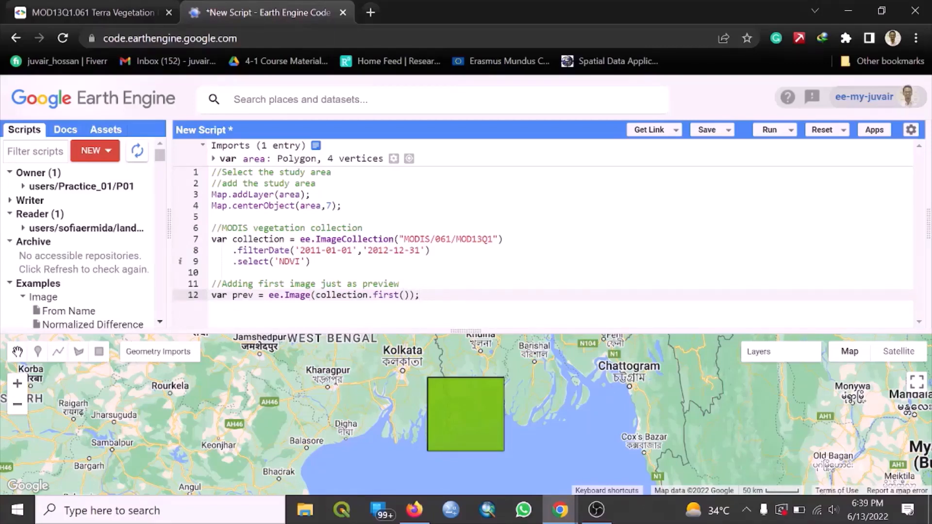
Add the preview to the map with Map.addLayer(im,{},"first image");
type("Map")
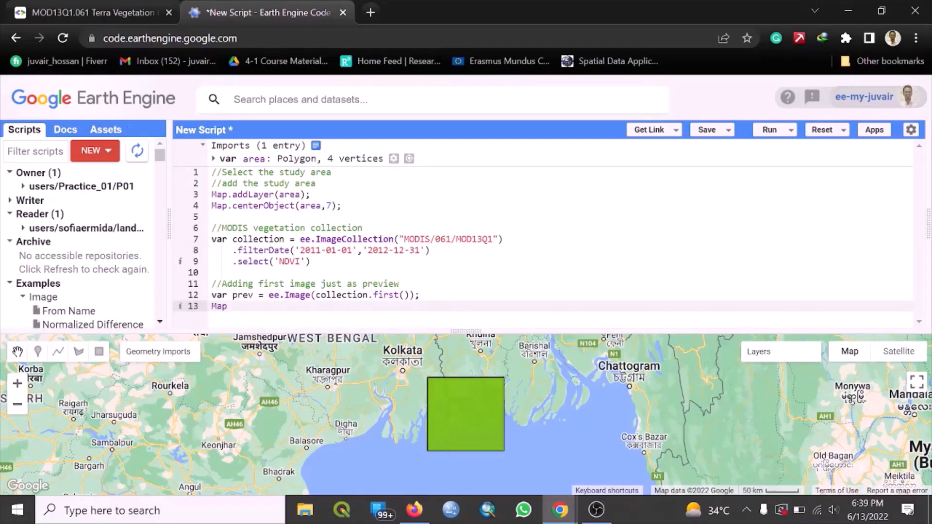
type(".add")
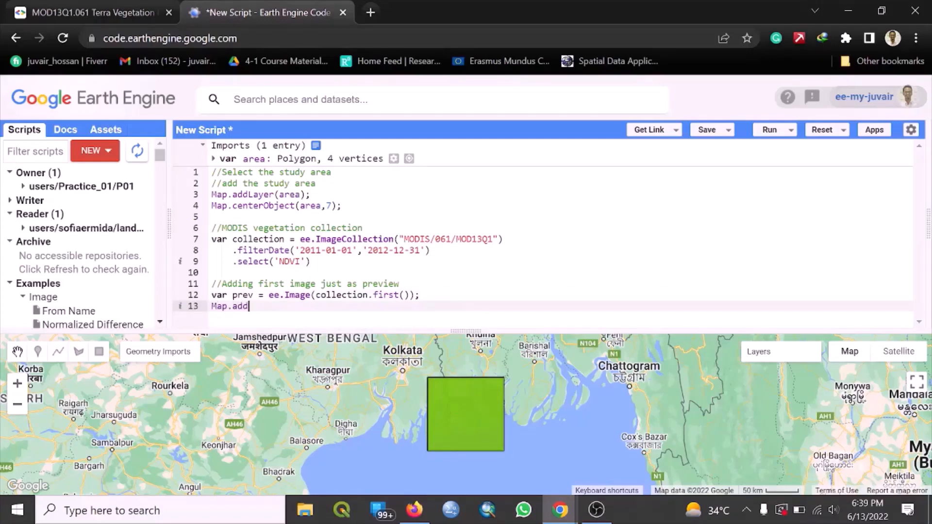
type("La")
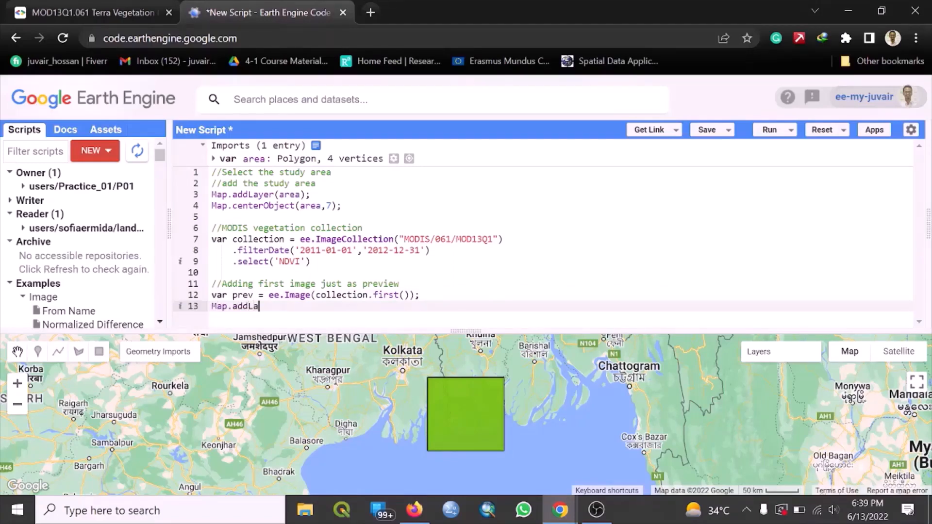
type("yer")
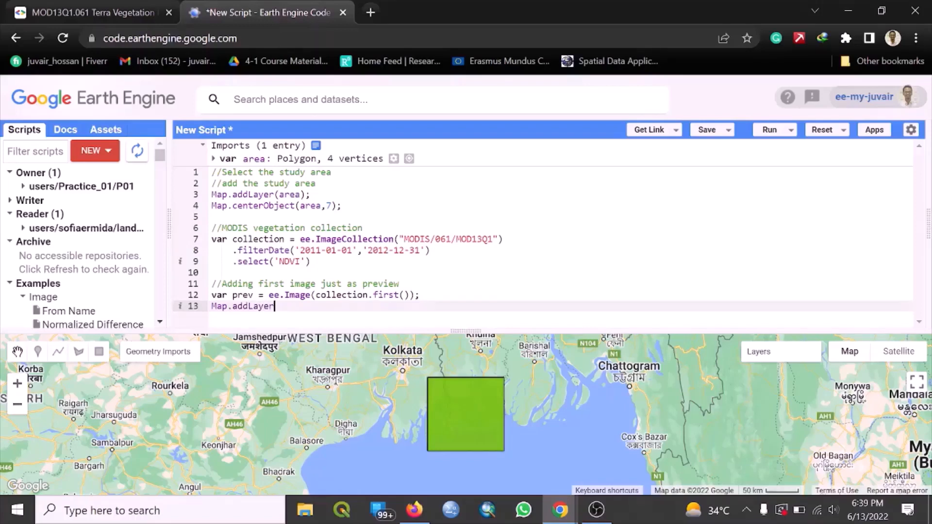
type("(im")
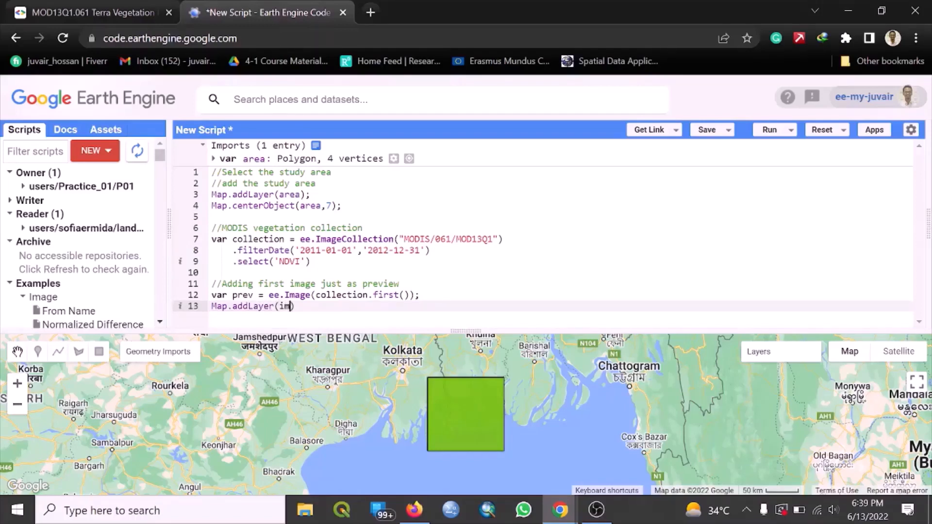
type(",")
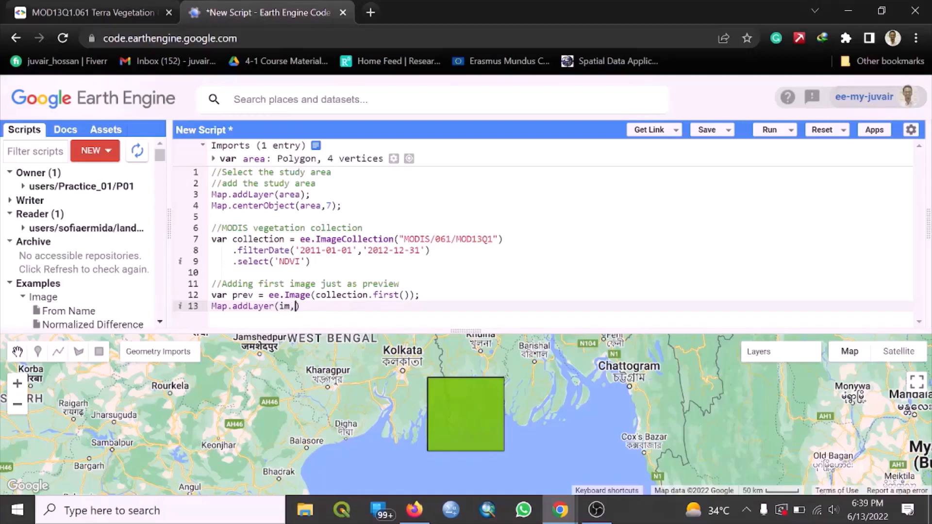
type("{")
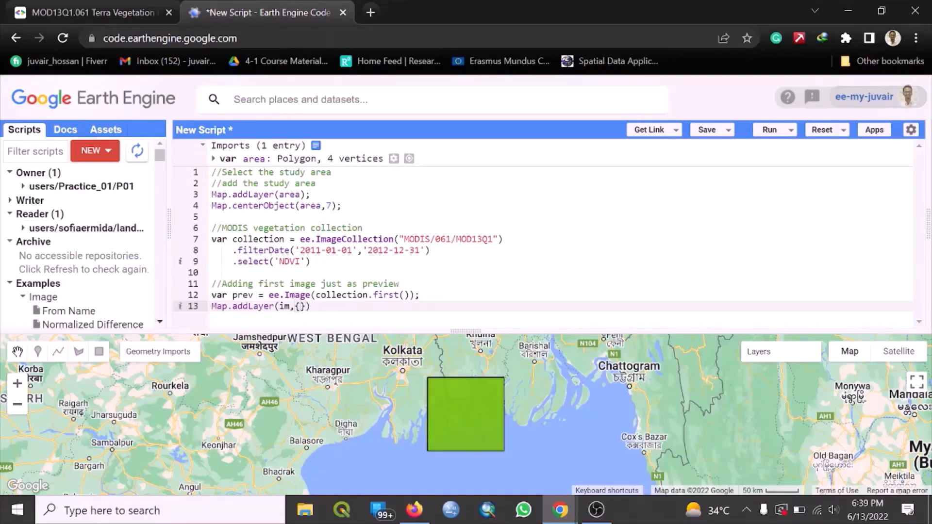
type(",")
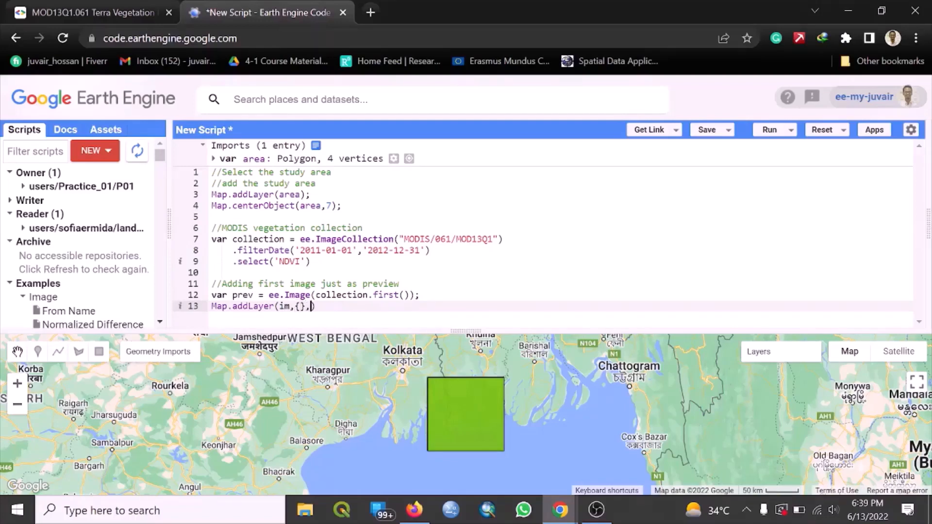
type("\"first")
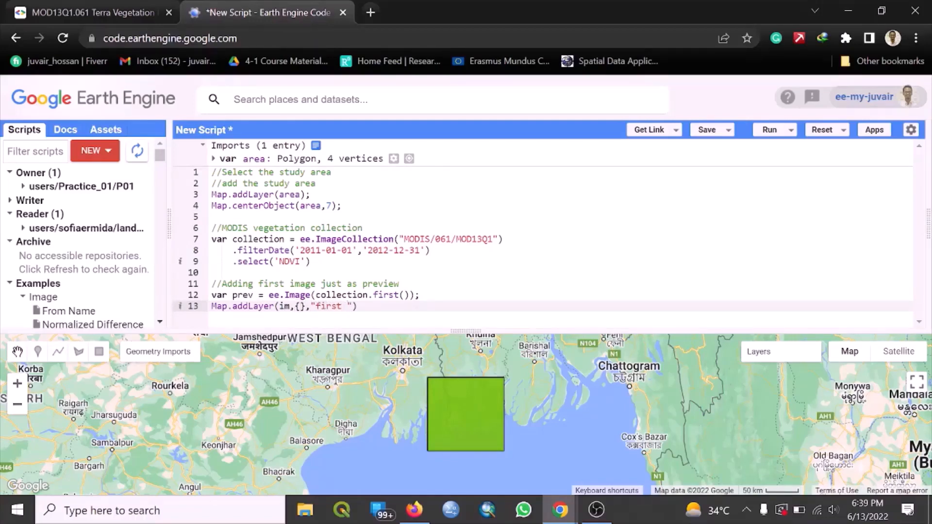
type("image")
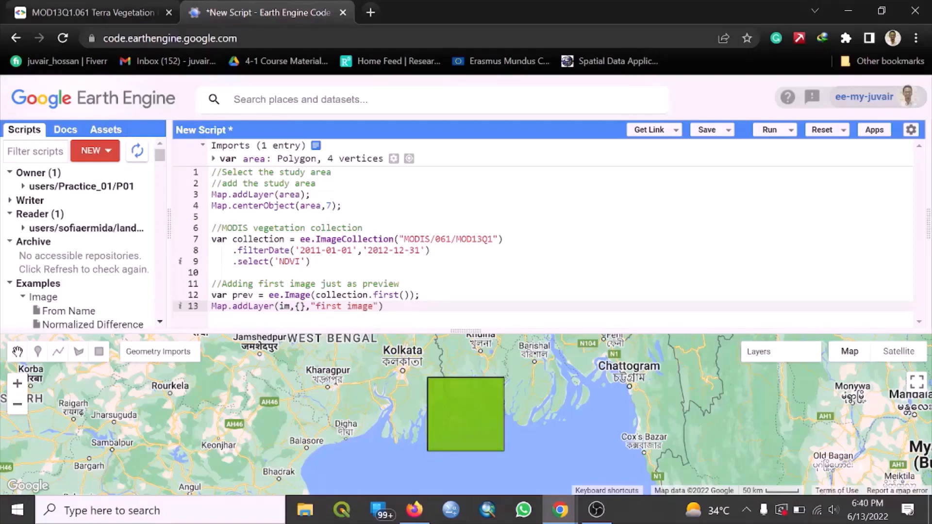
type(";")
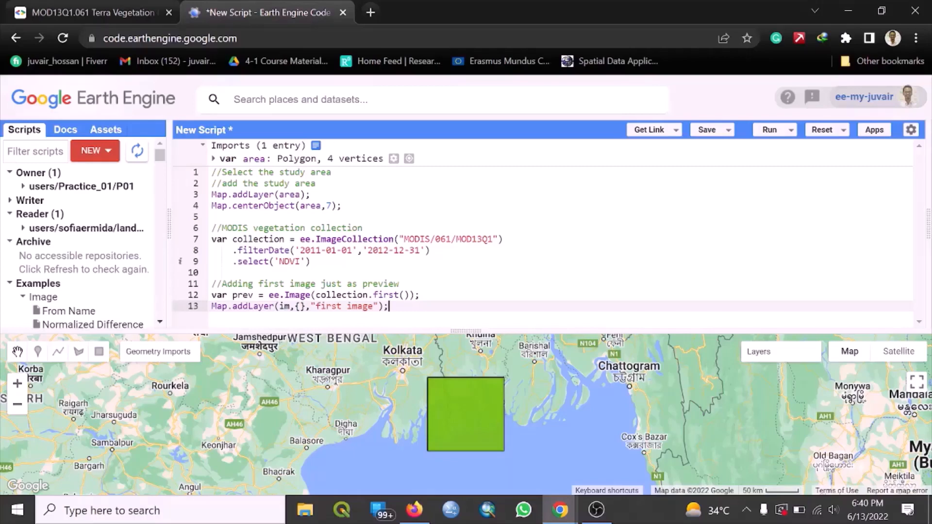
Add a comment announcing the visualization parameters on a new line
key("enter")
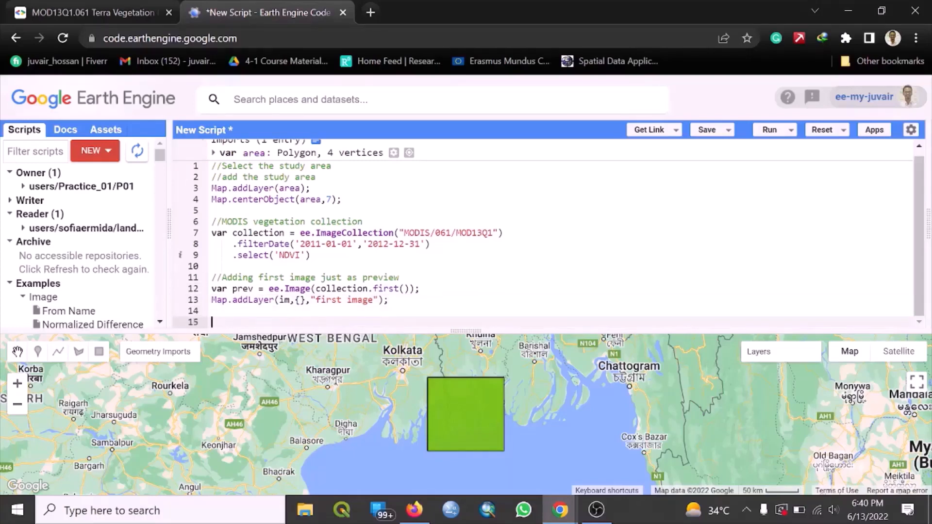
type("/")
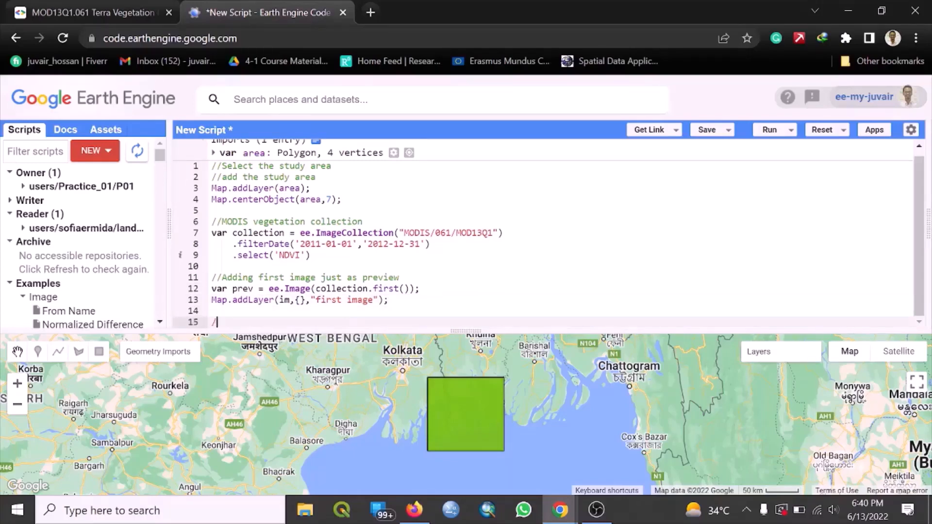
type("/a")
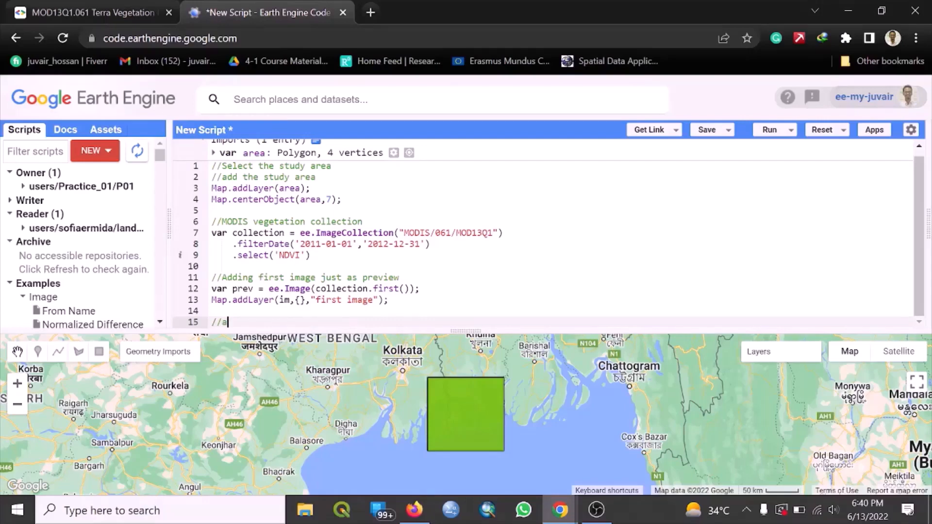
type("dding ci")
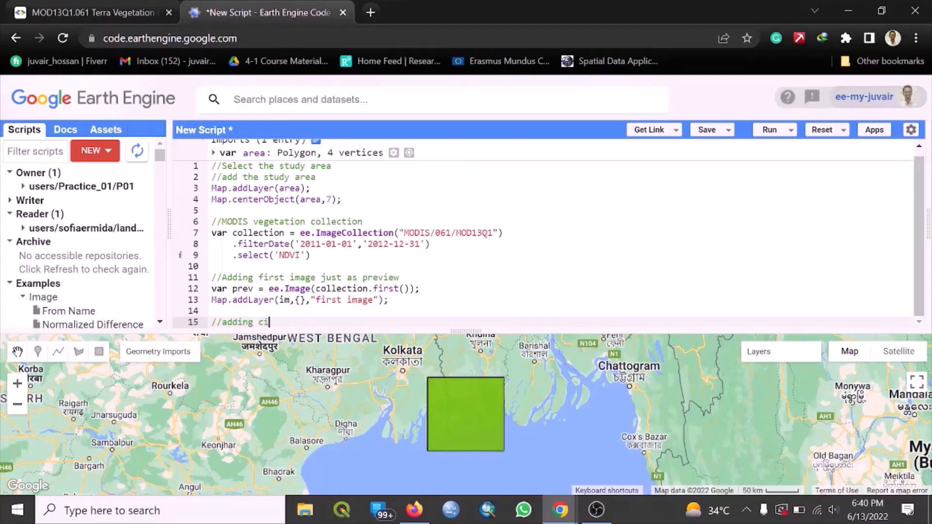
type("visu")
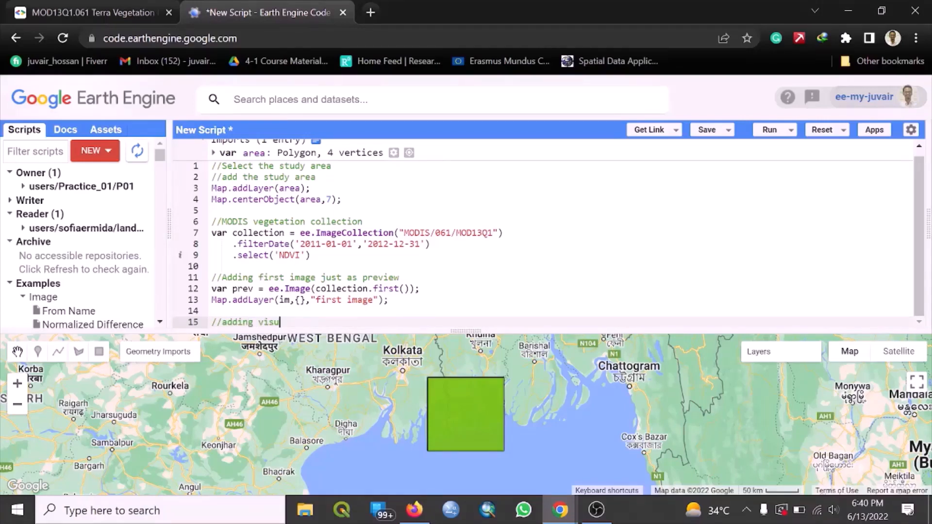
type("li")
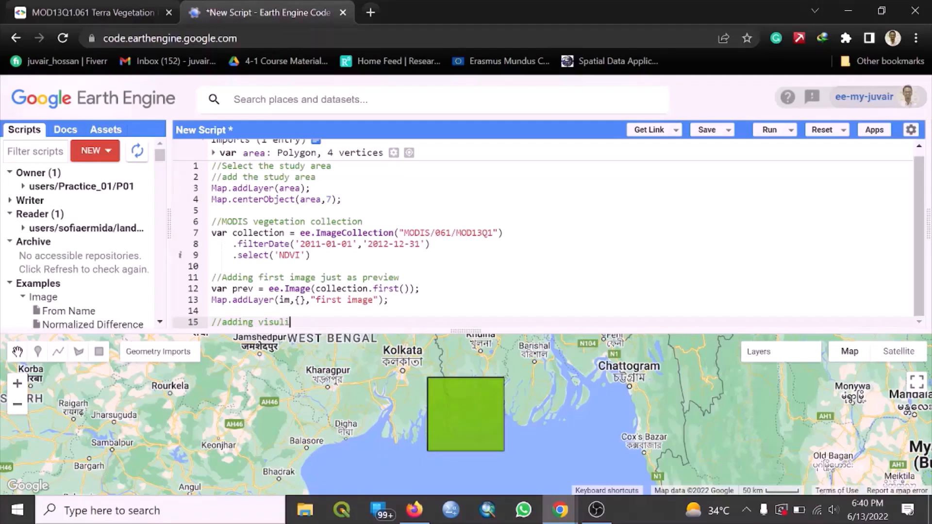
type("zation parameters")
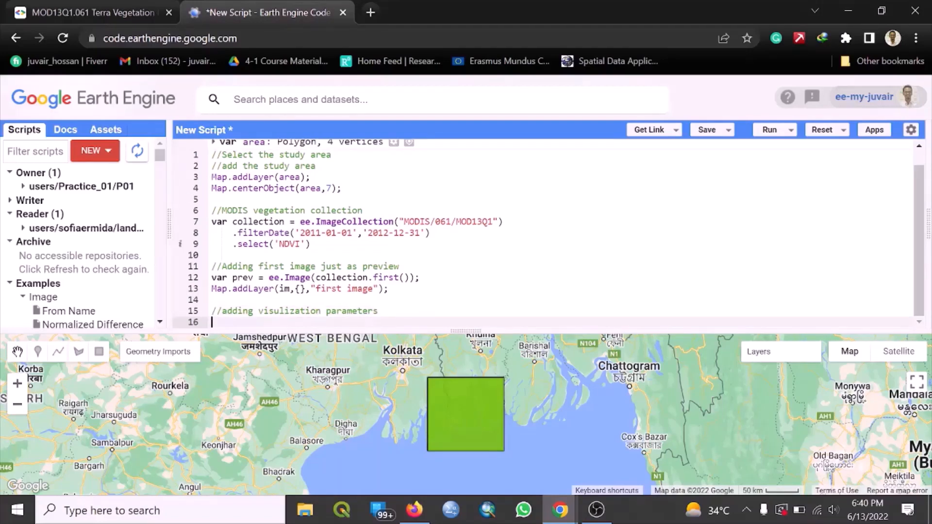
Start var vis = { with a crs entry reading 'EPSG:' awaiting its code
type("var")
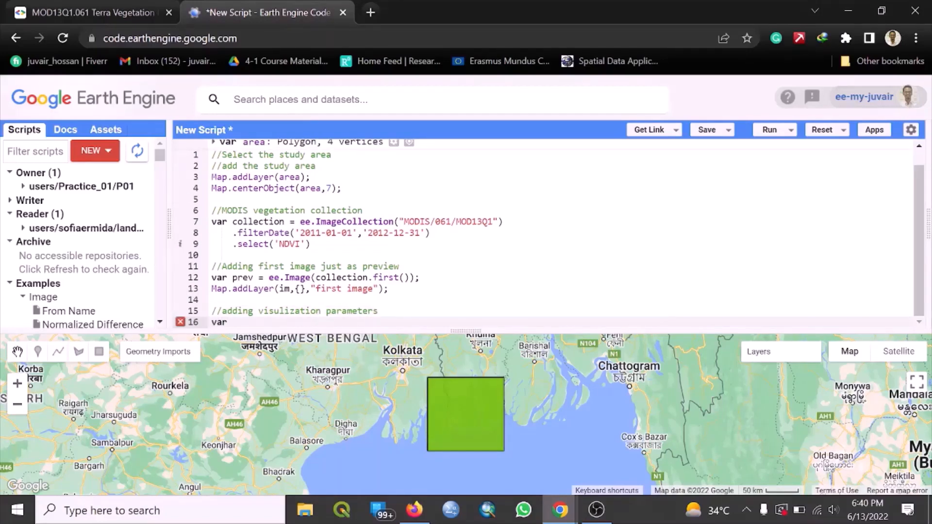
type("vis")
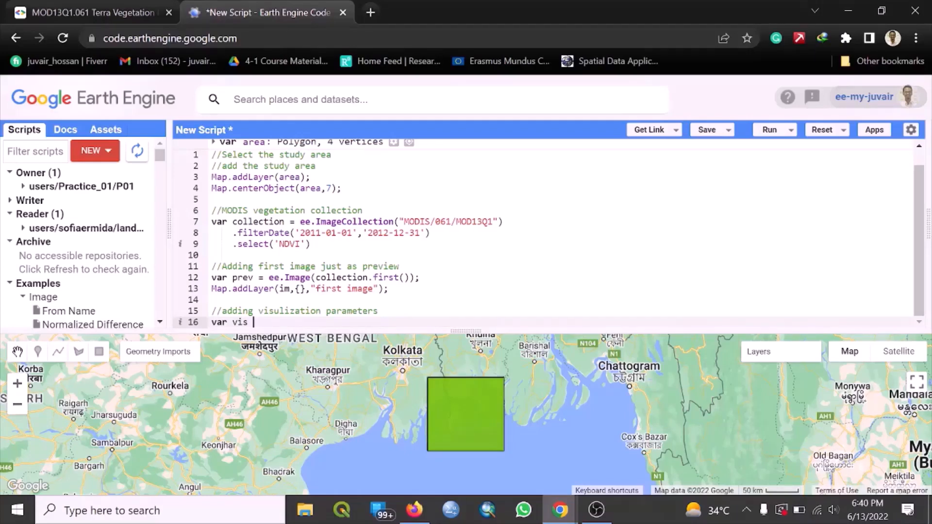
type("=")
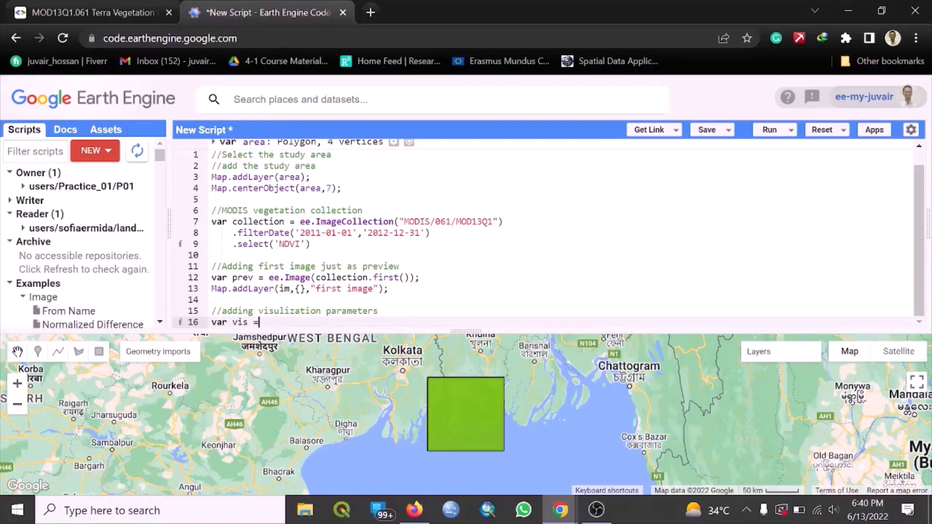
type("{")
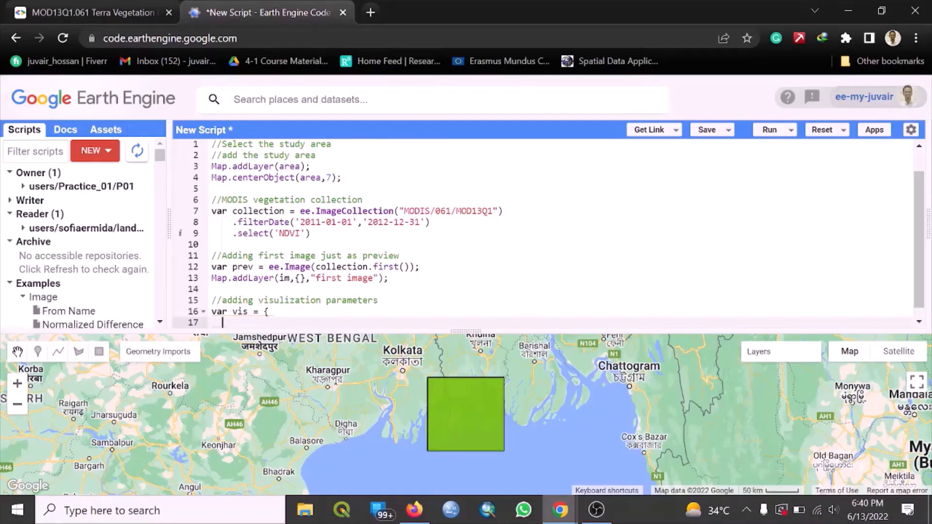
type("crs")
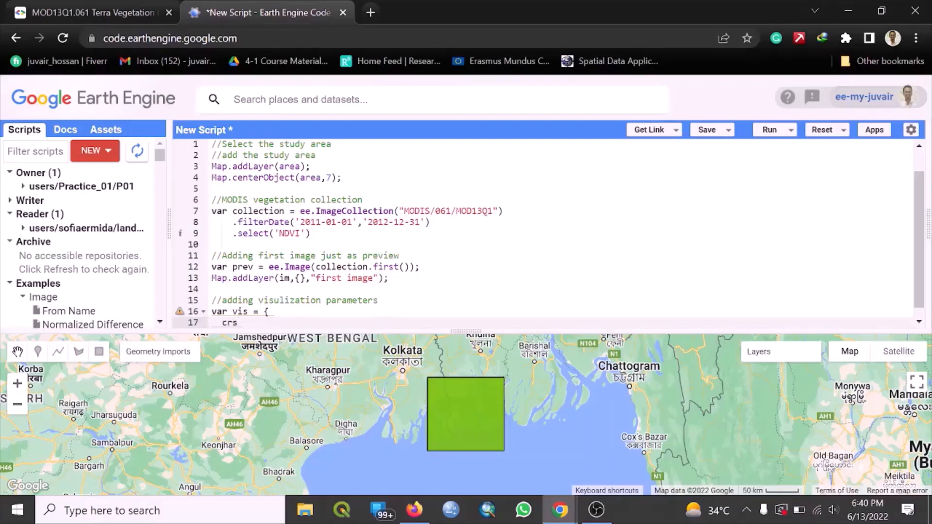
type(":")
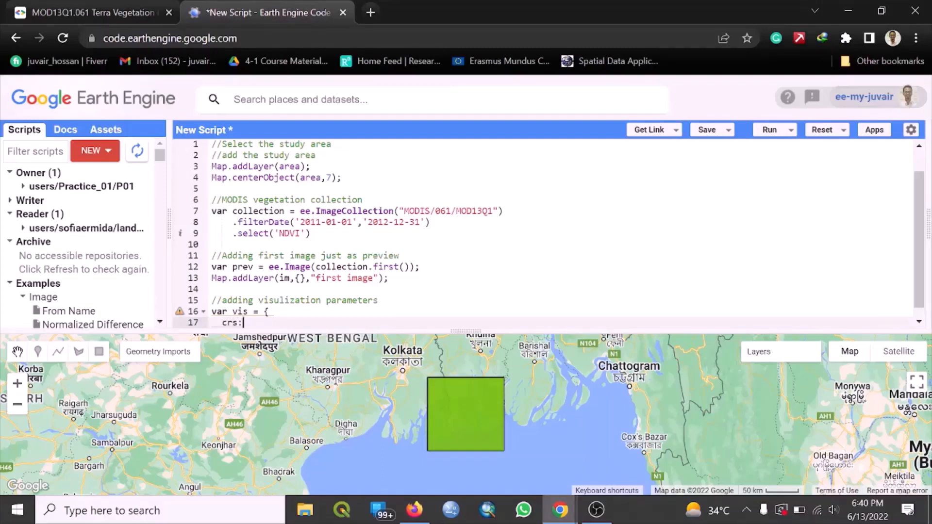
type("''")
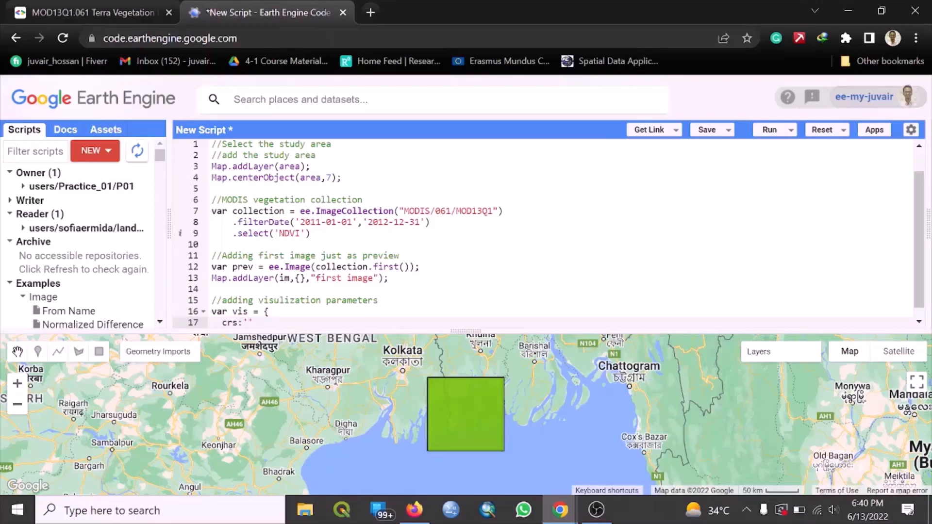
type("EPSP")
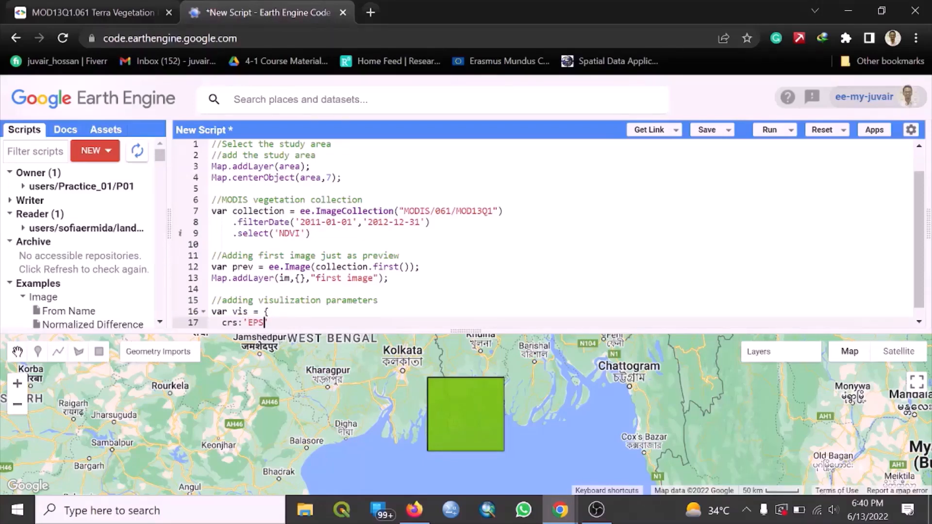
type("G:")
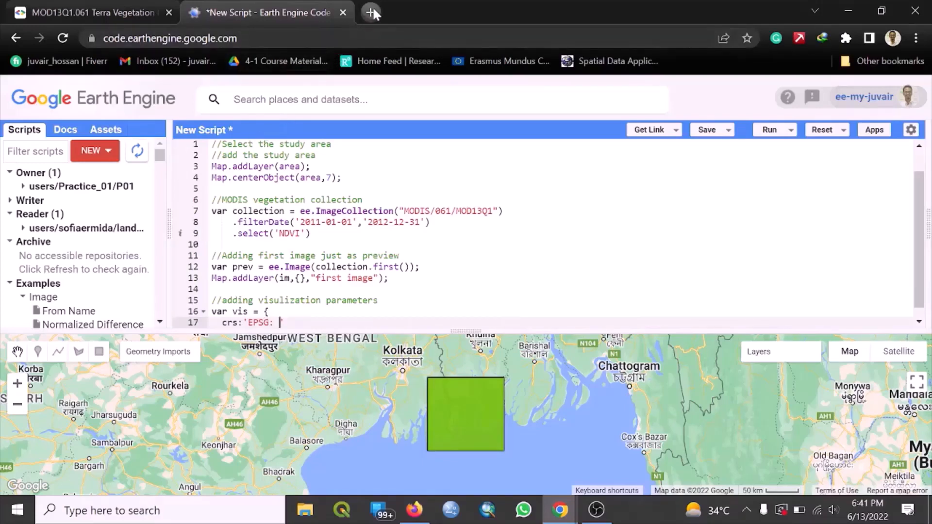
Search Google in a new tab for "EPSG for Bangladesh" and browse the results
left_click(372, 12)
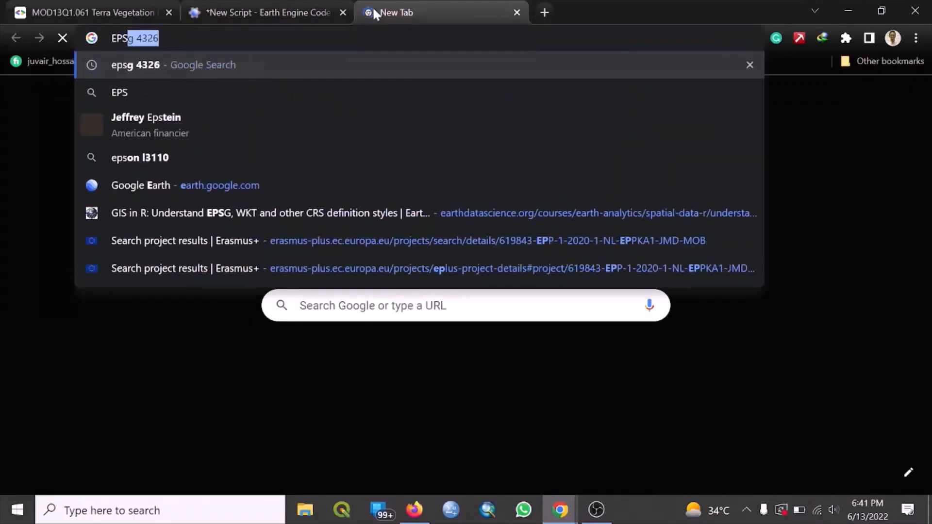
type("EPSG f")
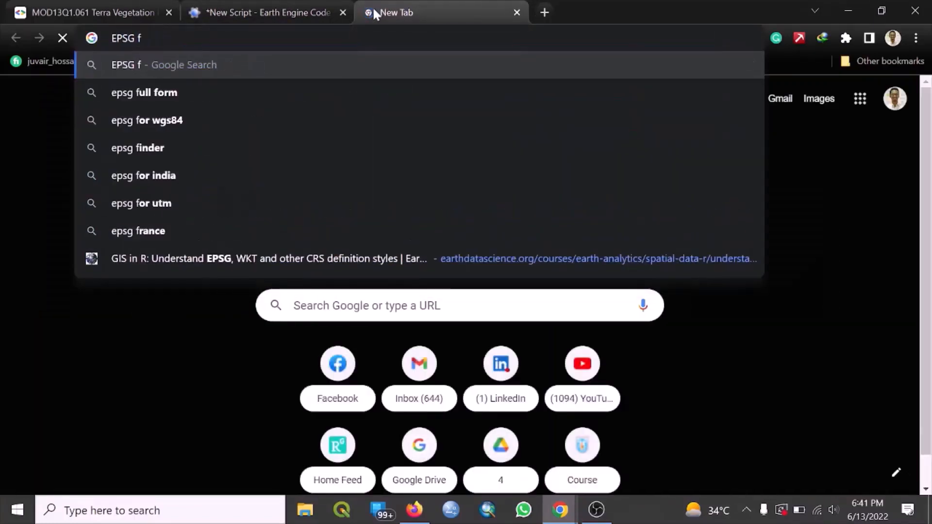
left_click(147, 121)
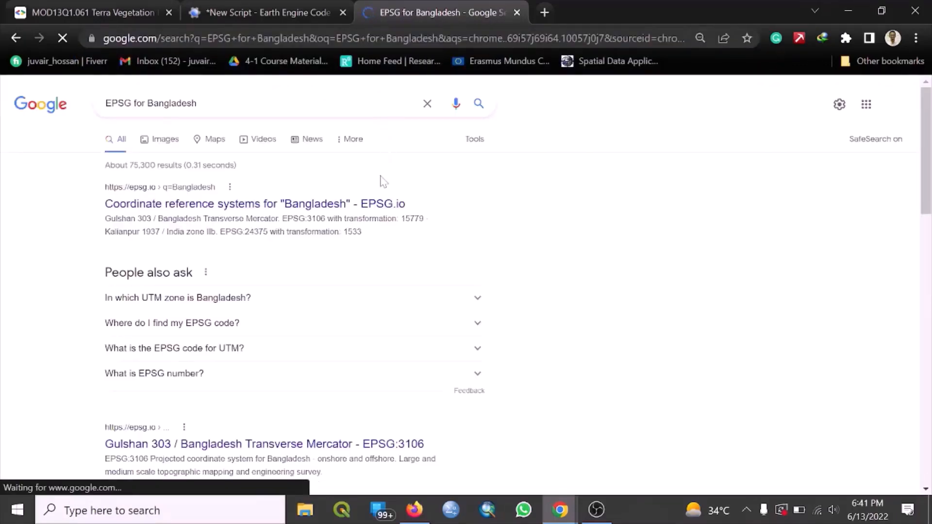
scroll("down", 3)
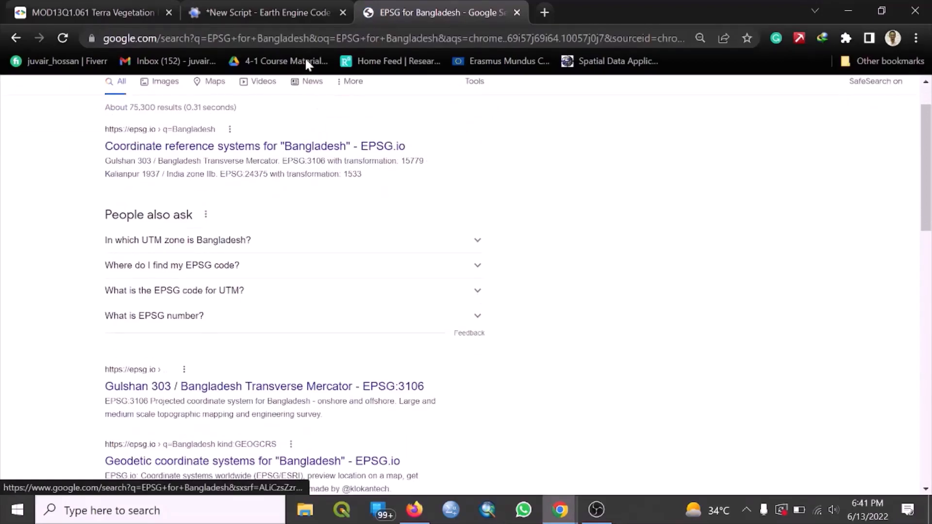
Back in the script, complete crs:'EPSG:3106' and add dimensions: '300'
left_click(266, 12)
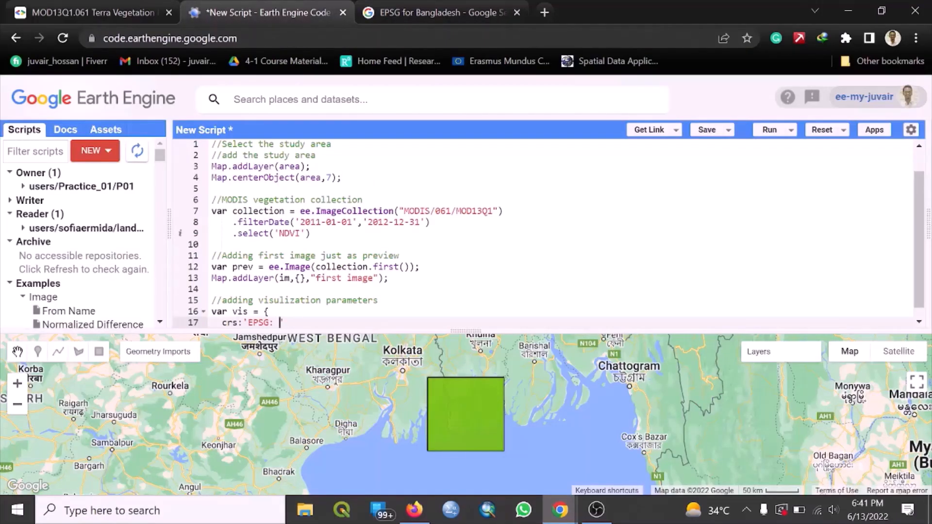
type("3")
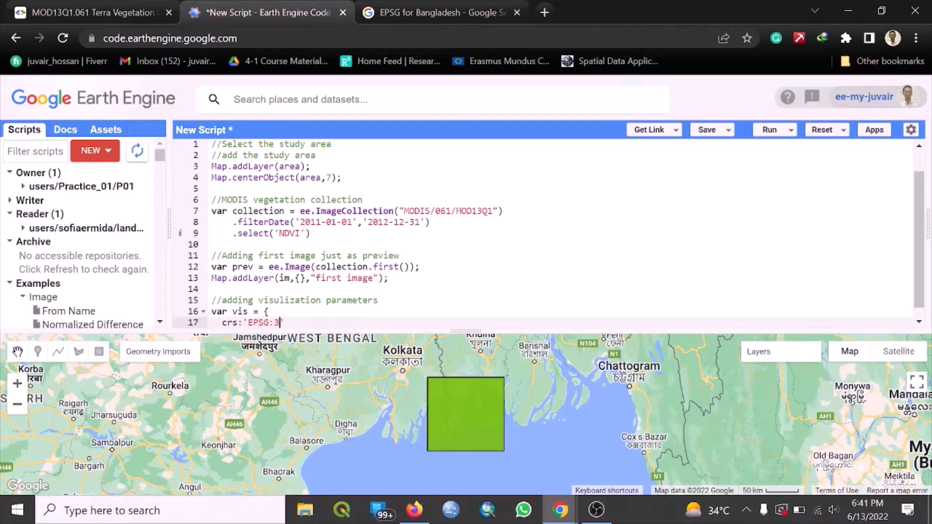
type("106")
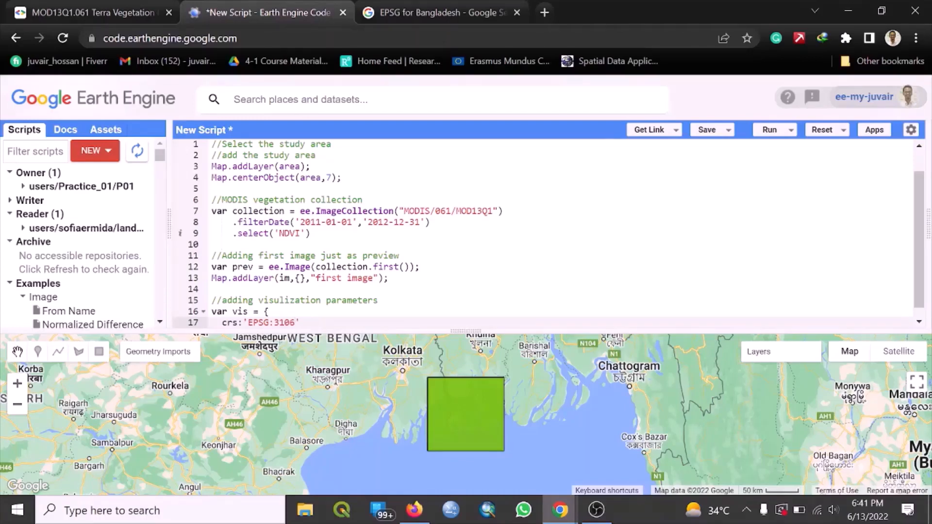
type(",")
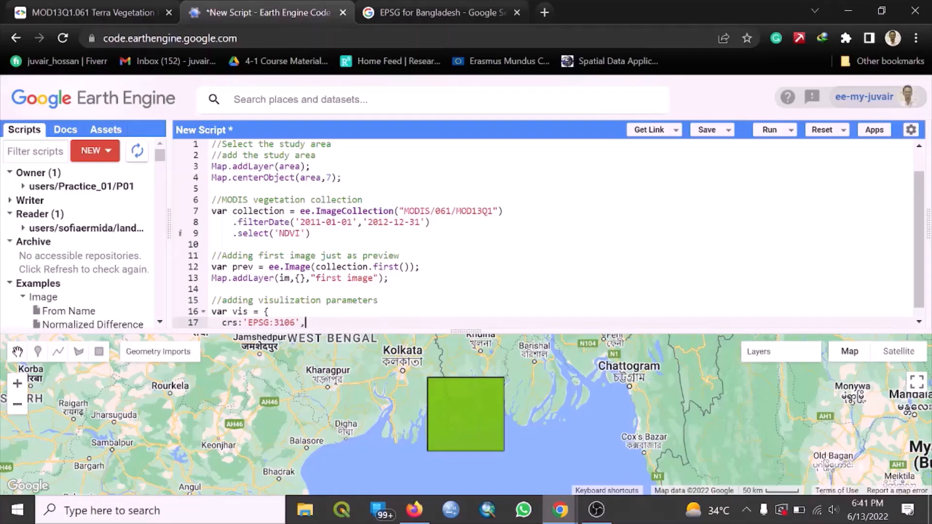
key("enter")
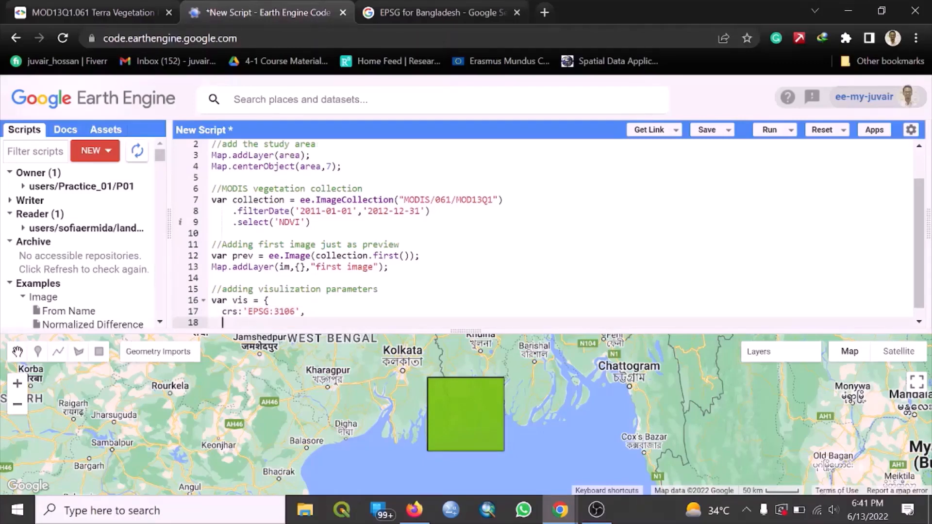
type("dimensi")
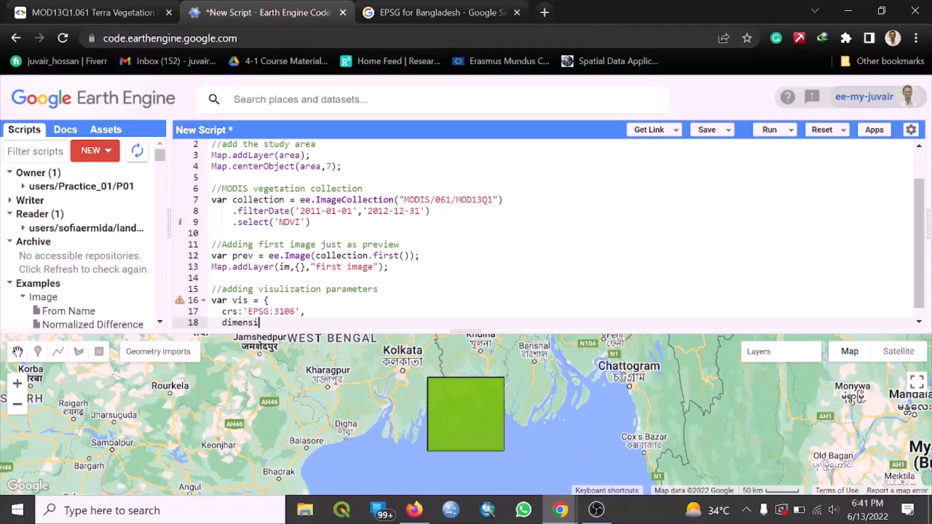
type("ons:")
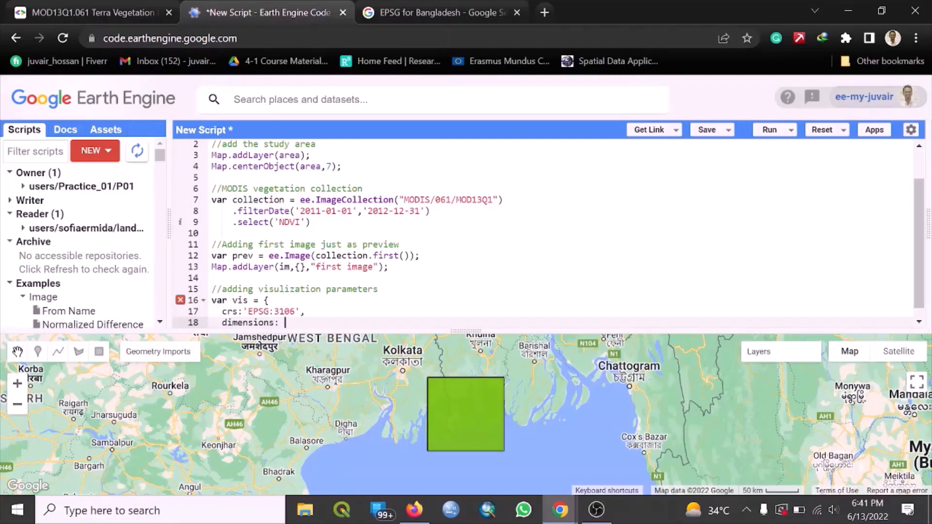
type("'300',")
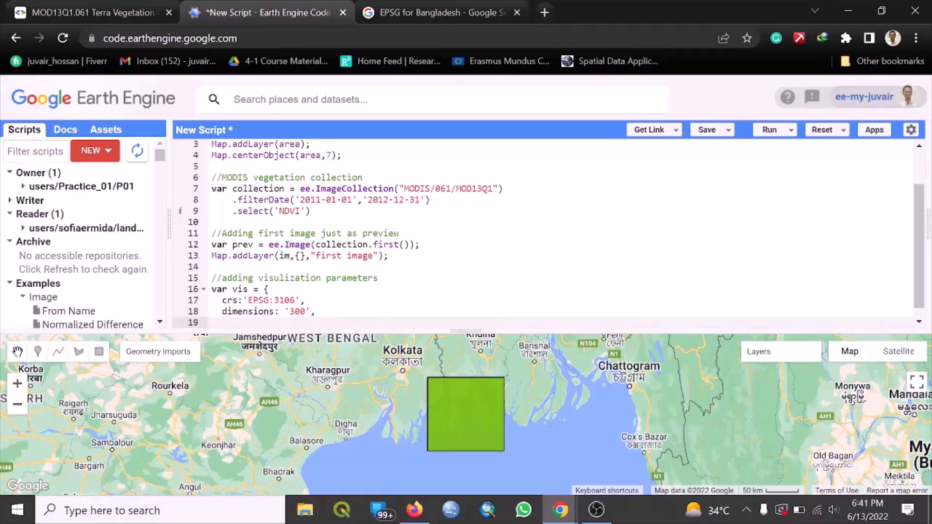
Add region: area, followed by empty min: and max: entries
type("res")
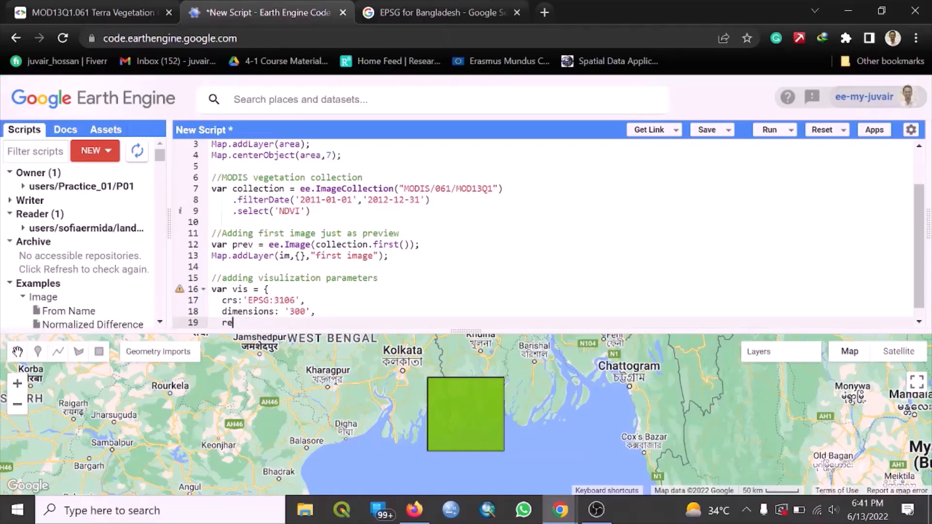
type("gion")
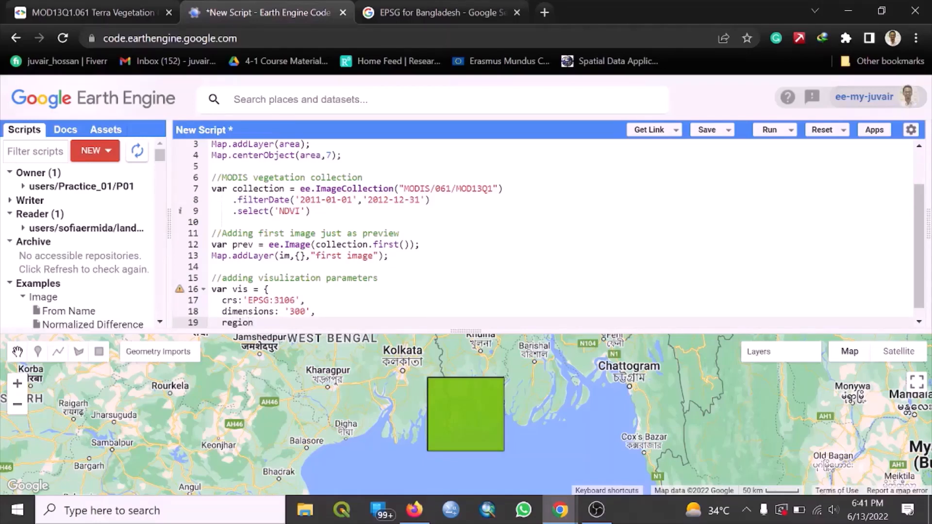
type("a")
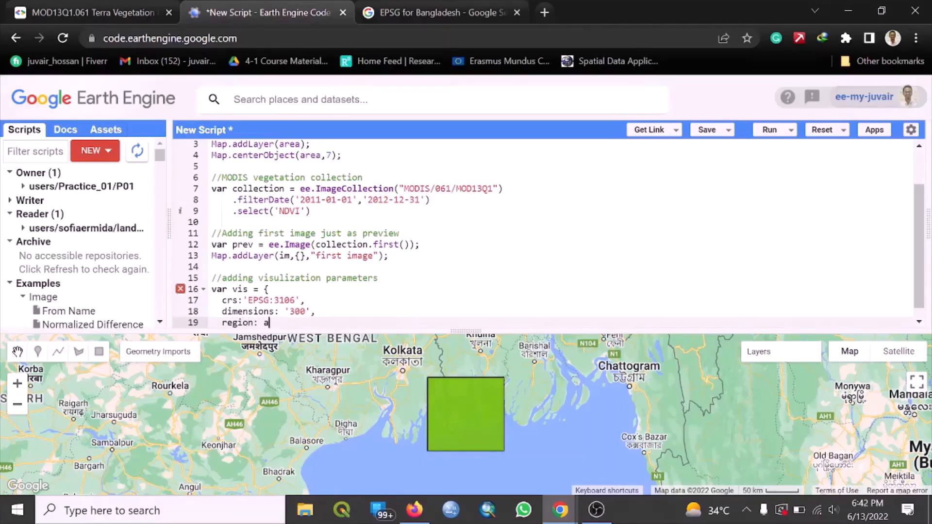
type("rea,")
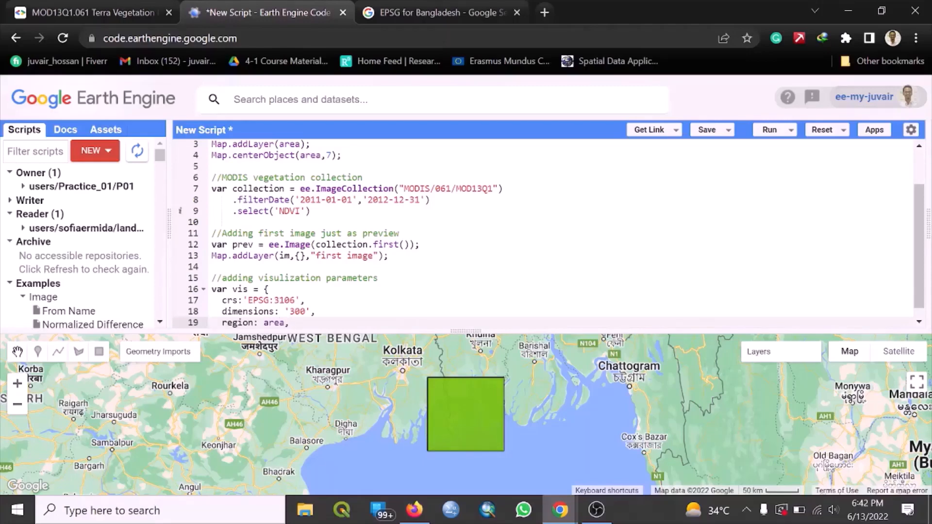
left_click(231, 145)
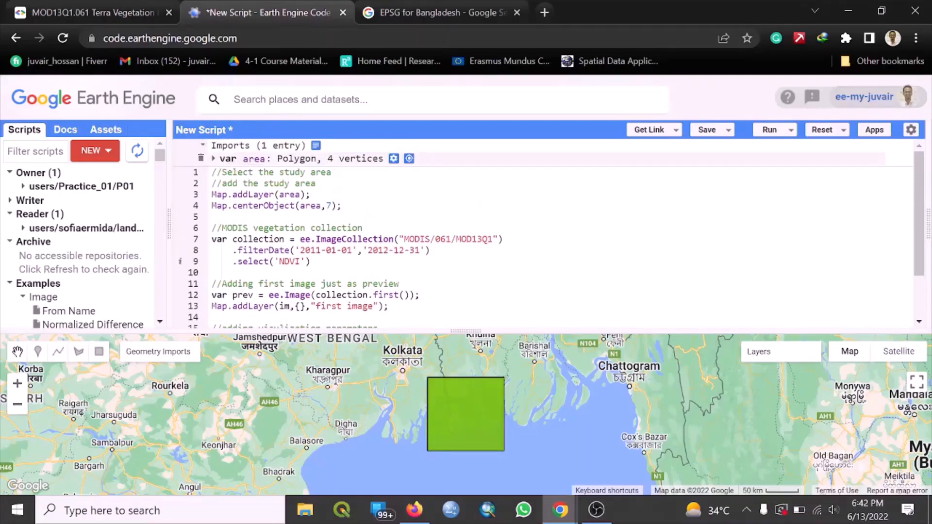
left_click(212, 158)
type("region: area,")
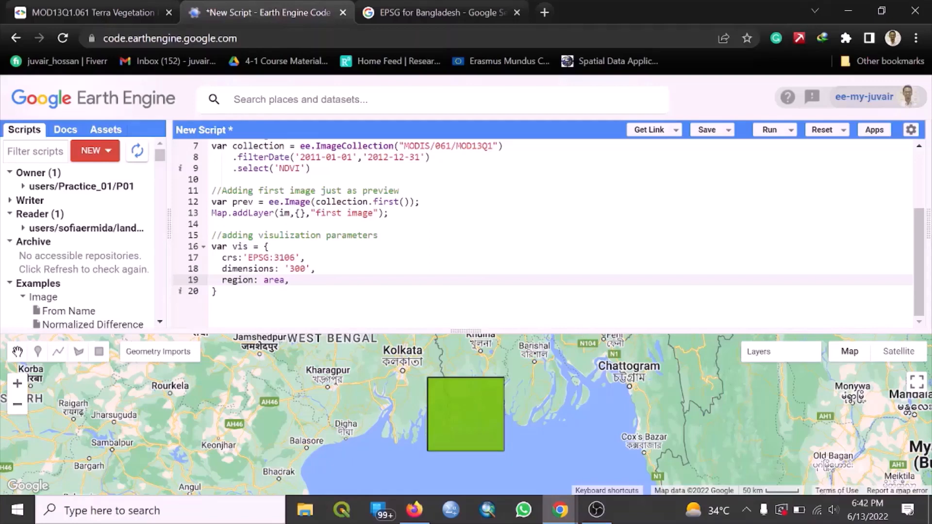
type("min:")
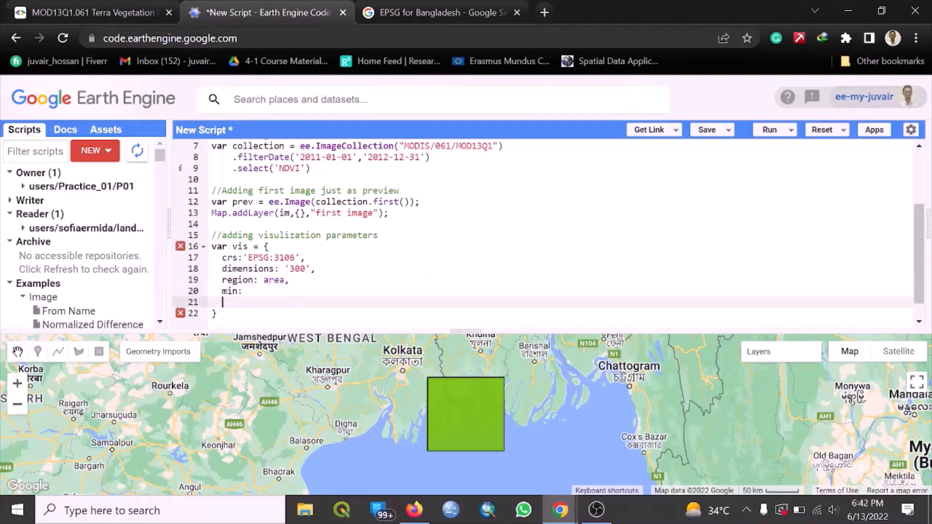
type("max:")
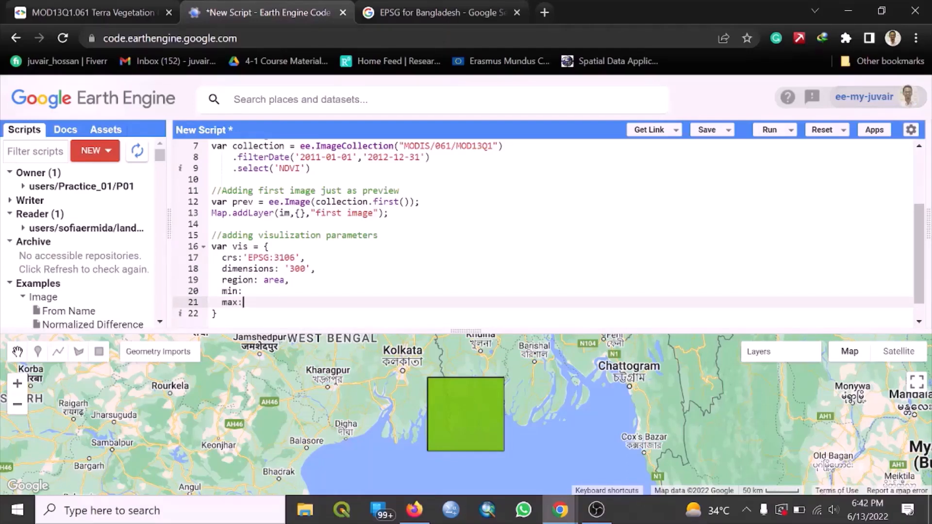
Check the NDVI band range in the catalog and set min to -2000
left_click(90, 13)
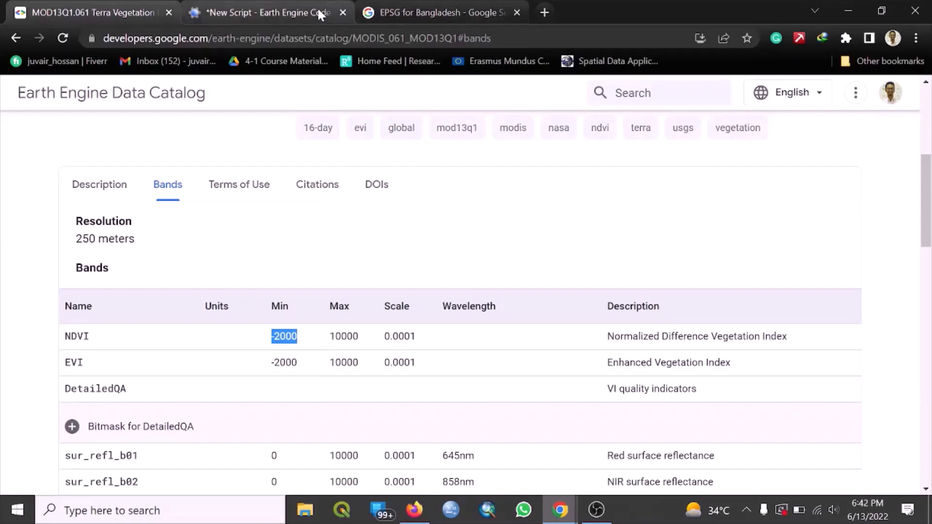
left_click(264, 11)
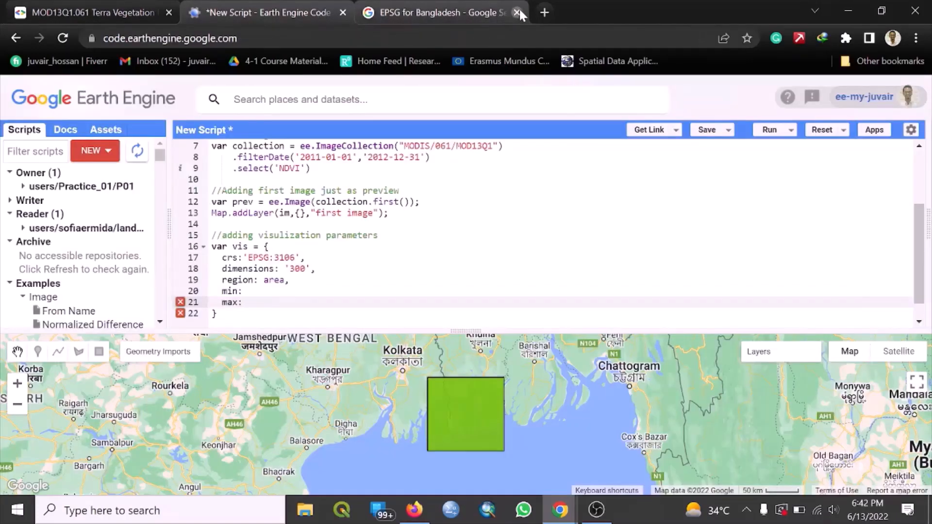
left_click(517, 11)
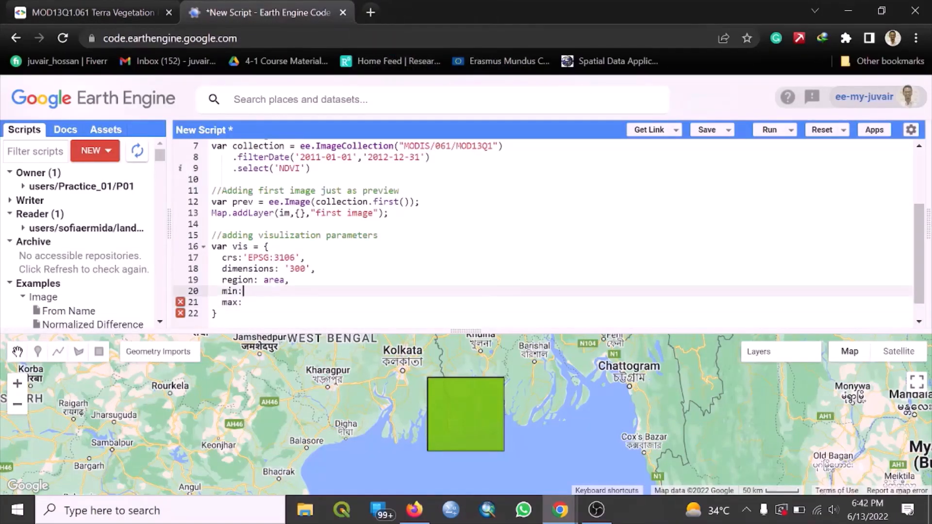
type("-2000")
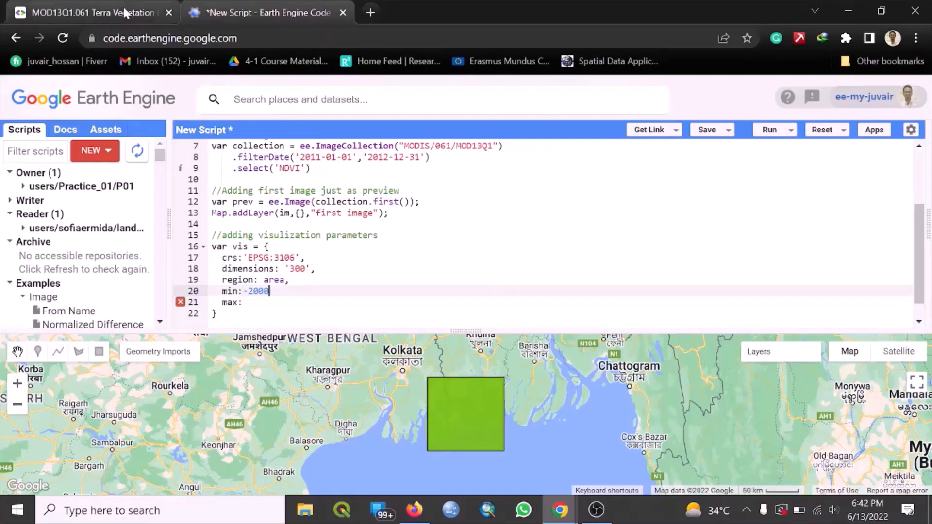
Set max to 10000 from the catalog's NDVI table and begin the palette entry
left_click(89, 11)
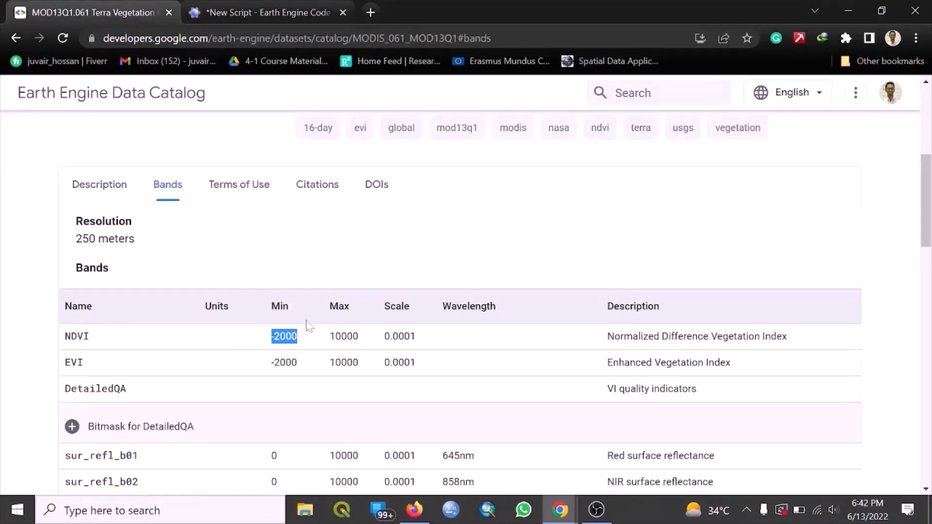
double_click(344, 336)
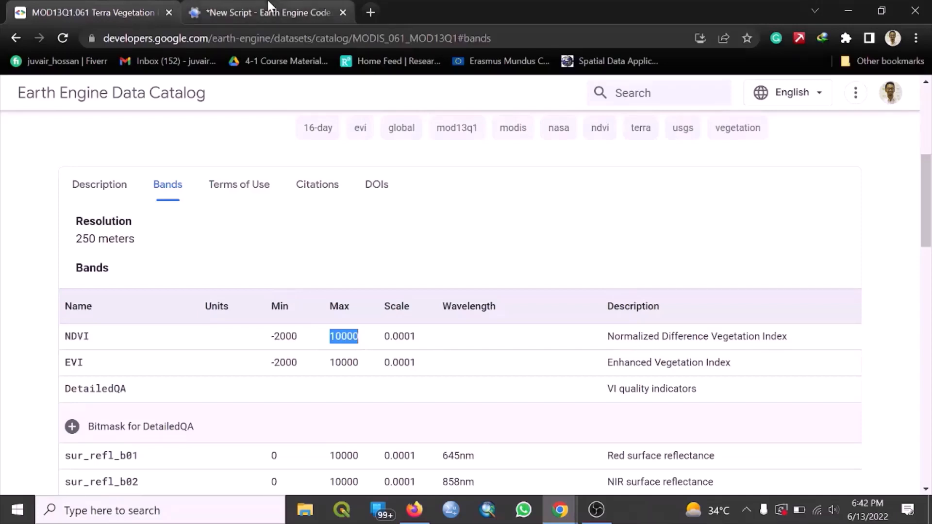
left_click(268, 12)
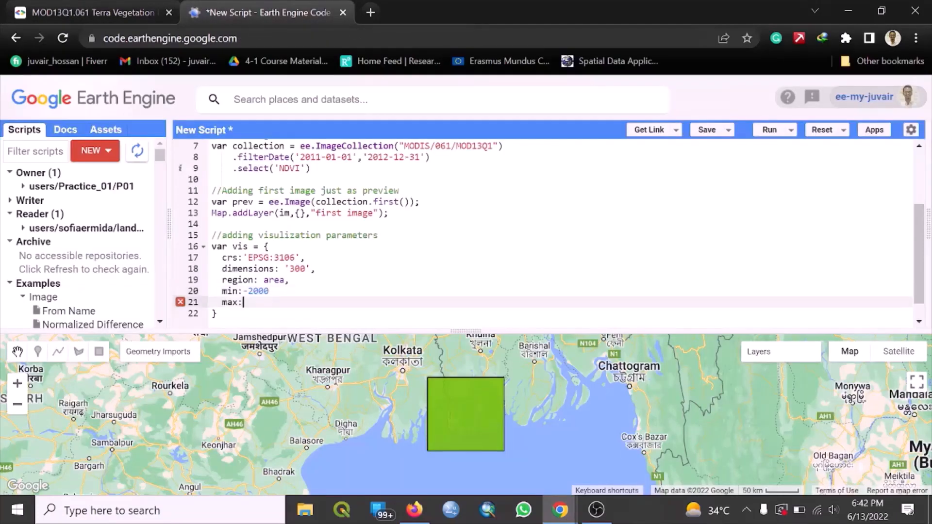
type("10000")
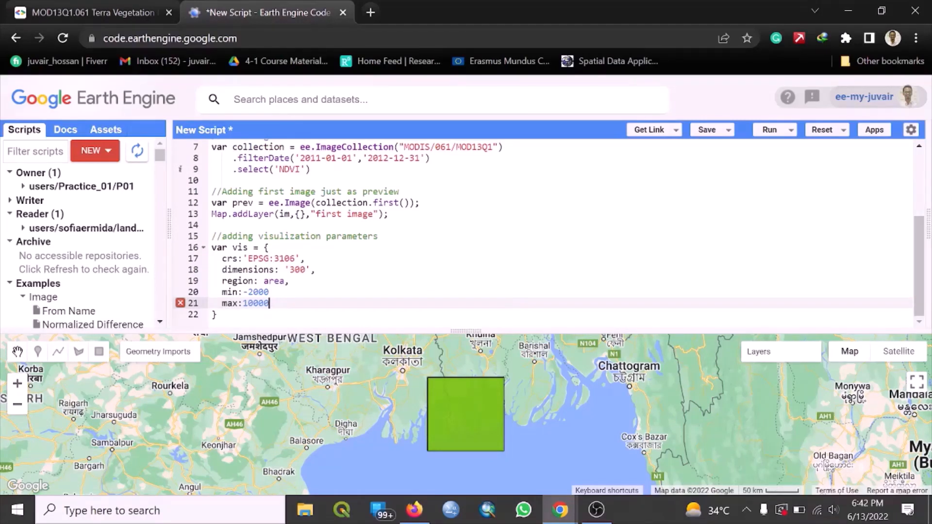
type("pal")
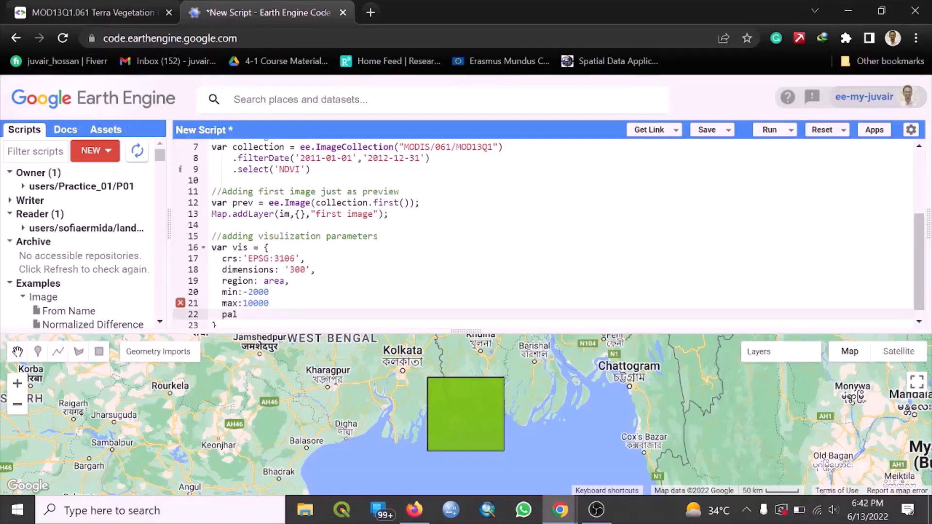
type("ett")
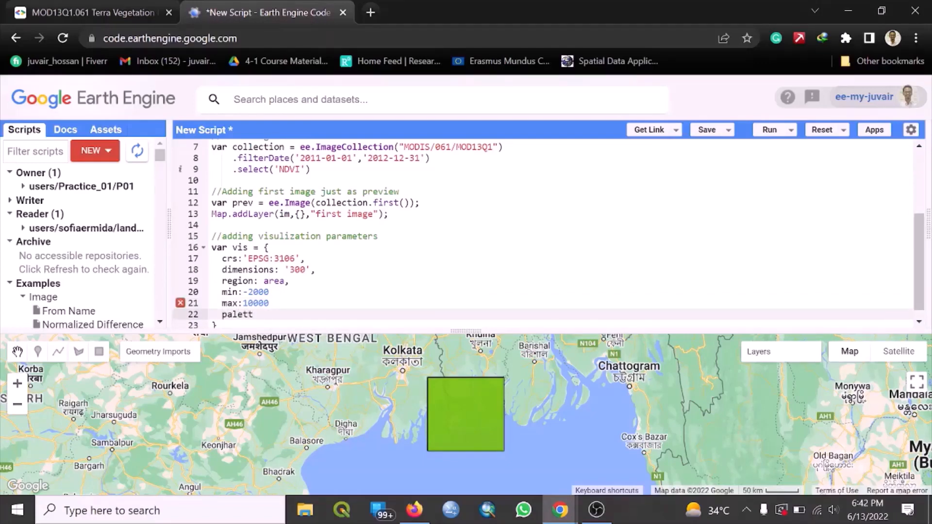
Set palette:'black,blanchedalmond,green,green' in the vis object
type("e:")
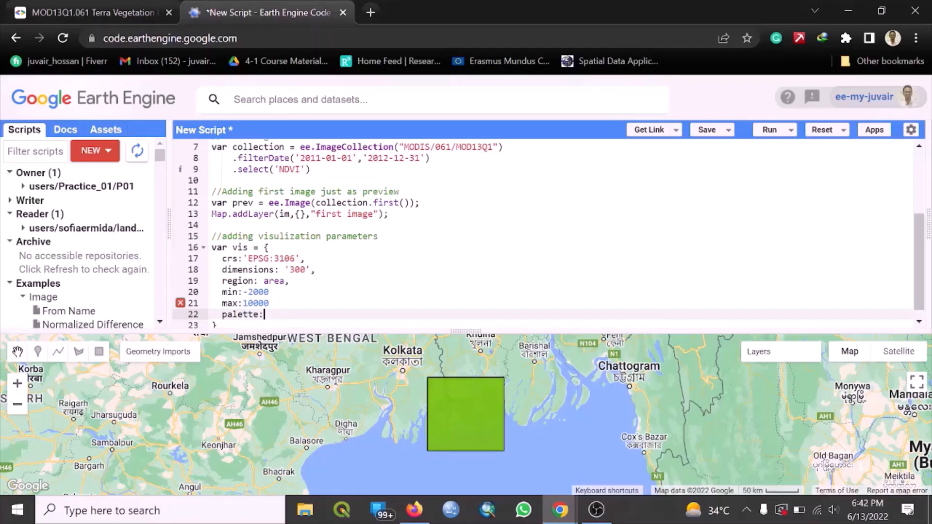
type("'b")
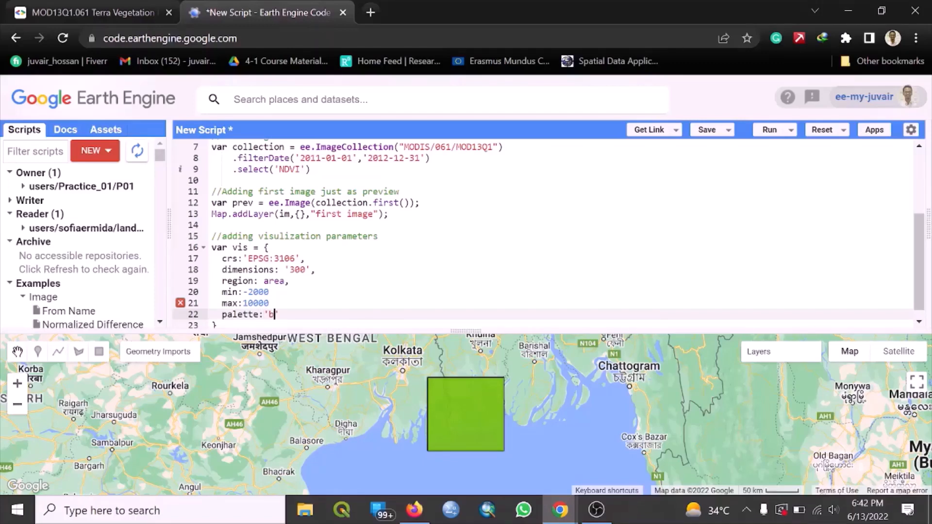
type("lack")
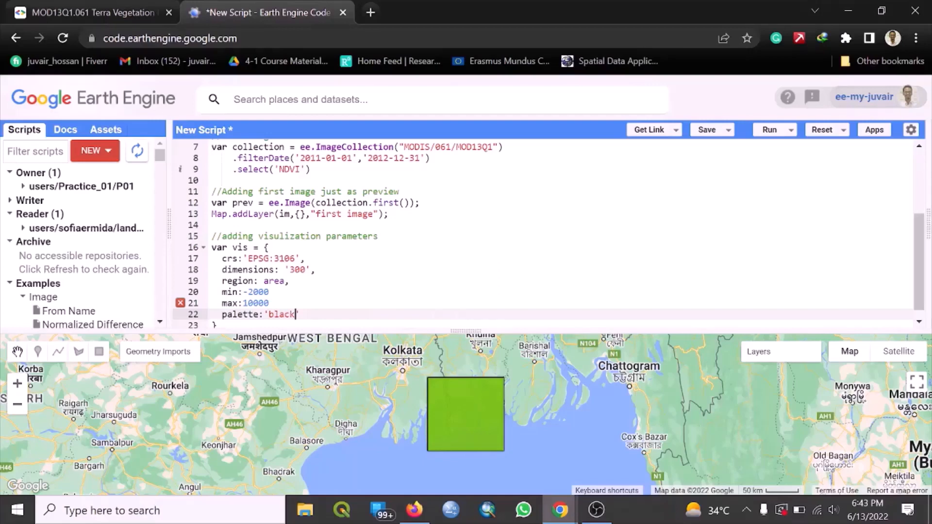
type(",")
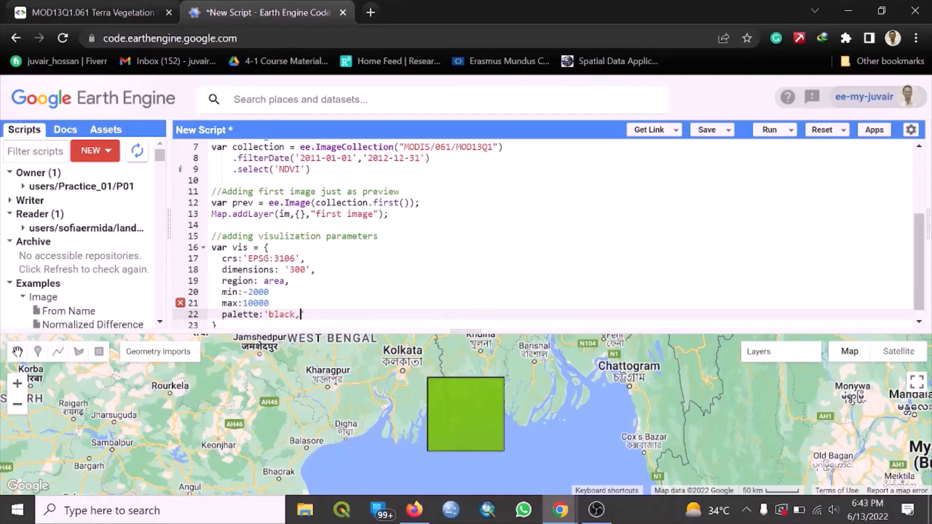
type("bla")
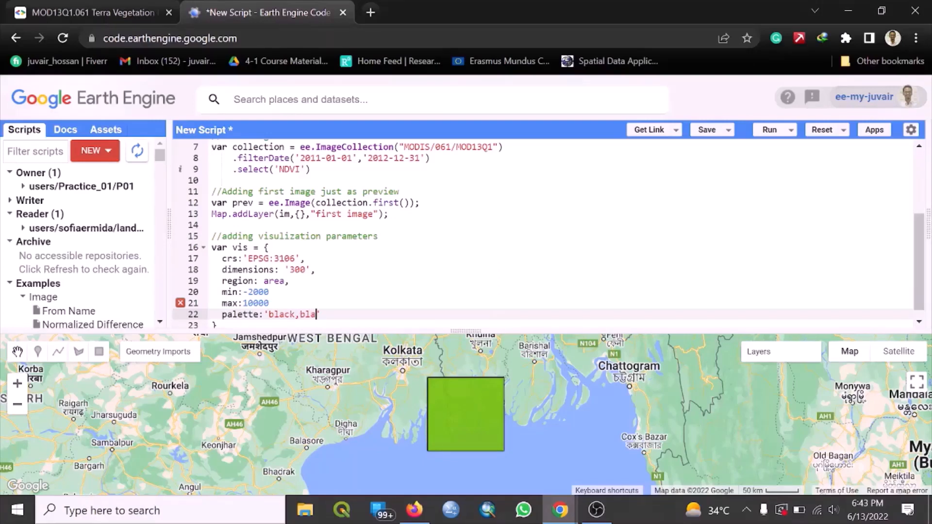
type("n")
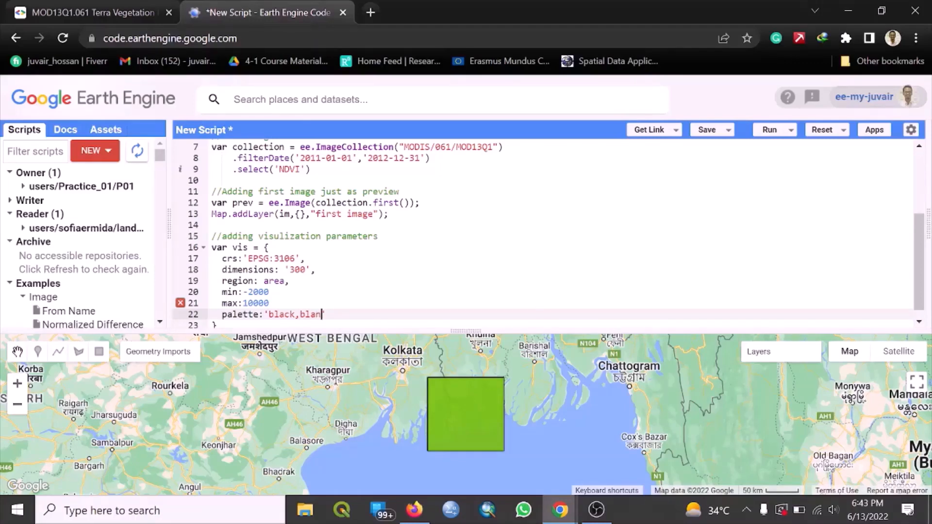
type("che")
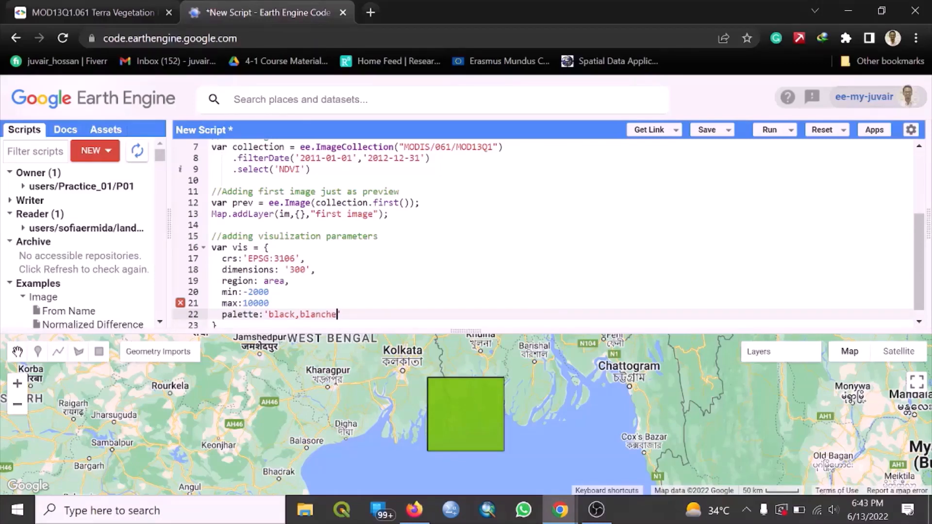
type("dalmond")
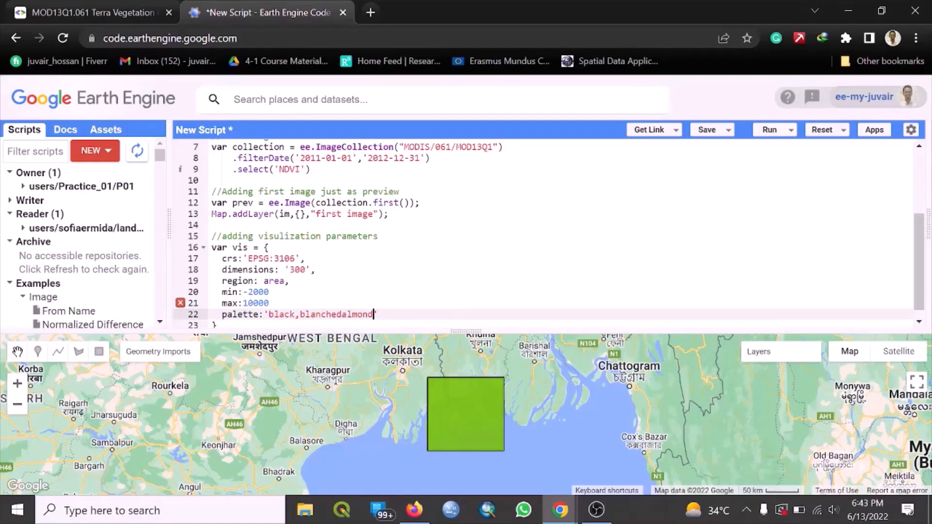
type(",g")
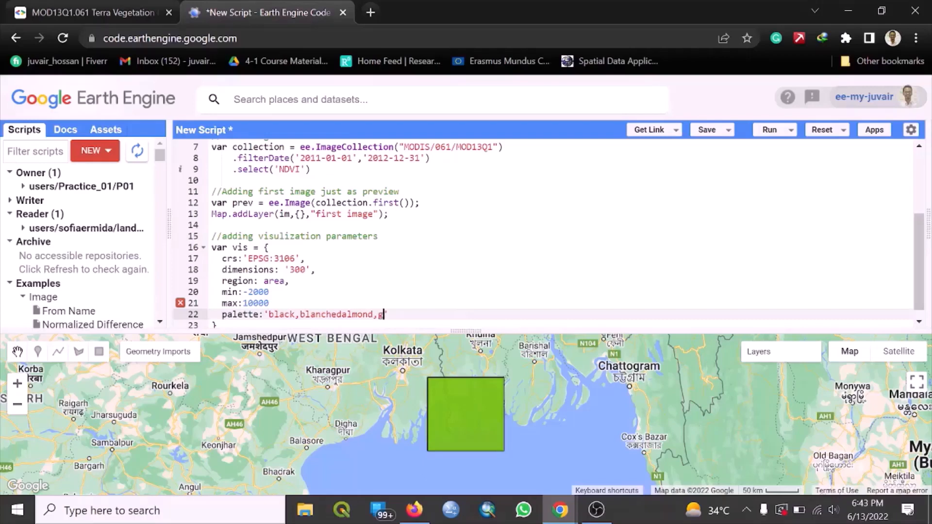
type("reen,")
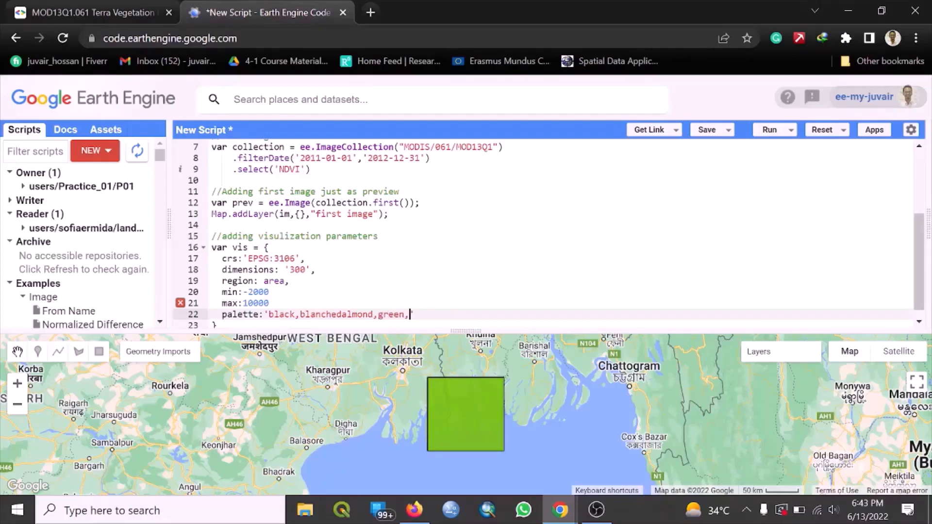
type("green'")
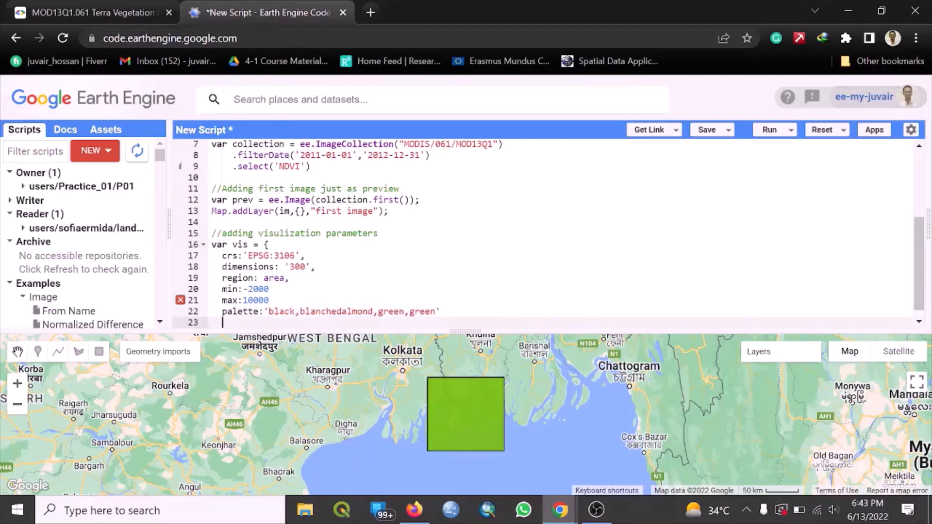
Add framesPerSecond:12, and start a new comment line below vis
type("frames")
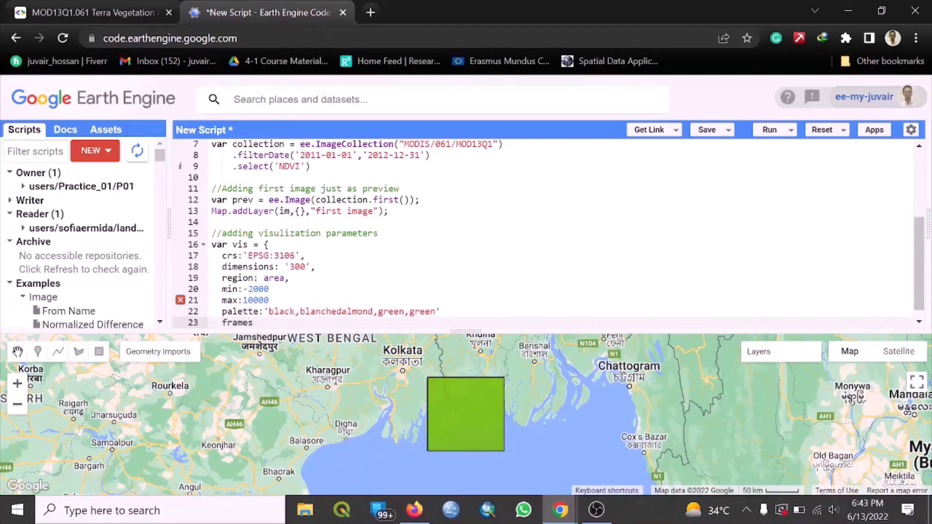
type("PerSecond:")
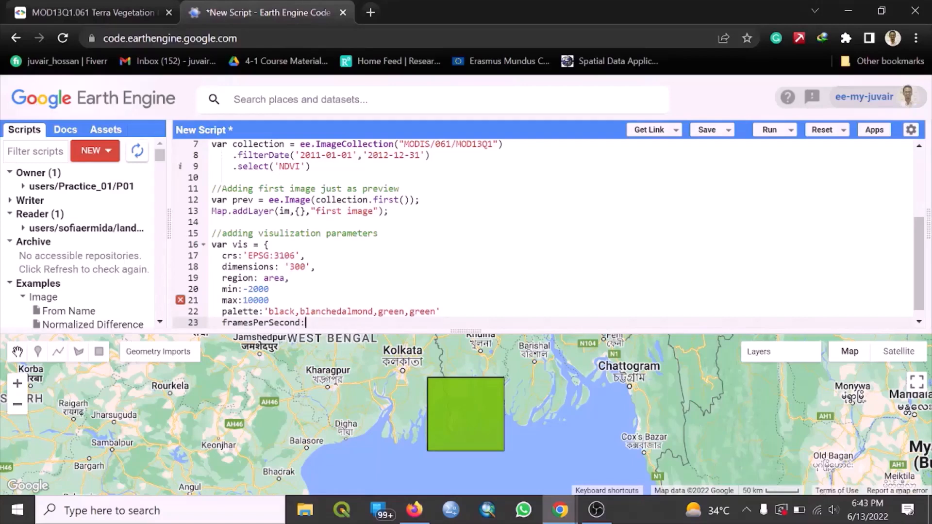
type("12,")
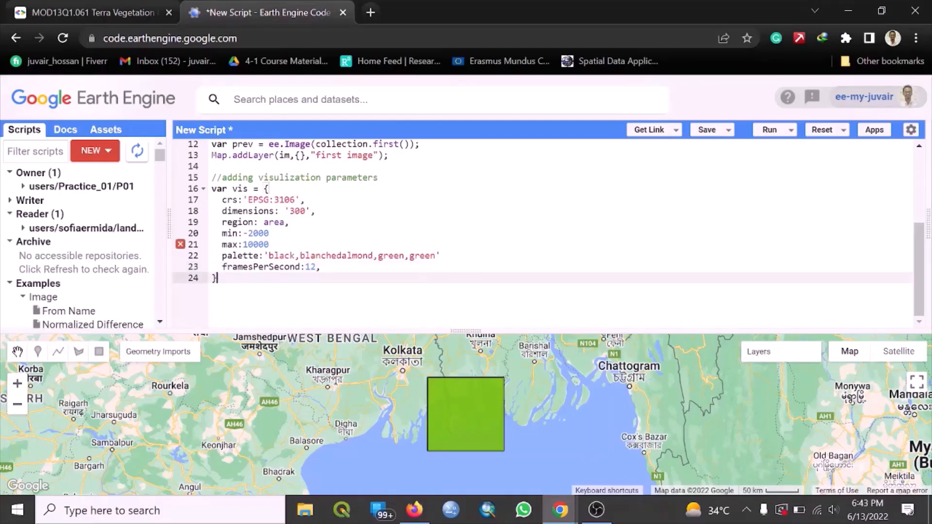
type("?/")
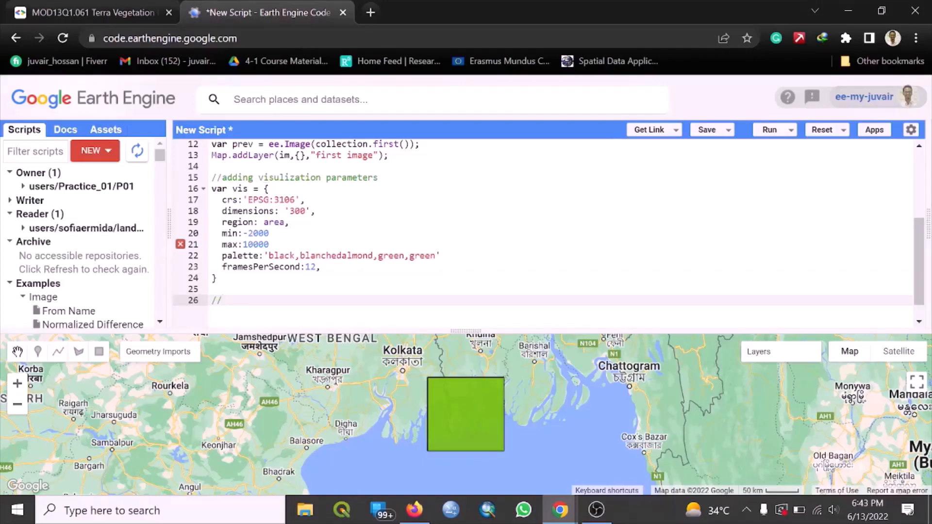
Write the comment '// create a video thumbnail and show it in map' and move to a new line
type("c")
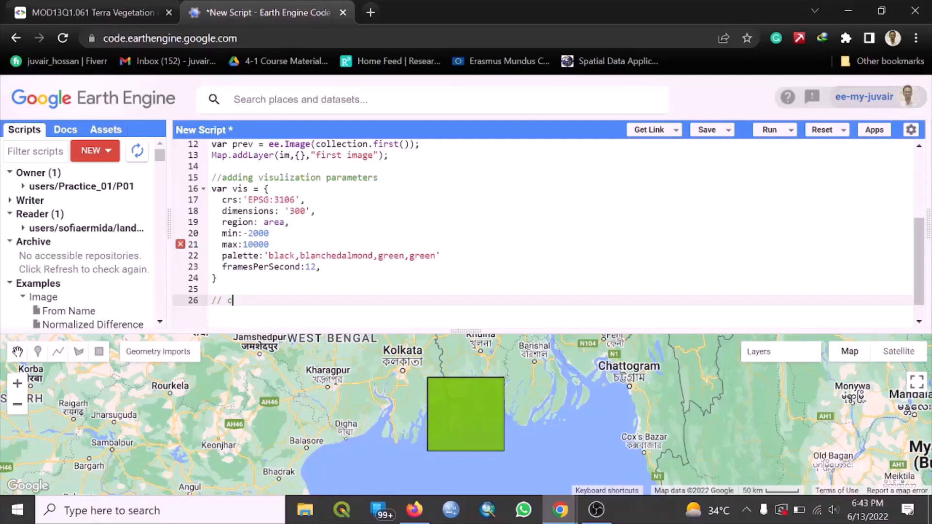
type("reate a")
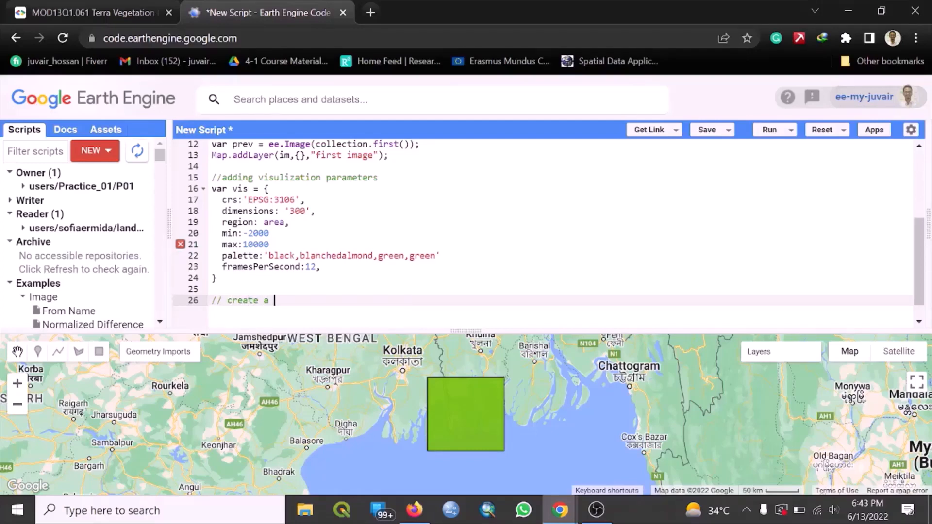
type("video")
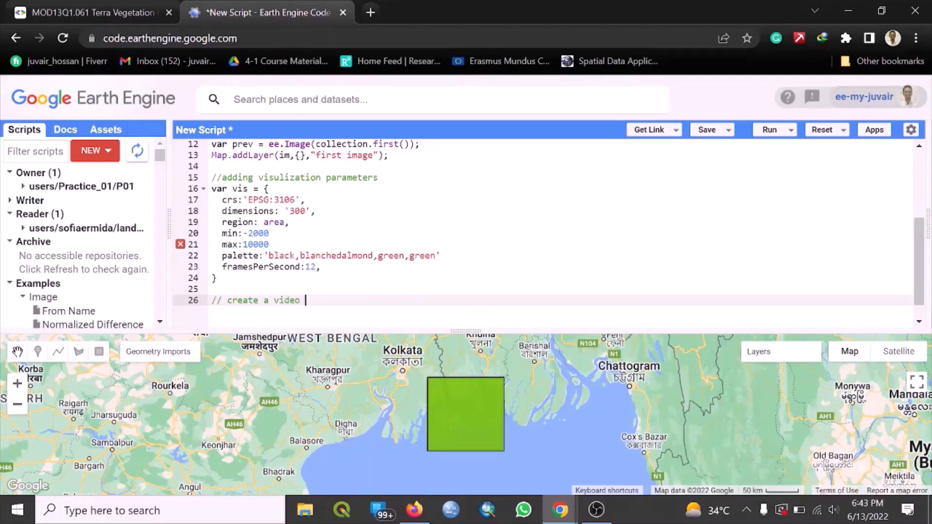
type("thu")
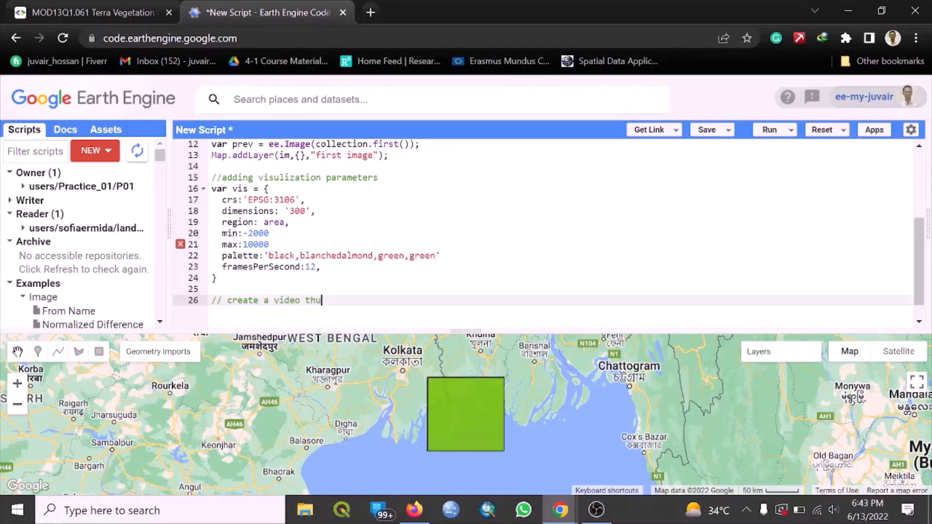
type("mbn")
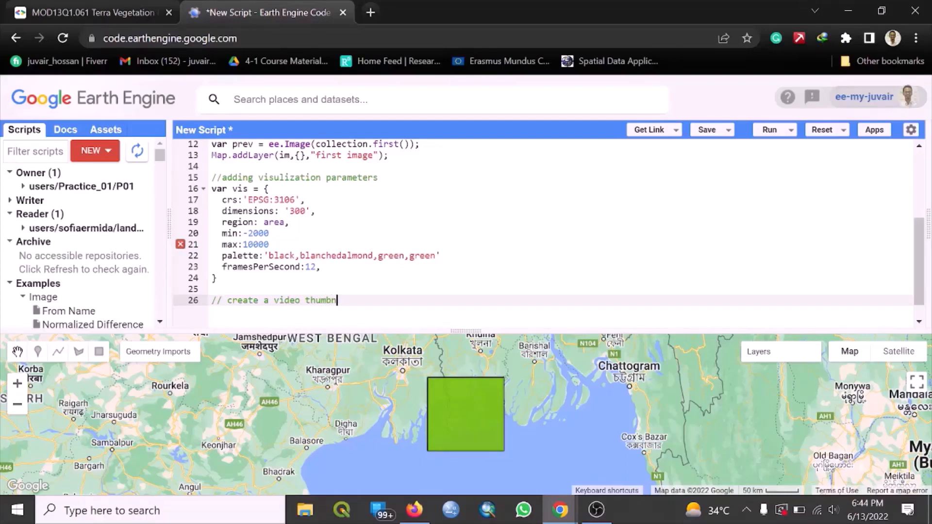
type("ail andd")
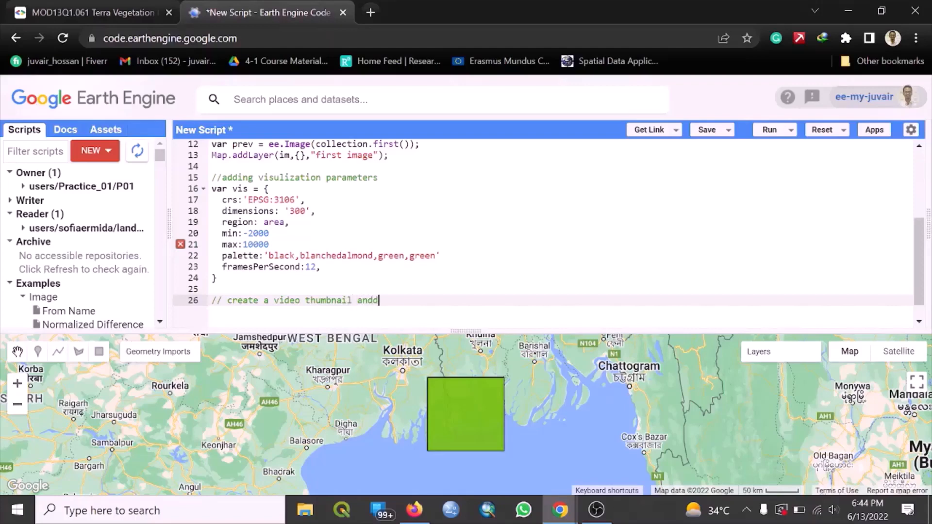
type("sho")
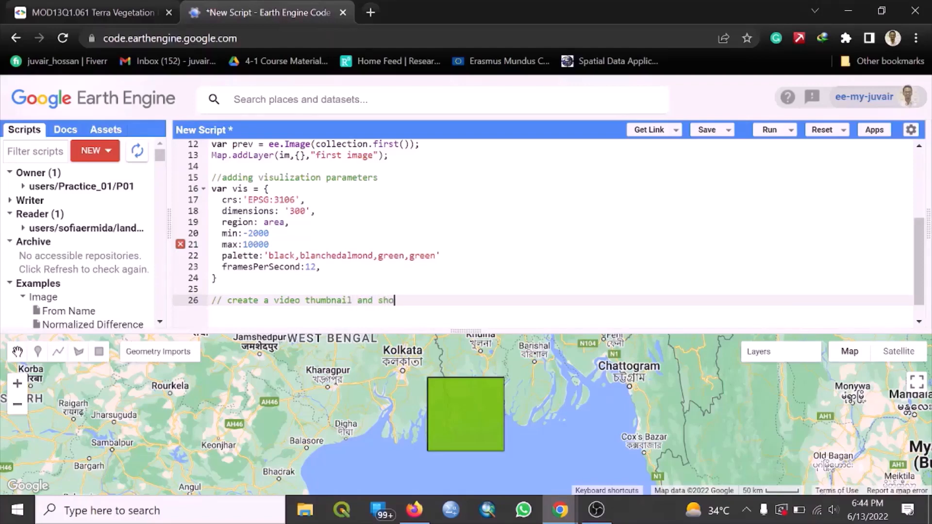
type("w it in")
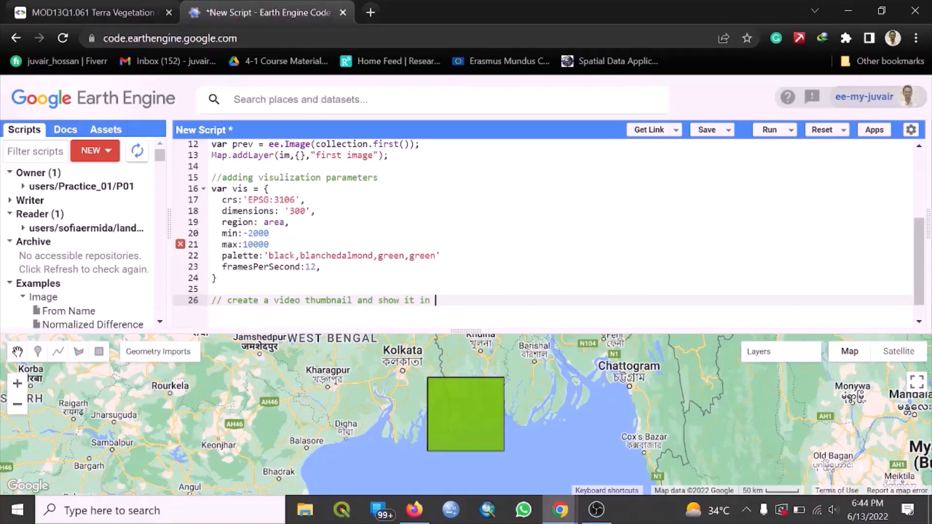
type("map")
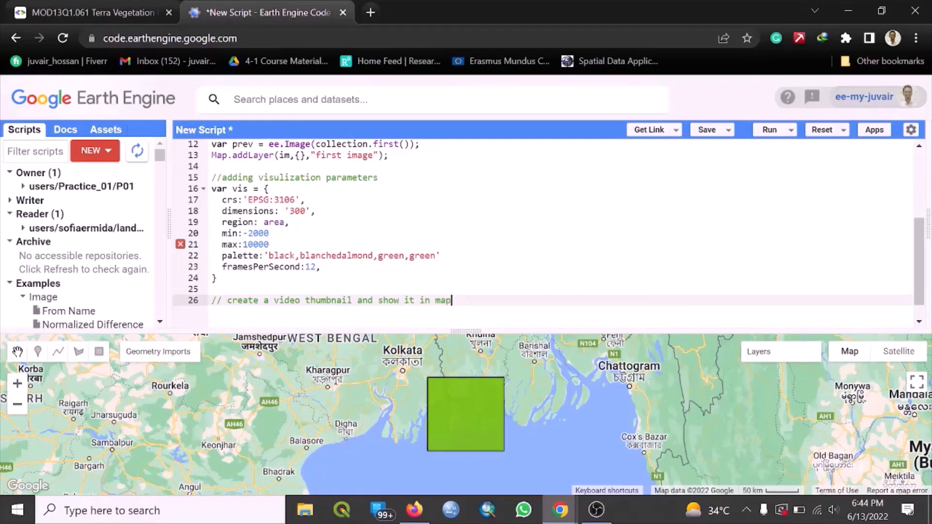
key("enter")
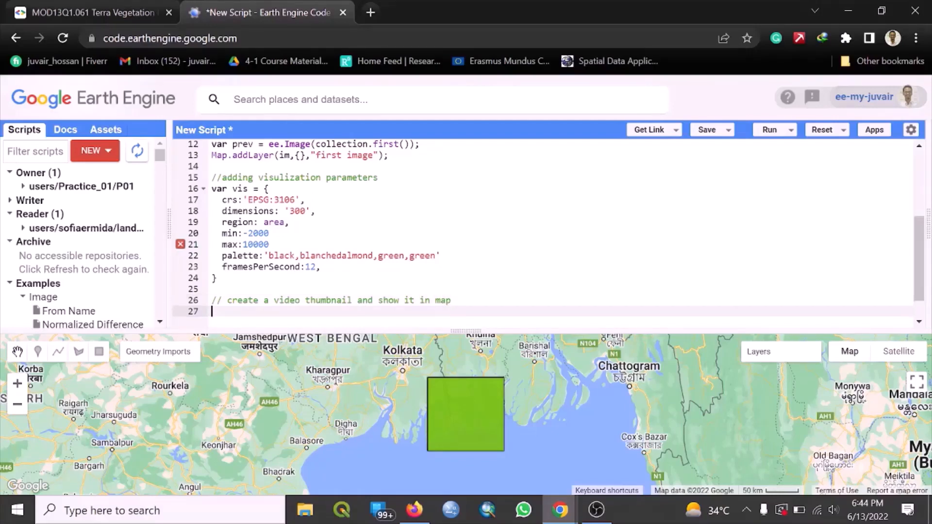
Start var thumb = ui.Thumbnail({ with image set to collection
type("var")
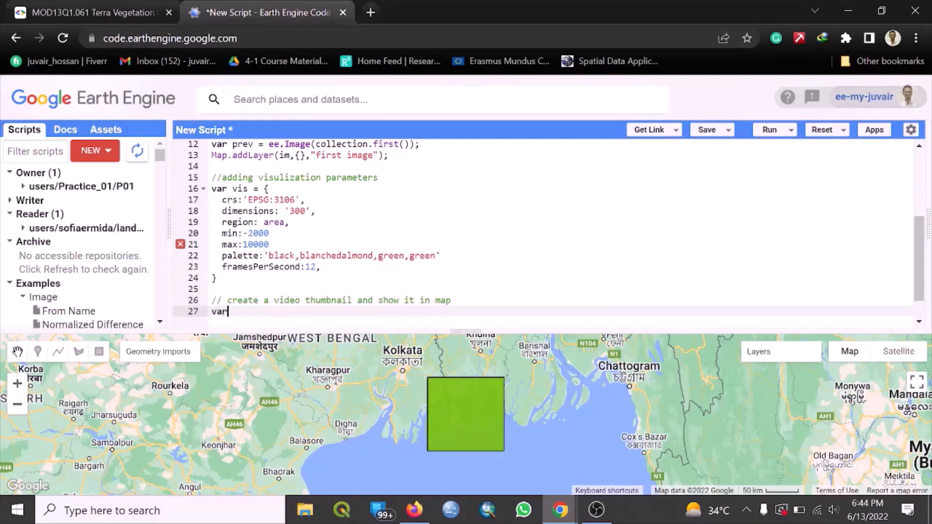
type("th")
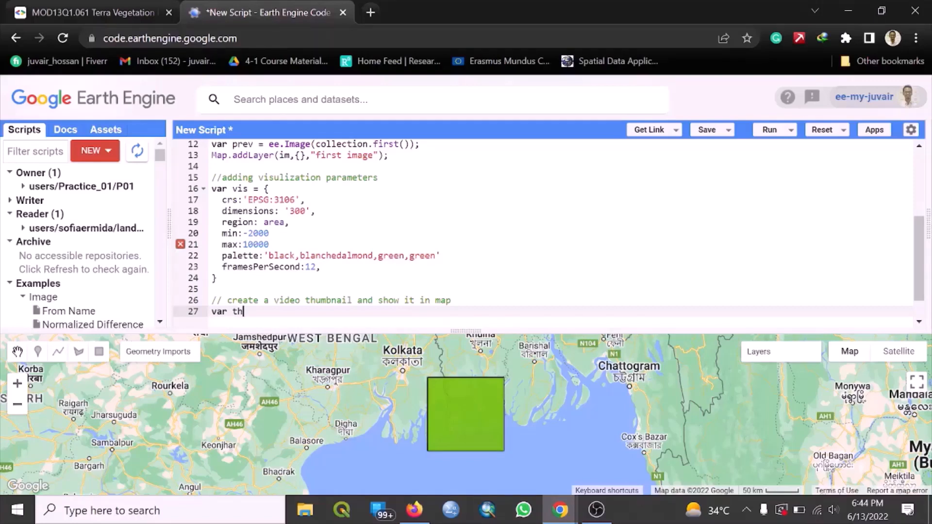
type("umb")
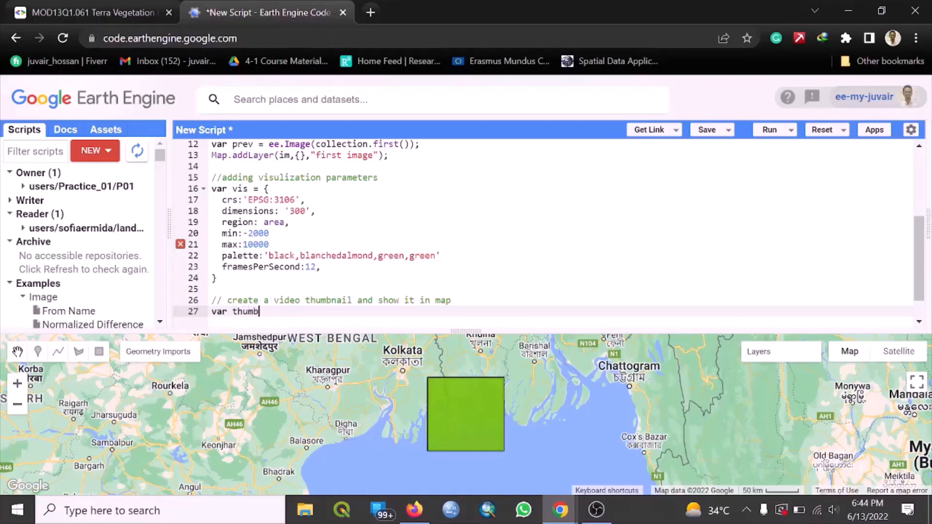
type("=")
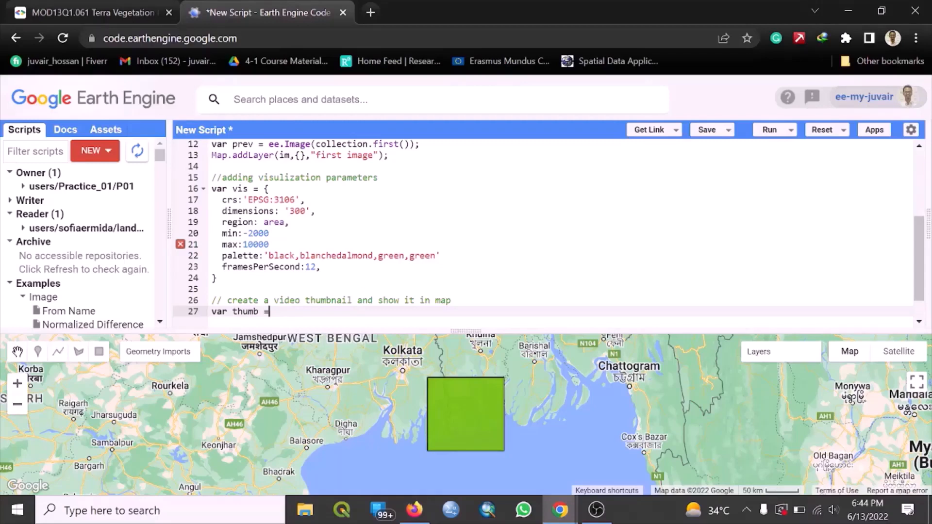
type("ui")
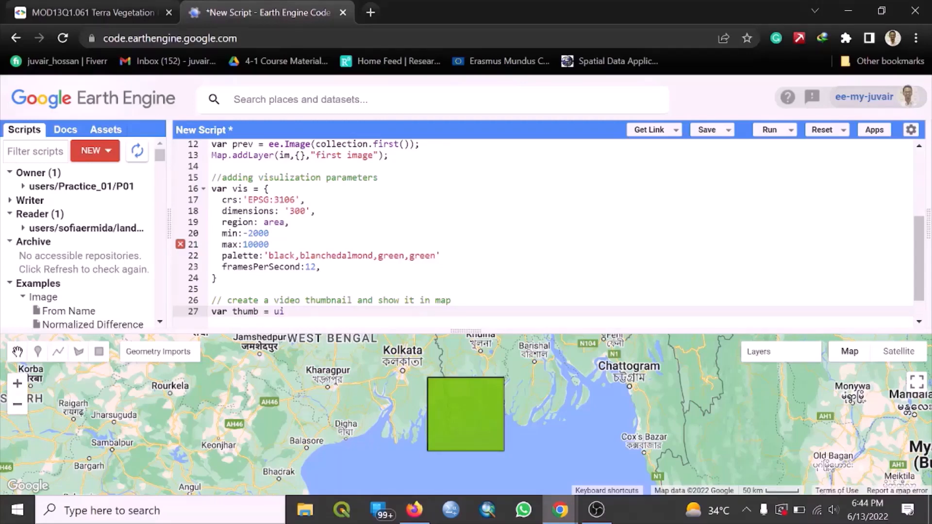
type(".Thum")
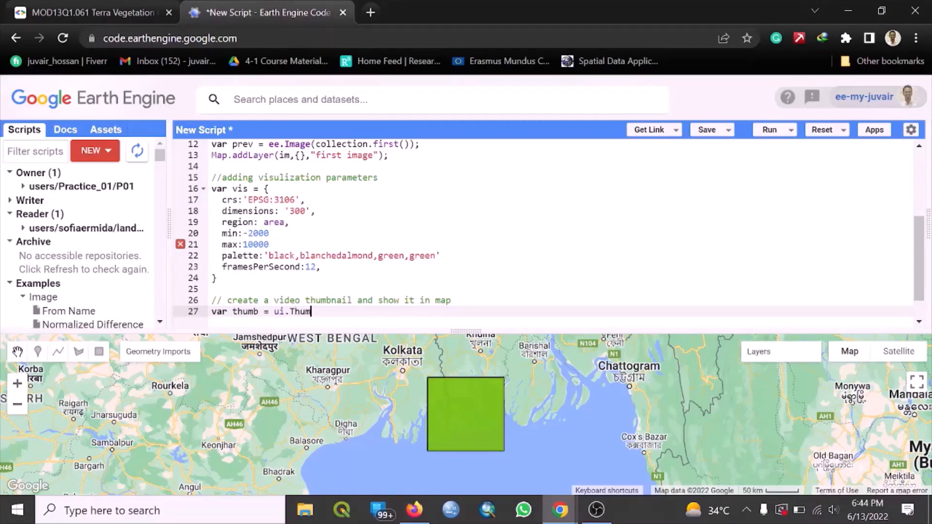
type("bna")
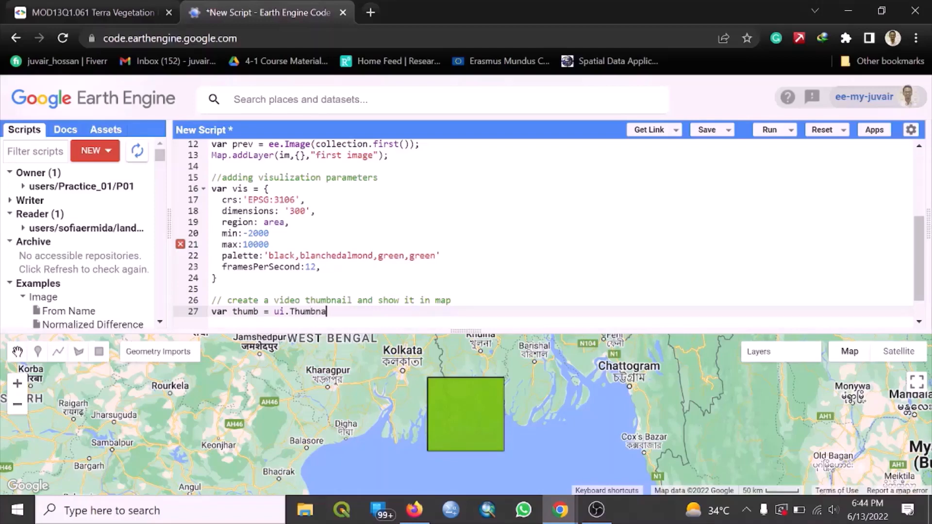
type("il")
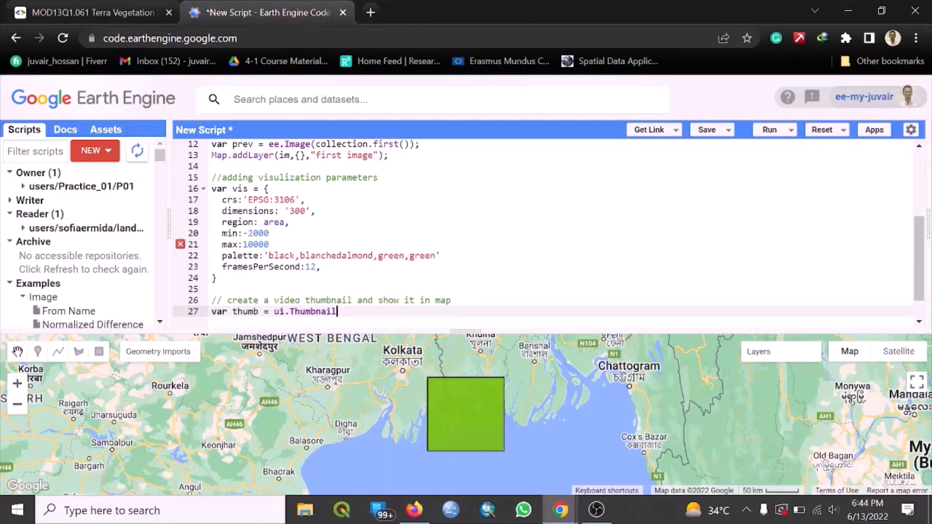
type("(")
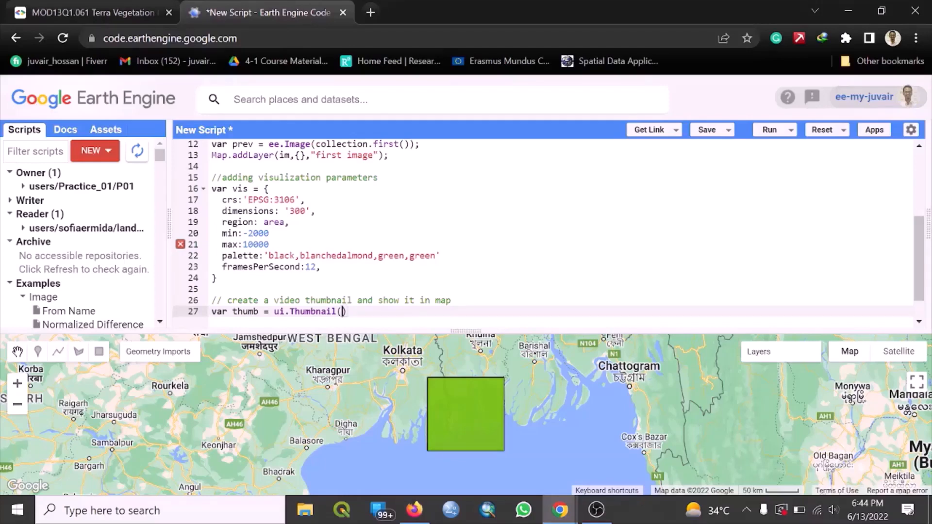
type("{")
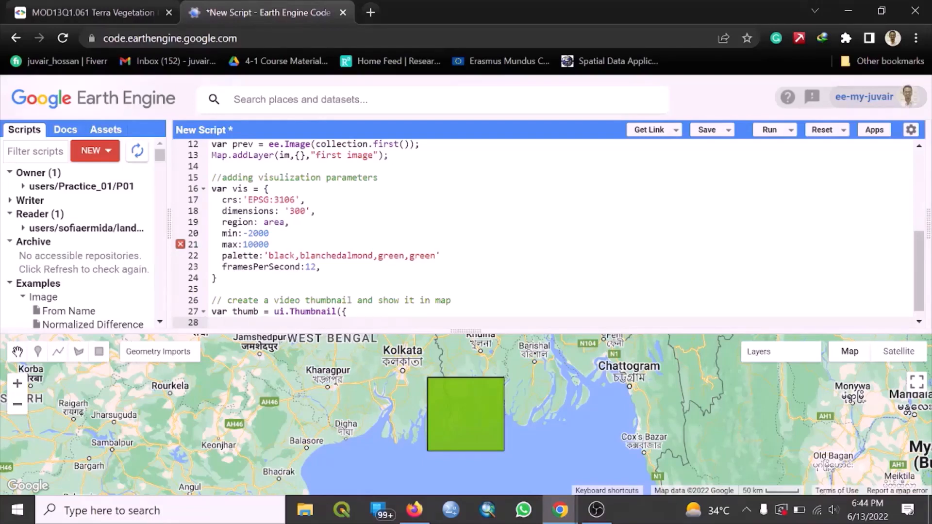
type("ims")
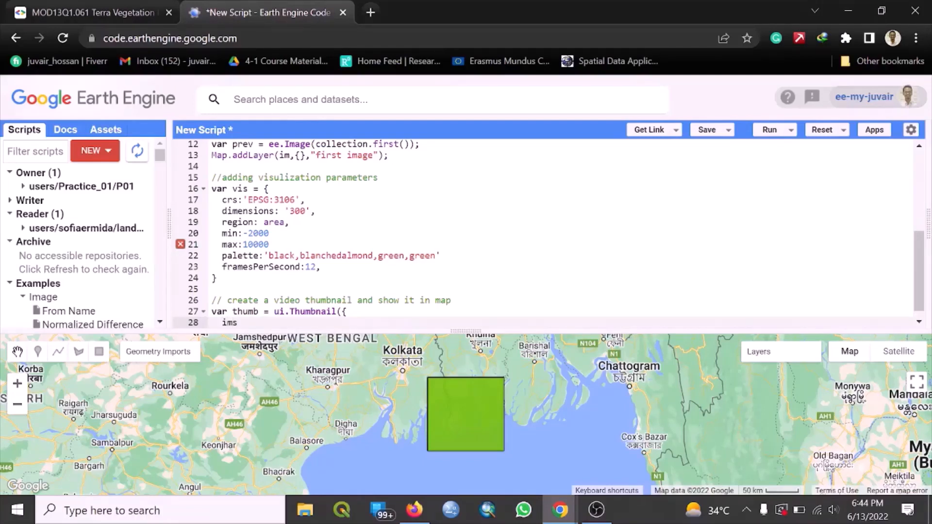
left_click(237, 323)
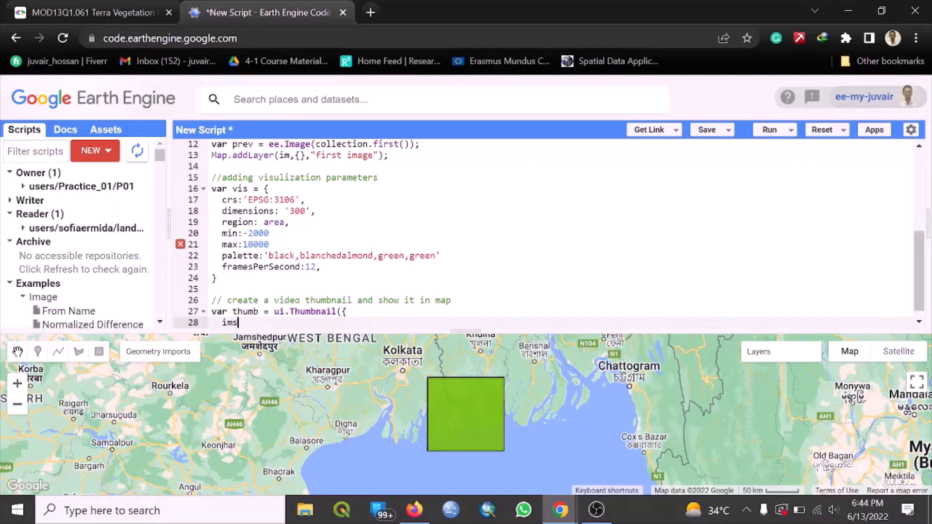
type("age:")
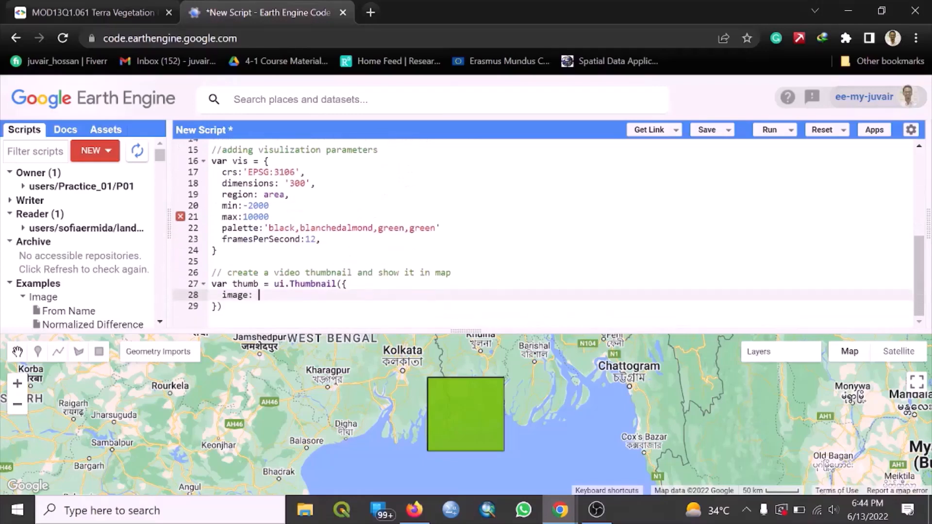
type("co")
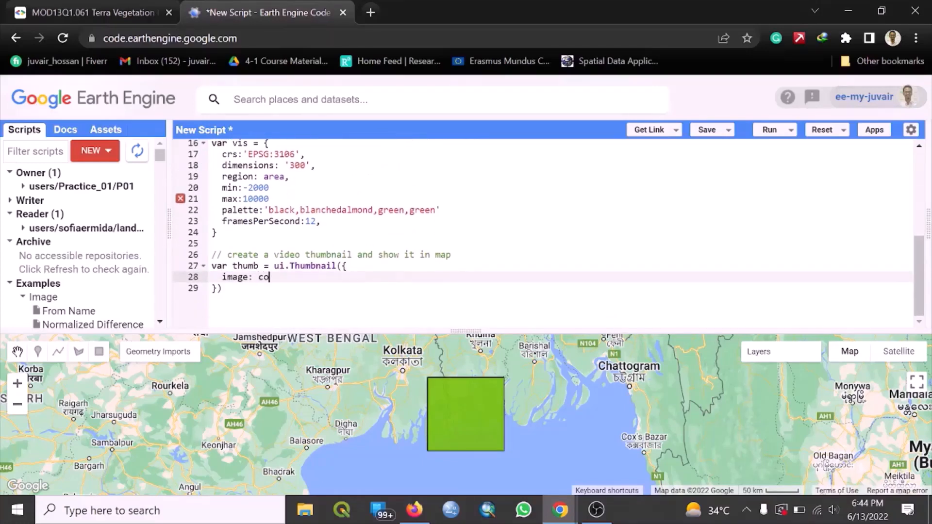
type("lection,")
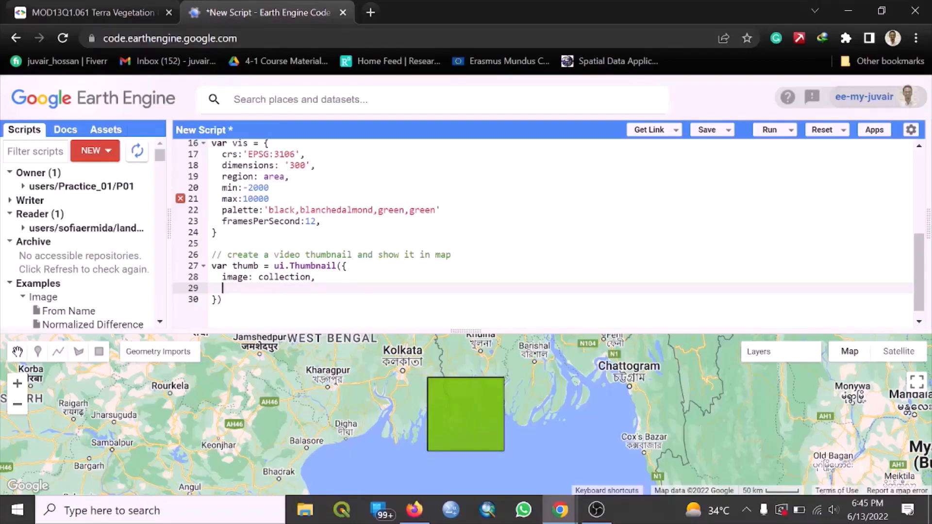
Add params: vis and an empty style: {} object opened onto its own line
type("params")
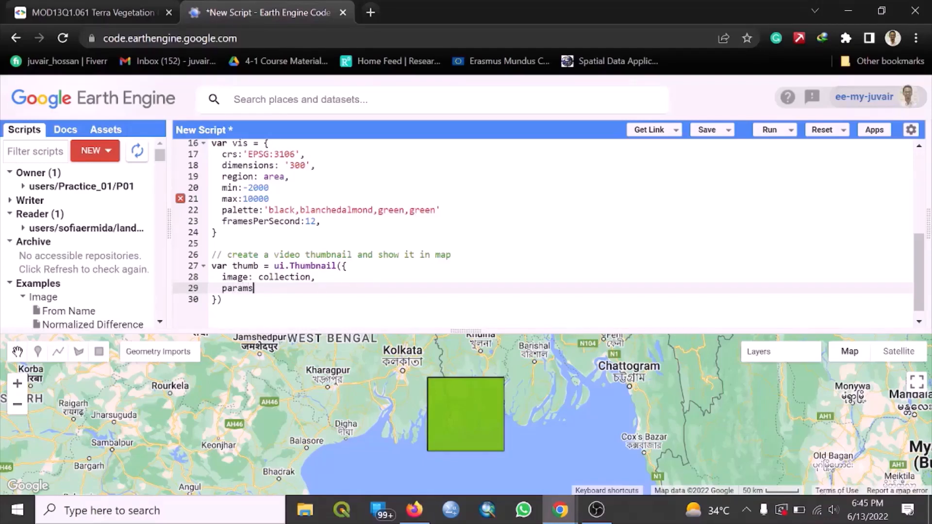
type(":")
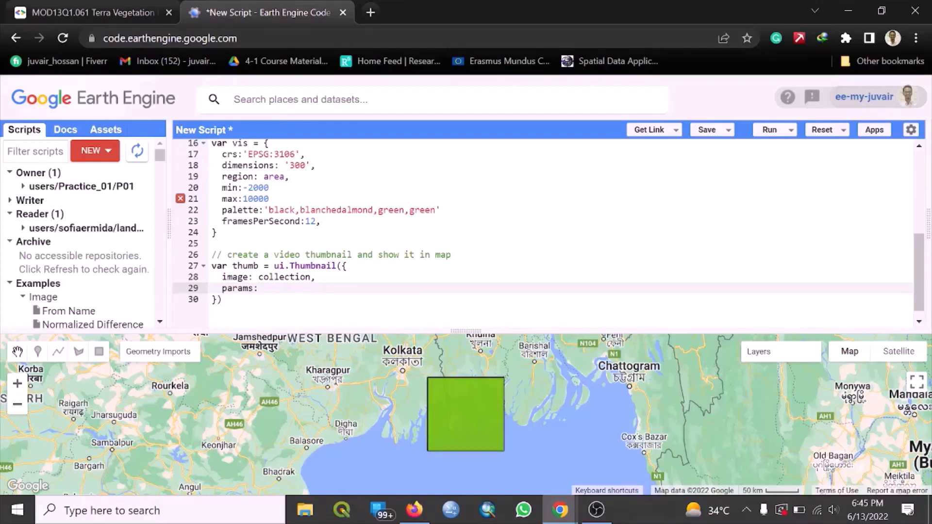
type("vis")
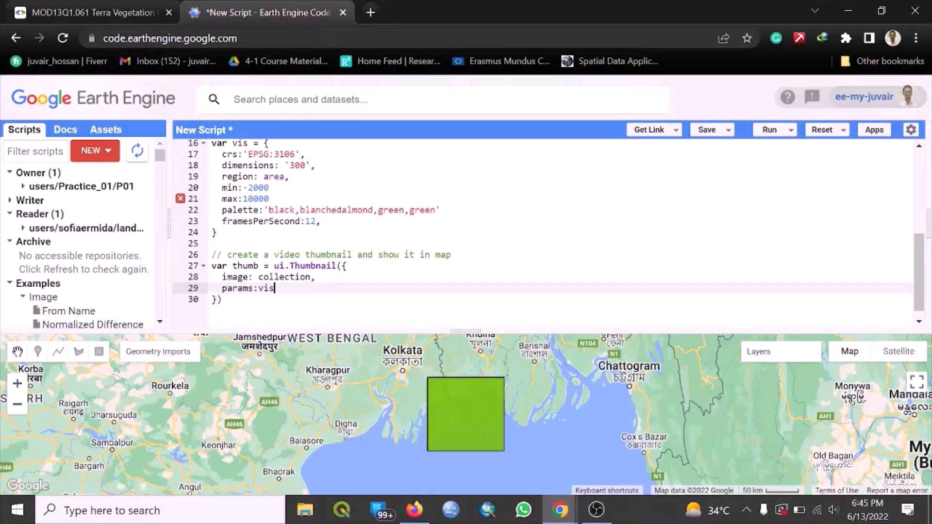
type(",")
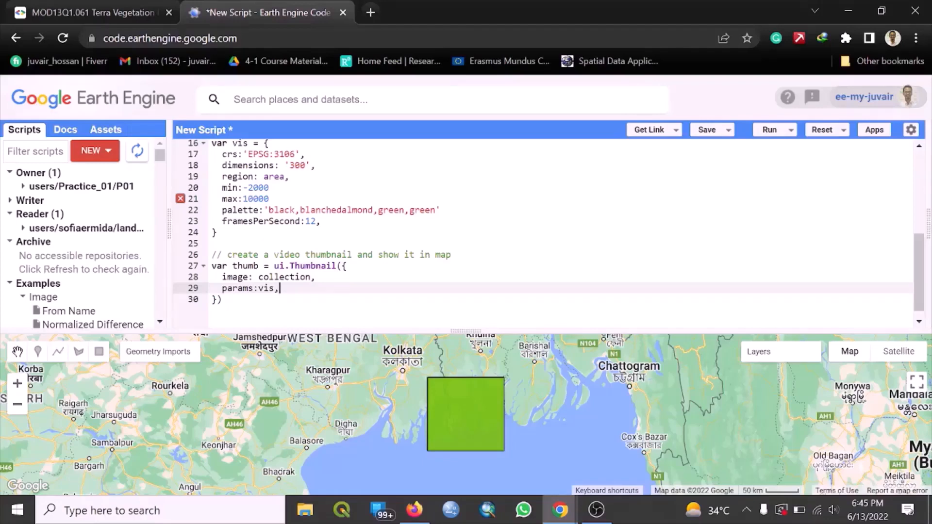
type("s")
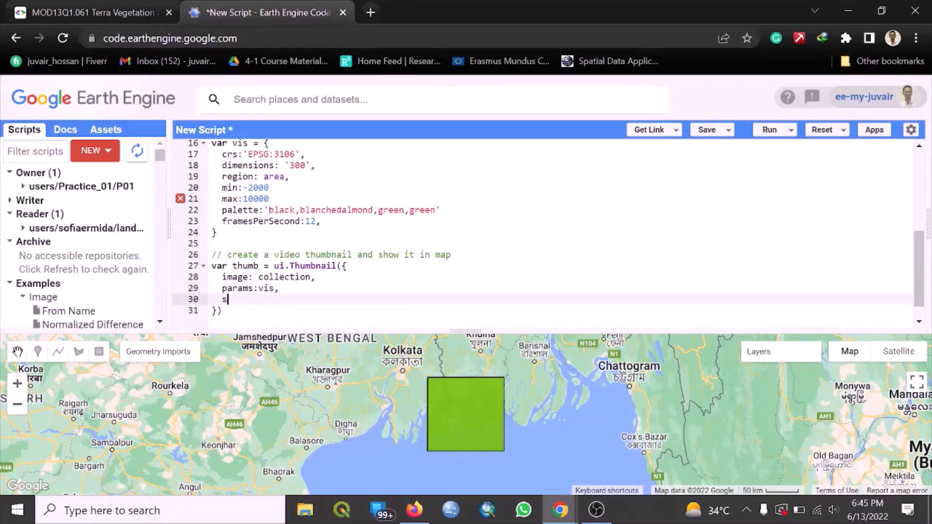
type("tyle")
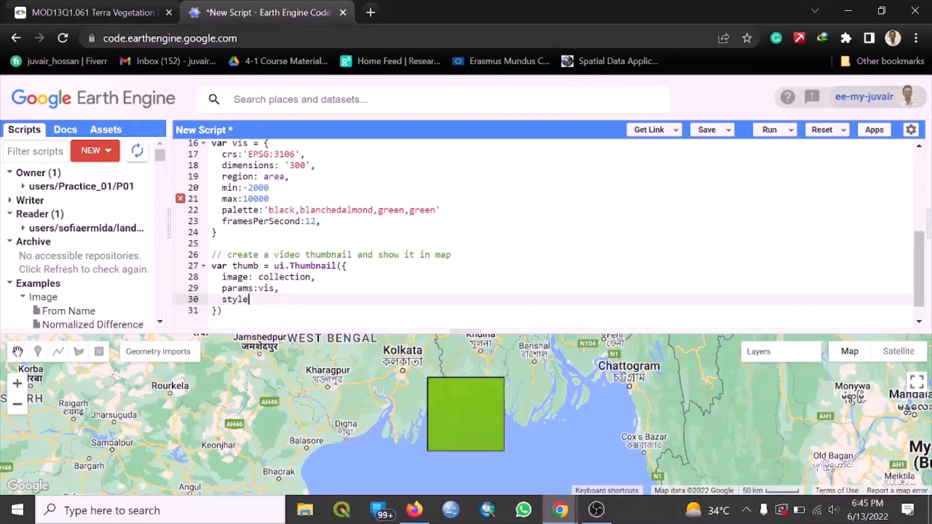
type(":")
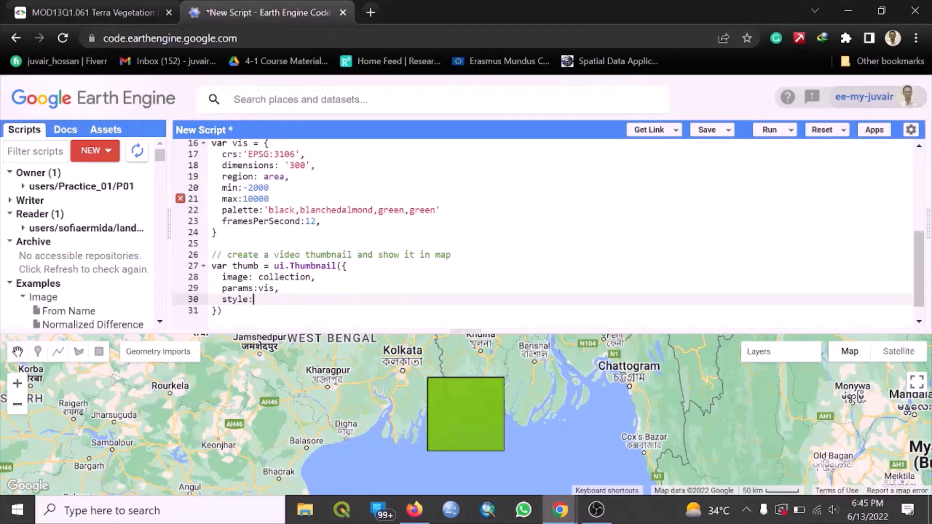
type("{")
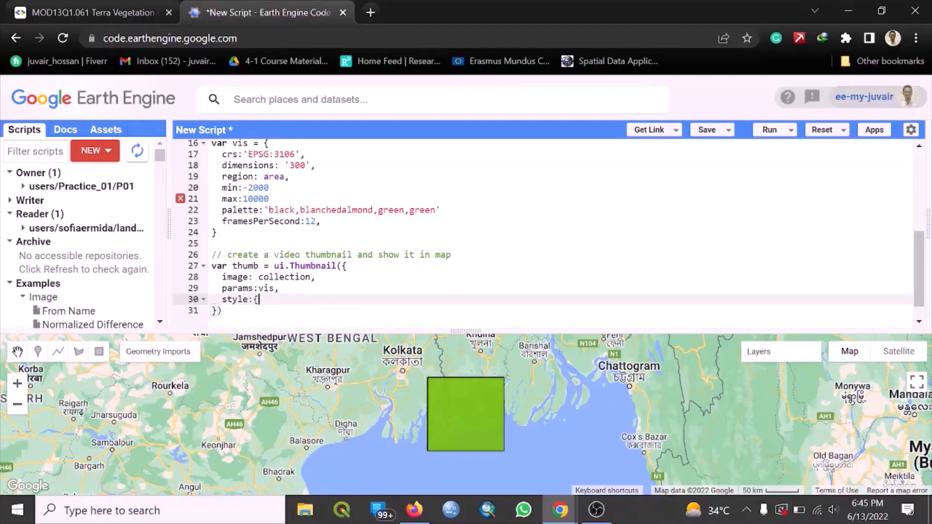
type("}")
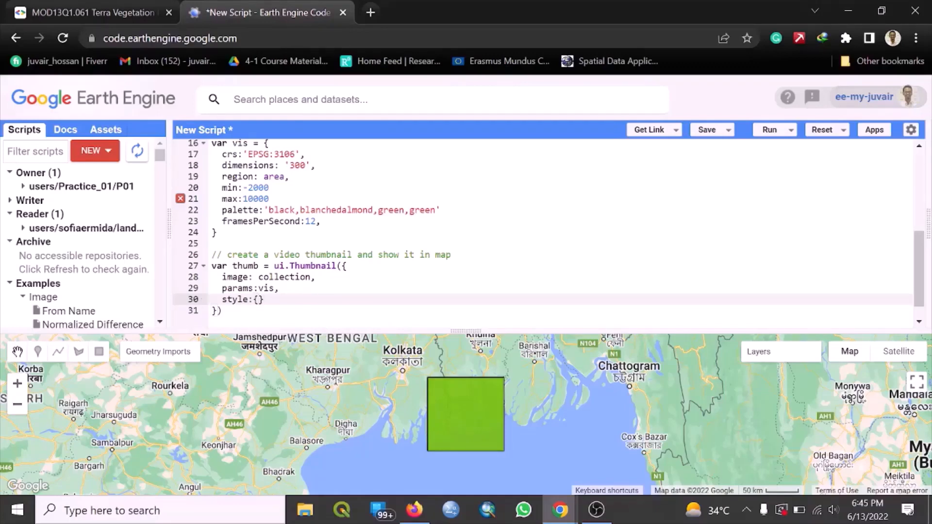
key("Enter")
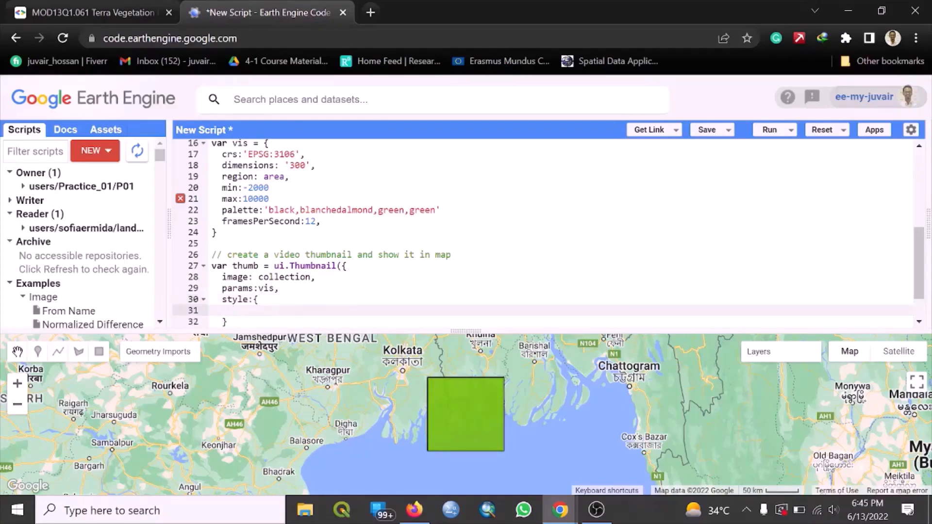
Give the style position 'bottom-left' and width '320px'
type("pos")
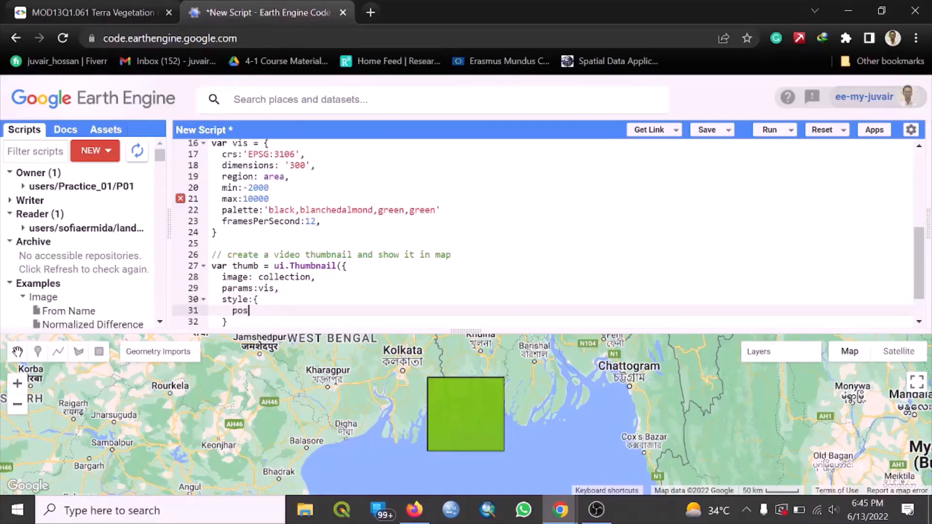
type("ition")
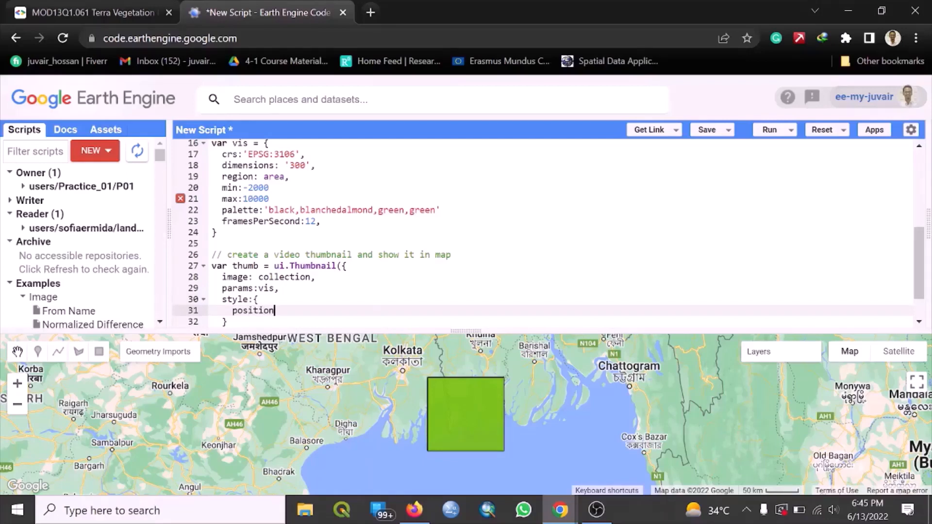
type(": 'bo")
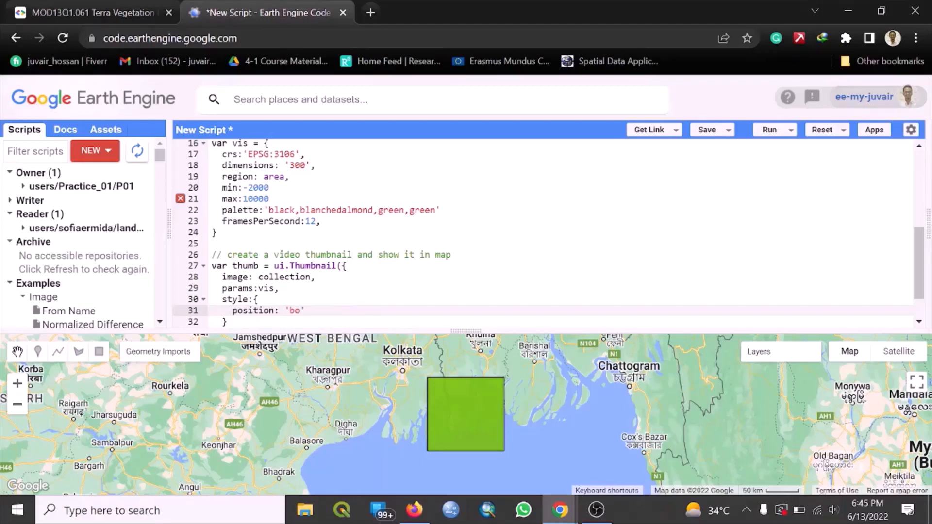
type("ttom")
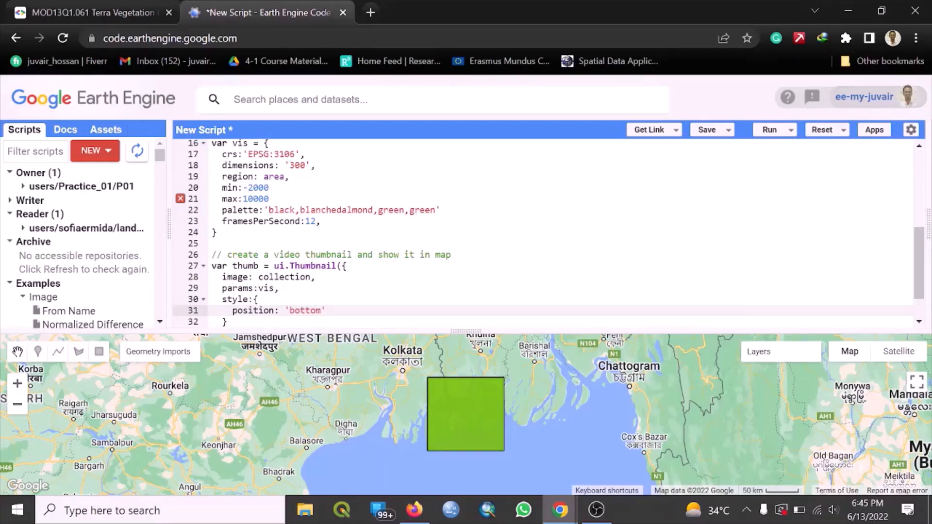
type("-left")
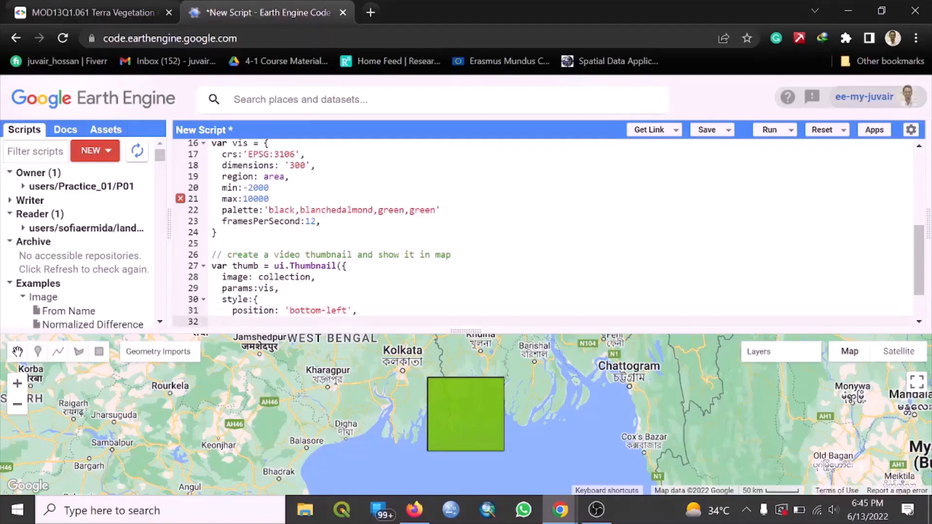
type("wid")
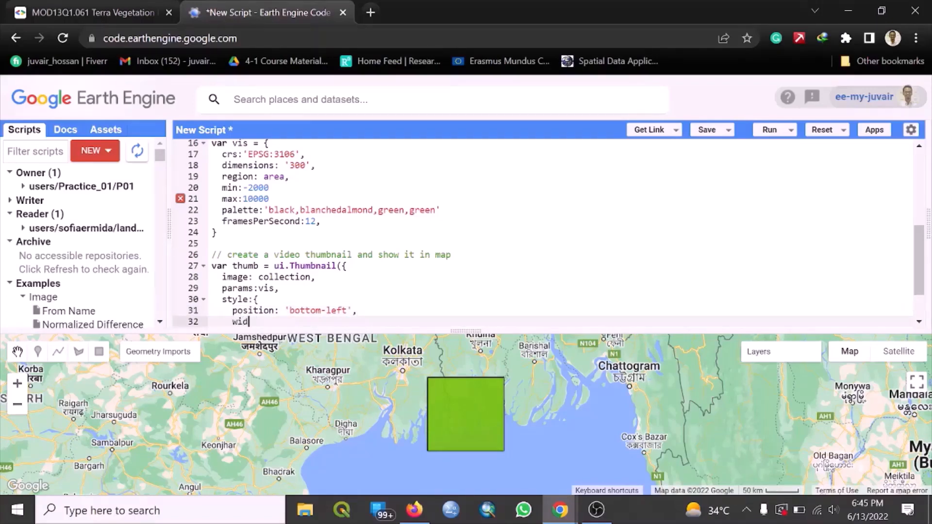
type("th")
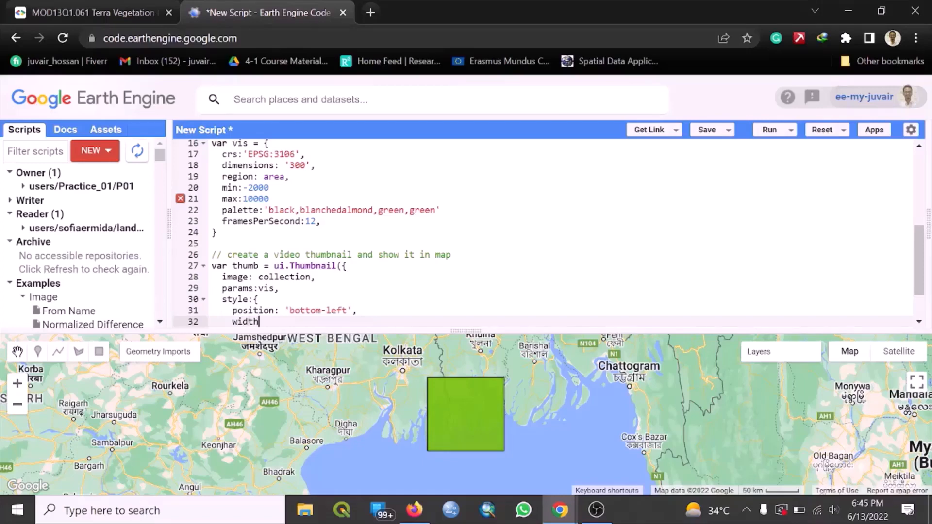
type(": '")
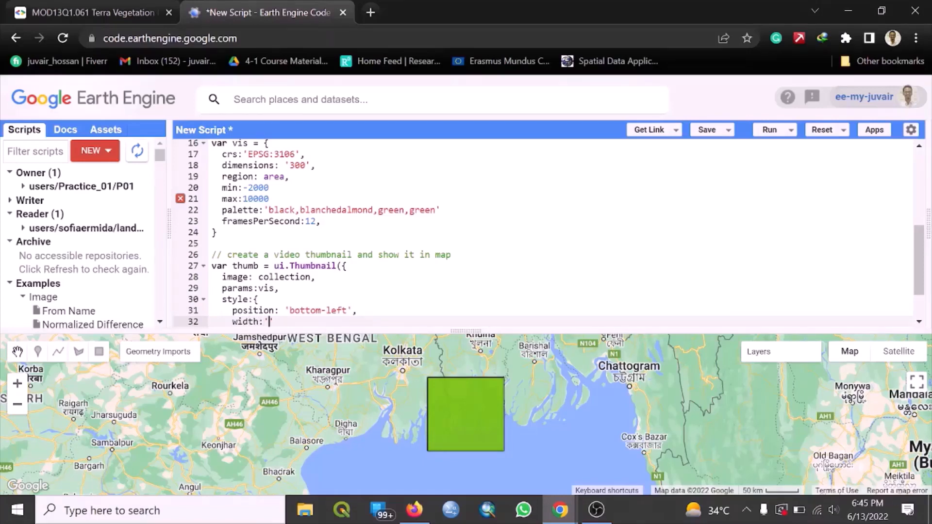
type("320 p")
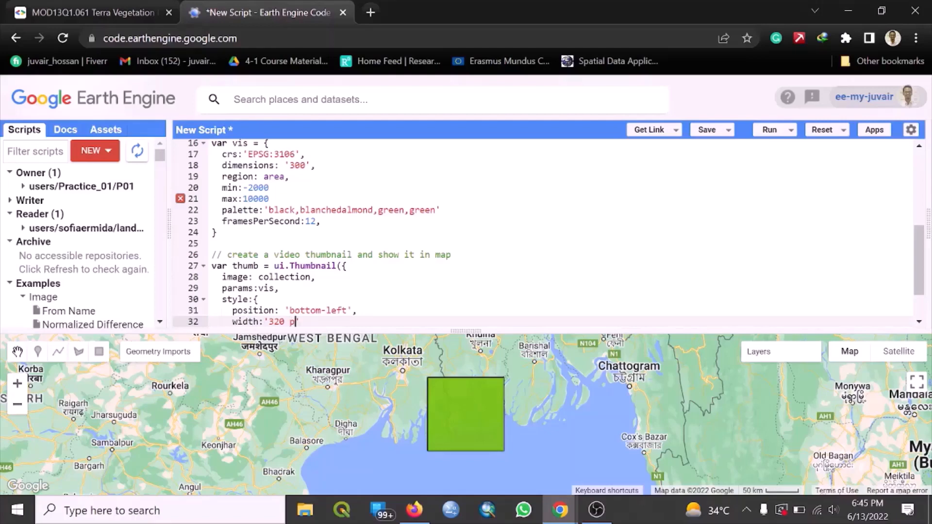
type("x")
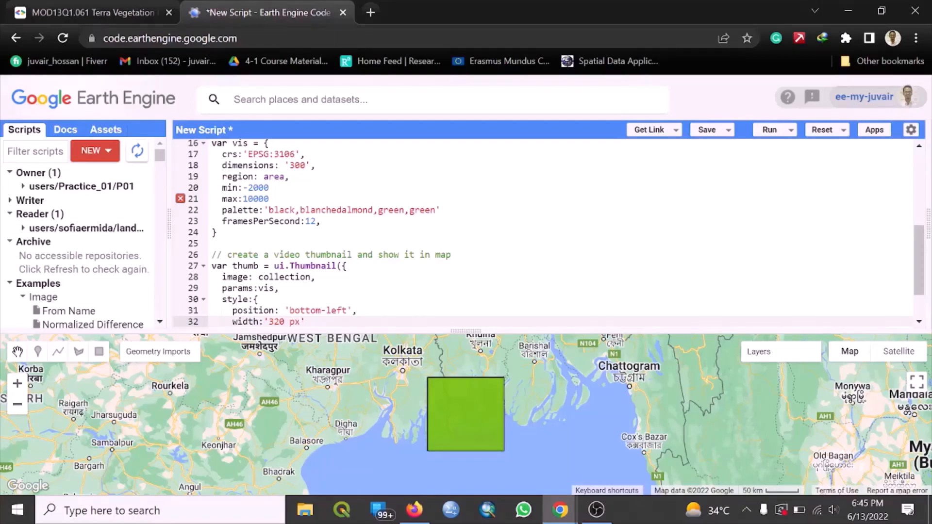
key("Backspace")
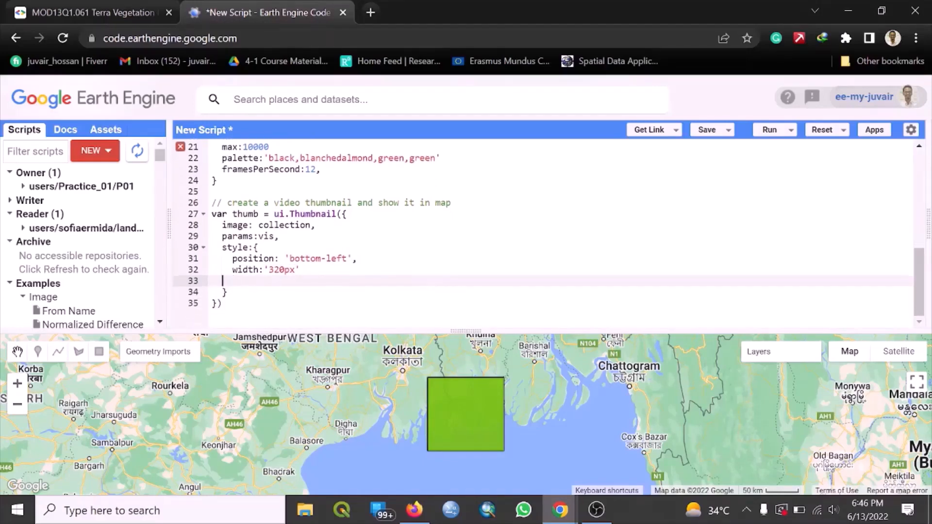
End the script with Map.add(thumb); on a new line below the thumbnail definition
key("Backspace")
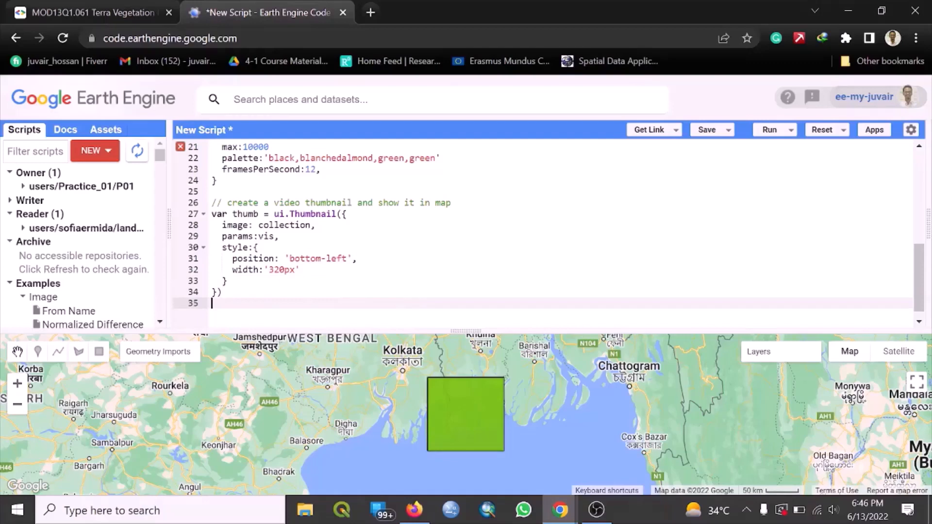
type("Map.add")
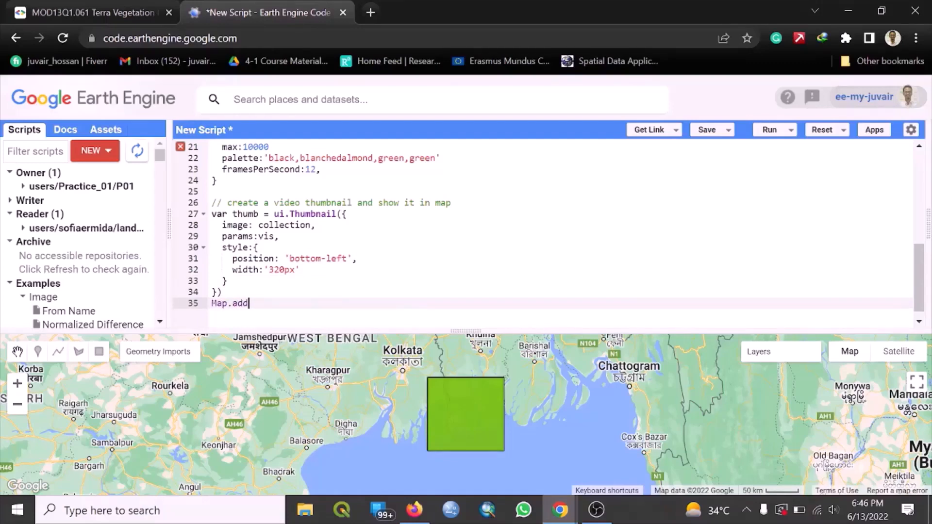
type("(")
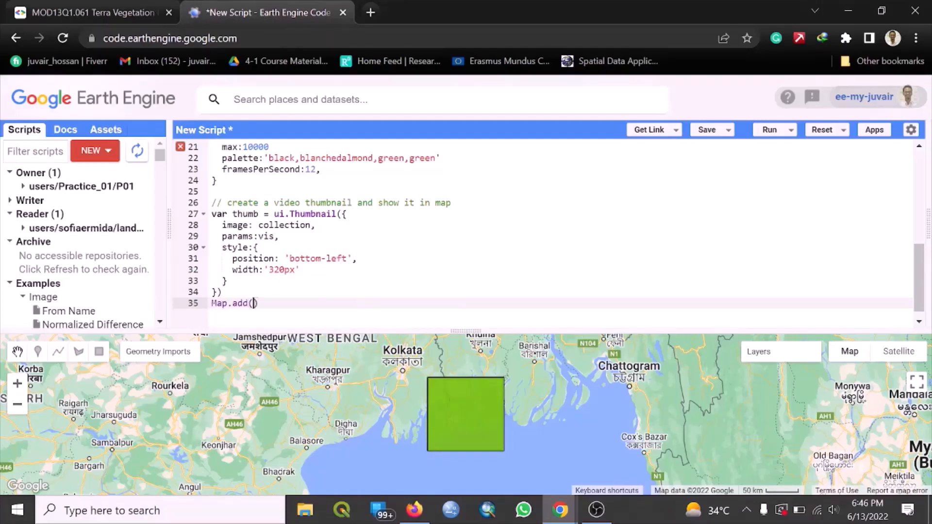
type("thumb")
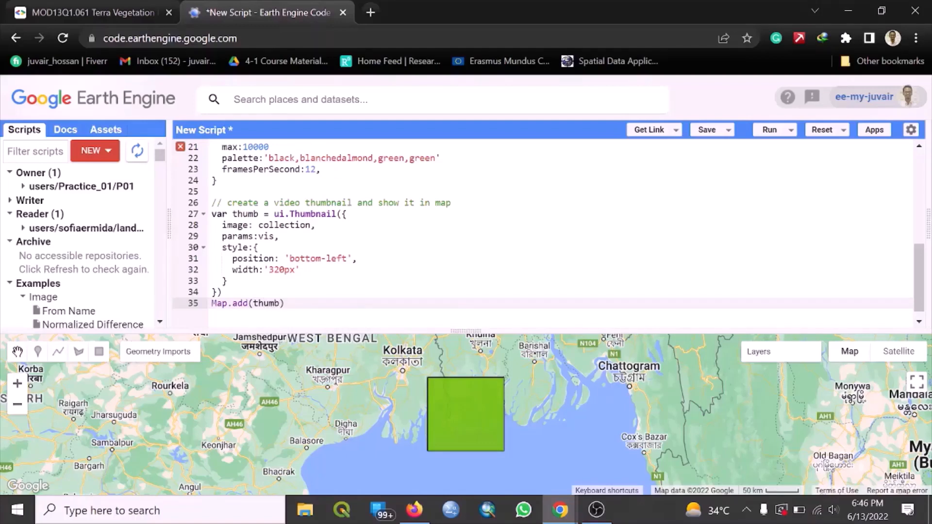
type(";")
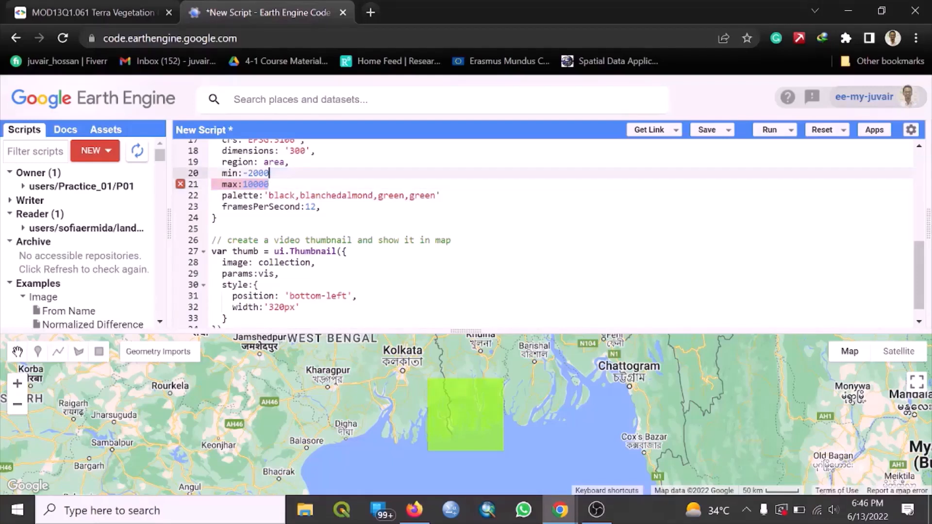
Separate the vis object's min, max and palette entries with commas and rerun the script
type(",")
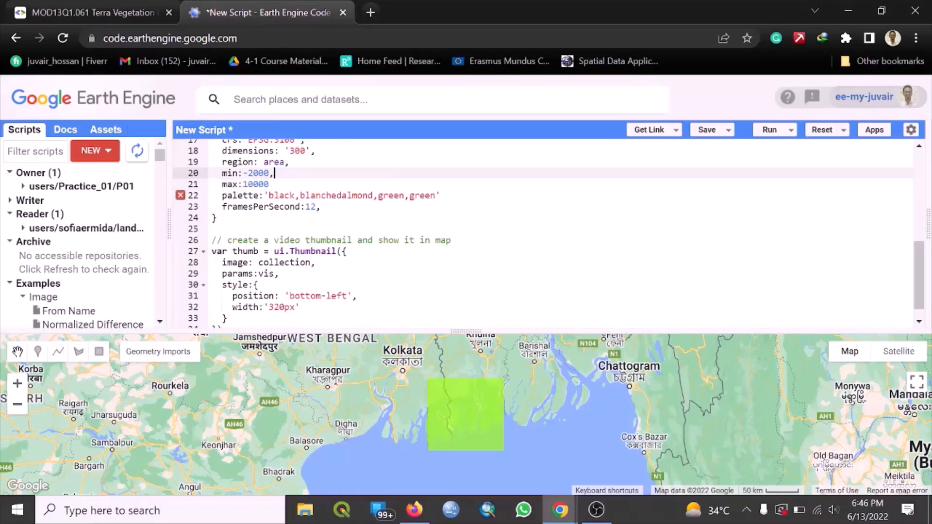
left_click(272, 184)
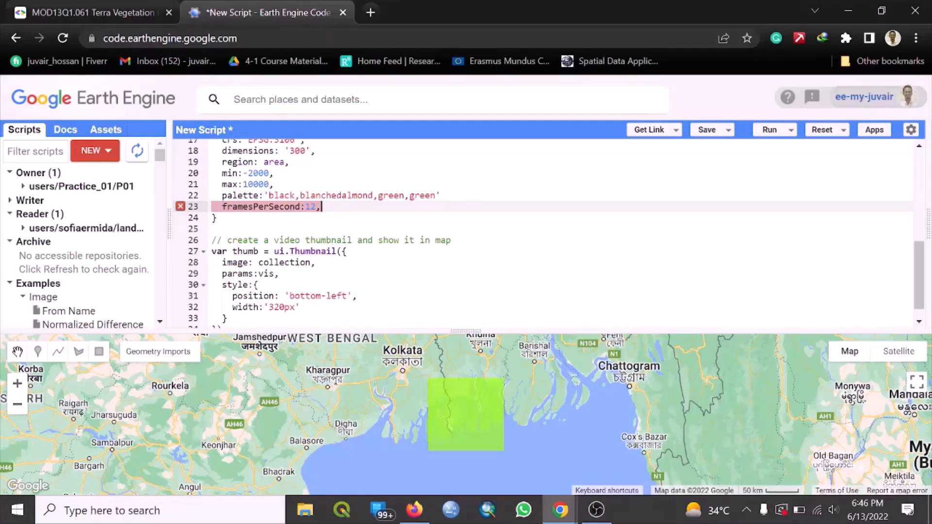
left_click(312, 205)
type(",")
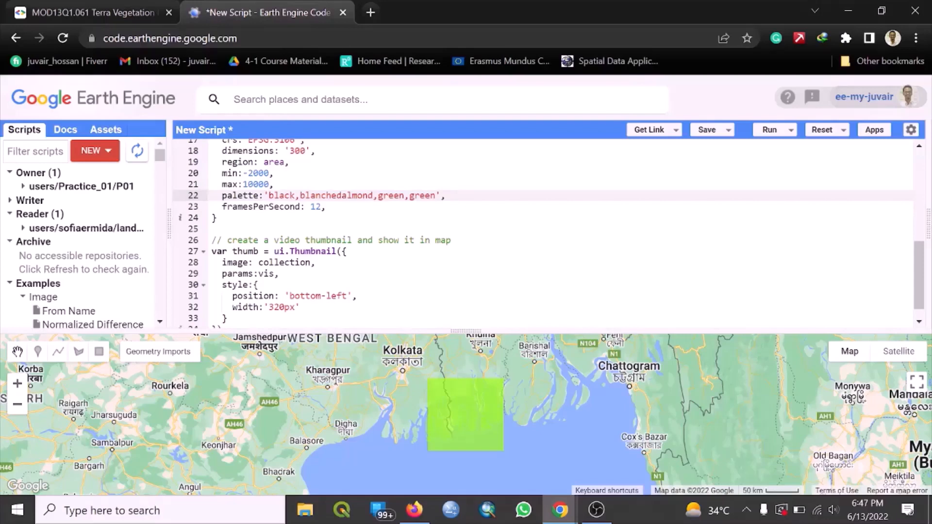
left_click(769, 129)
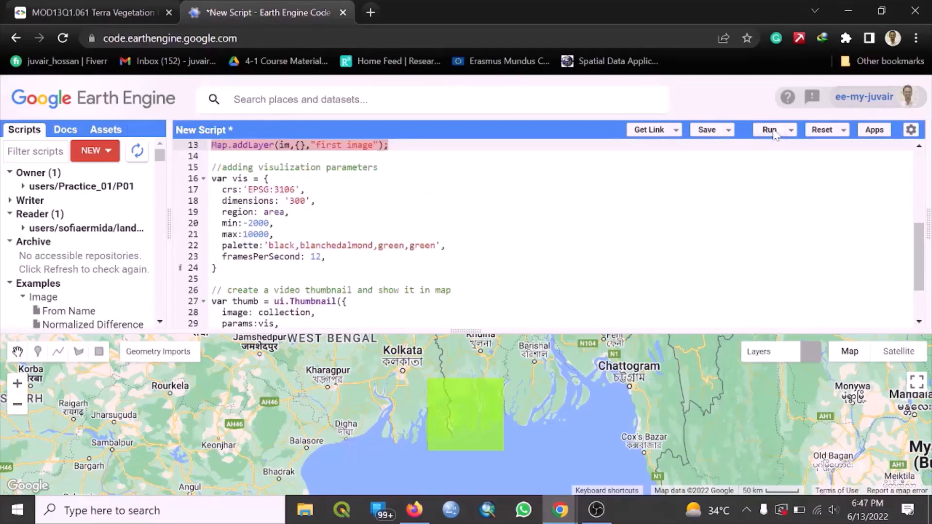
left_click(769, 129)
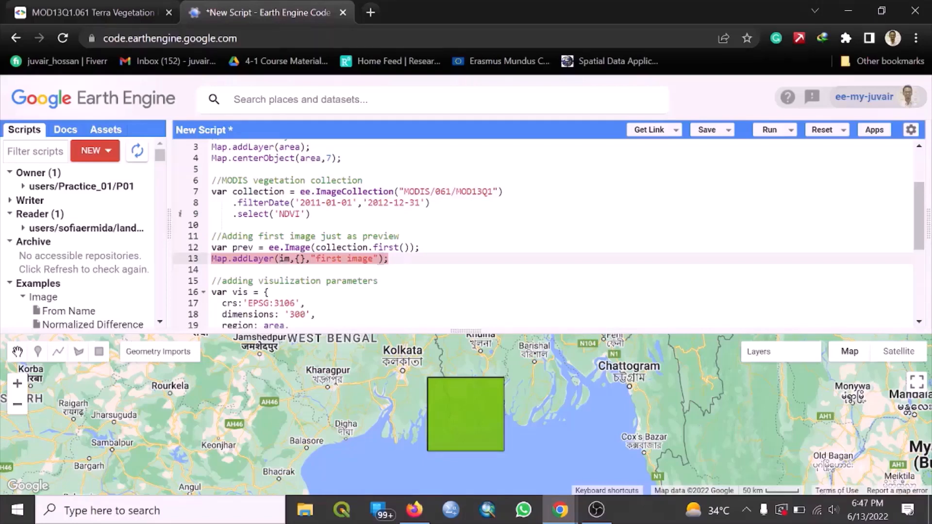
Comment out the first-image preview and addLayer lines so the animated thumbnail shows bottom-left
left_click(302, 258)
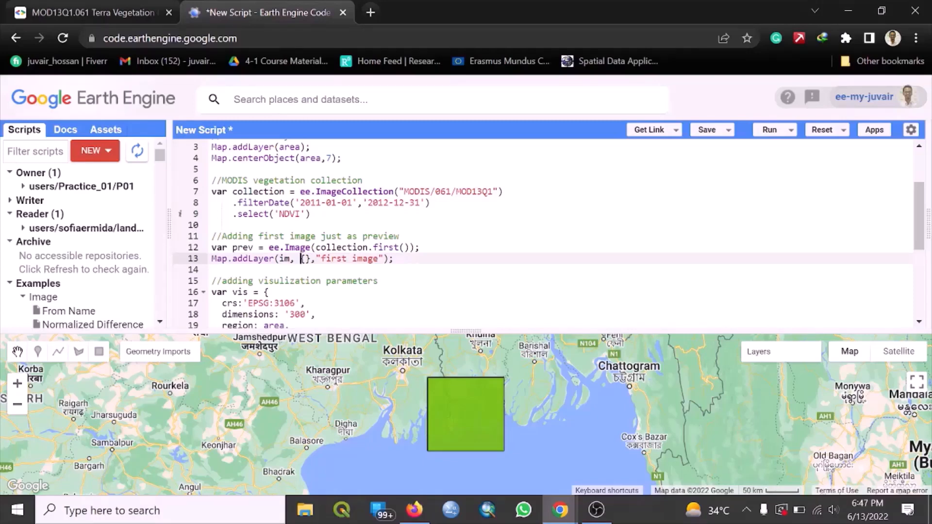
scroll("down", 3)
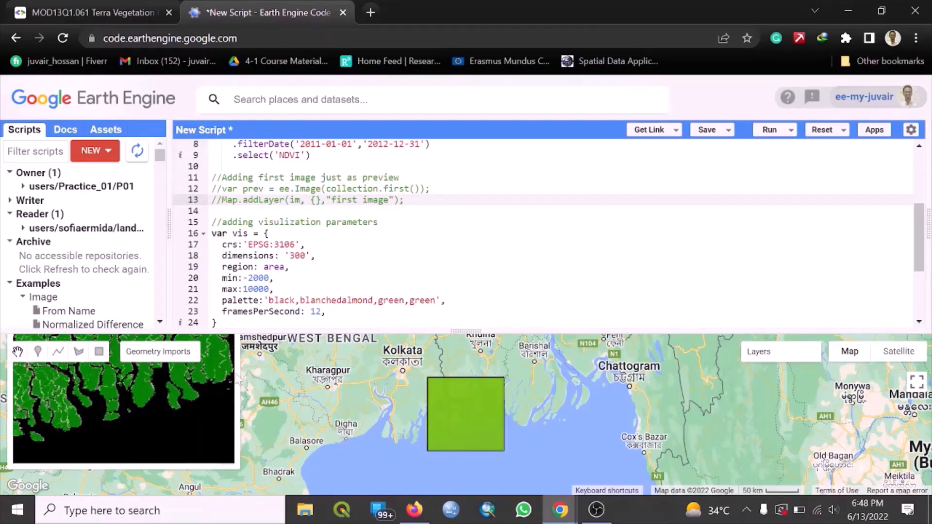
Change the thumbnail position to 'bottom-right' and rerun to place it on the map's right side
scroll("down", 3)
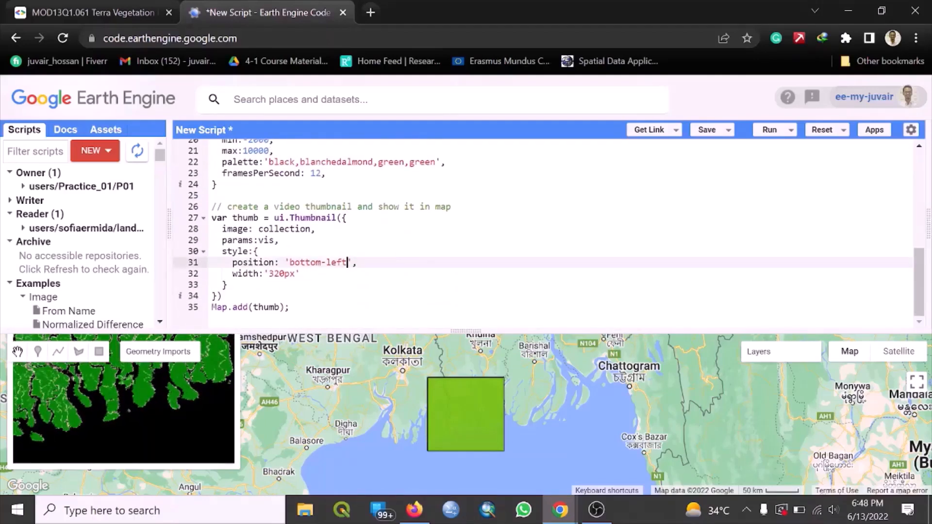
key("Backspace")
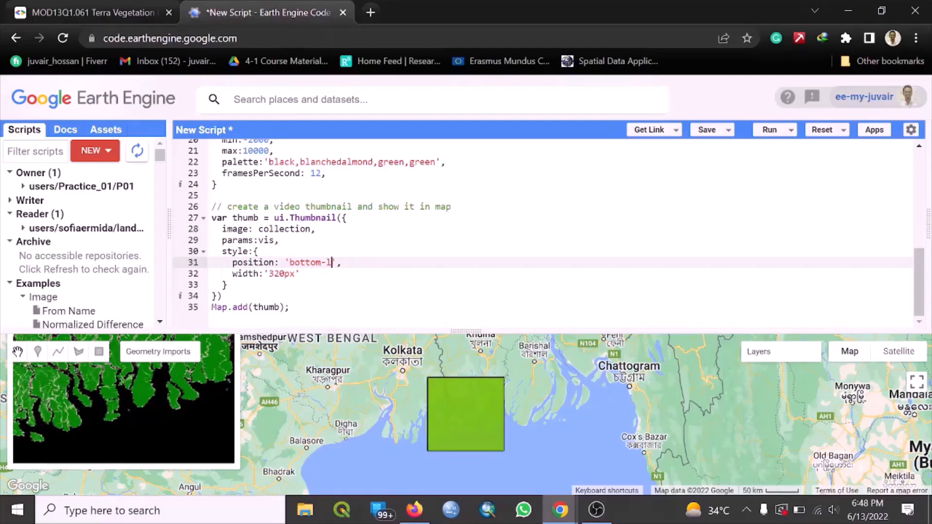
type("ight")
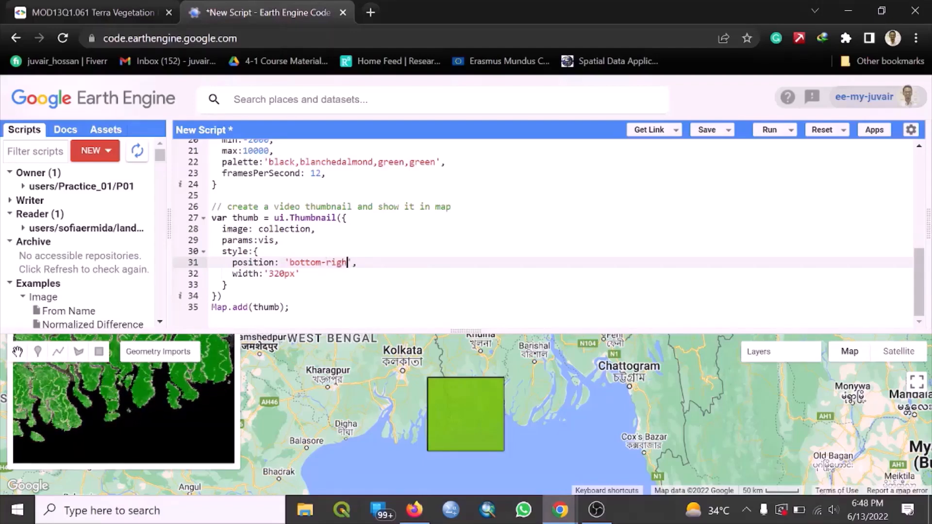
type("t")
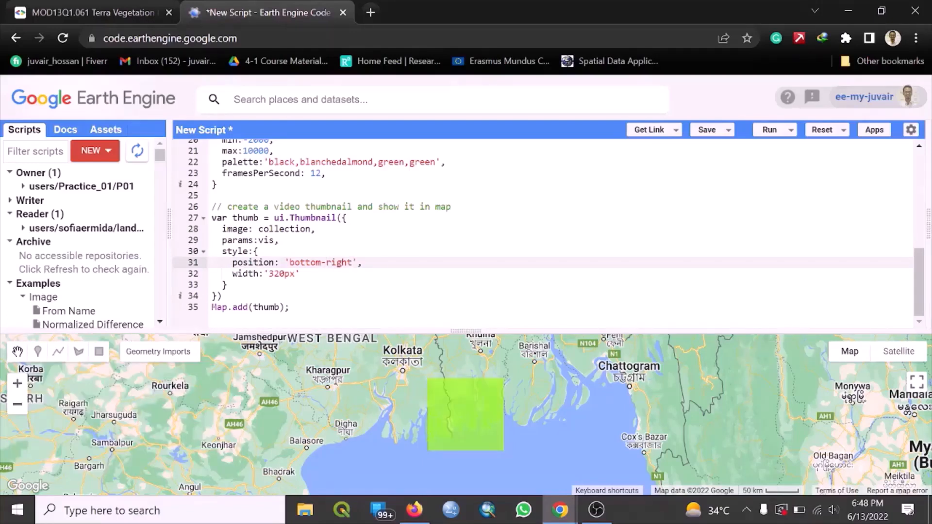
left_click(769, 129)
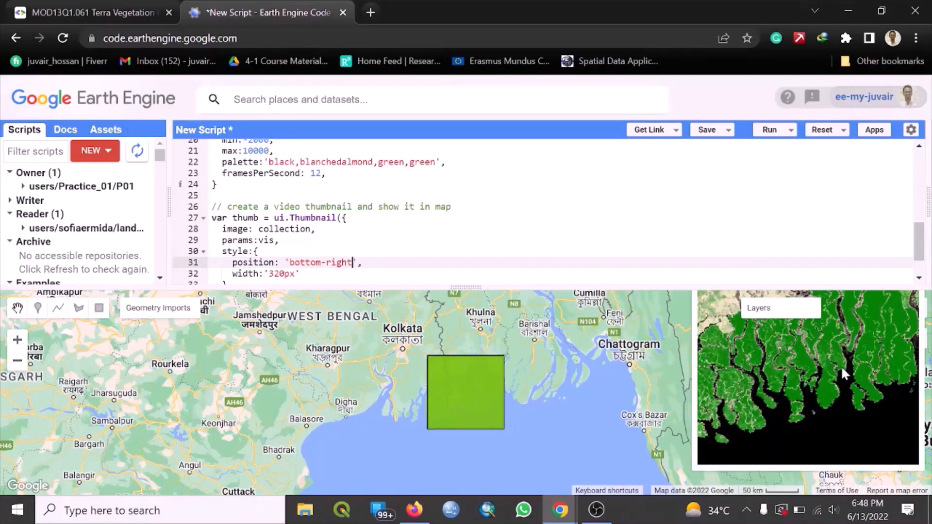
Save the animated thumbnail via Save image as to the Desktop, named Mangrove
right_click(844, 375)
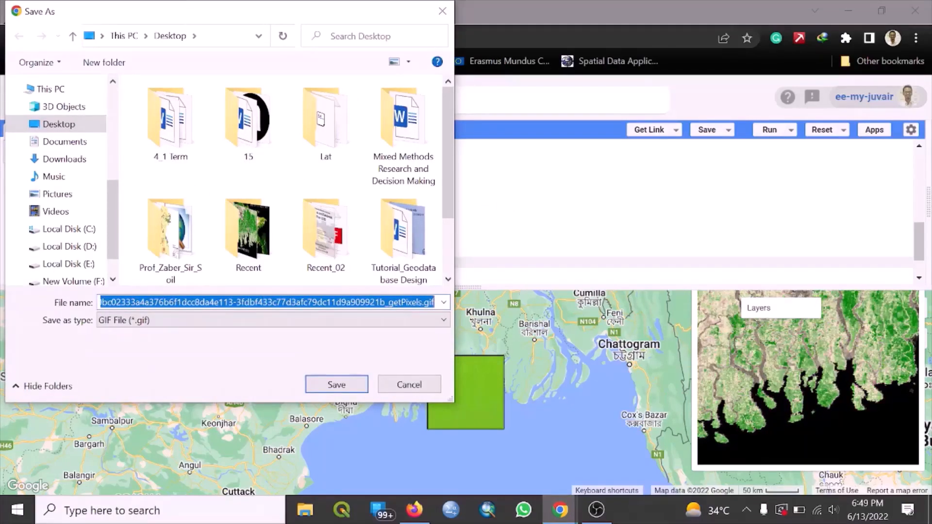
type("Mangrove")
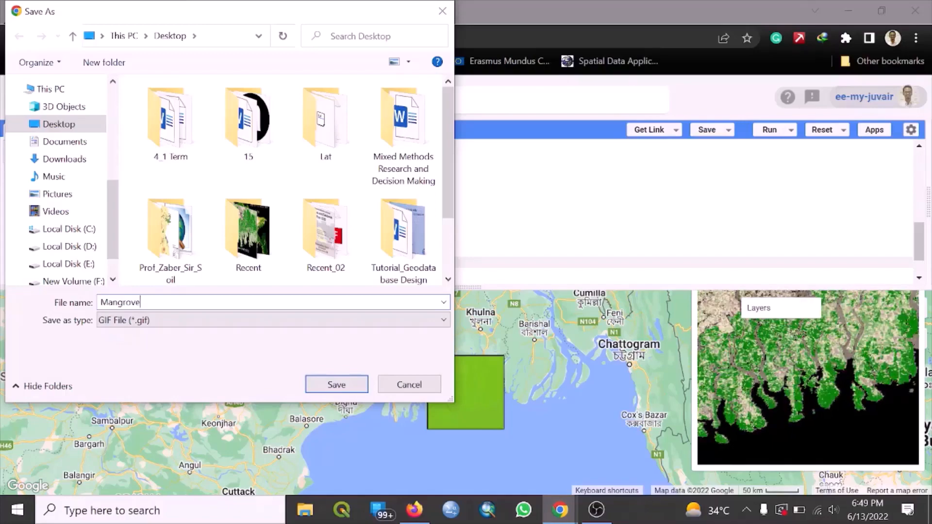
left_click(247, 230)
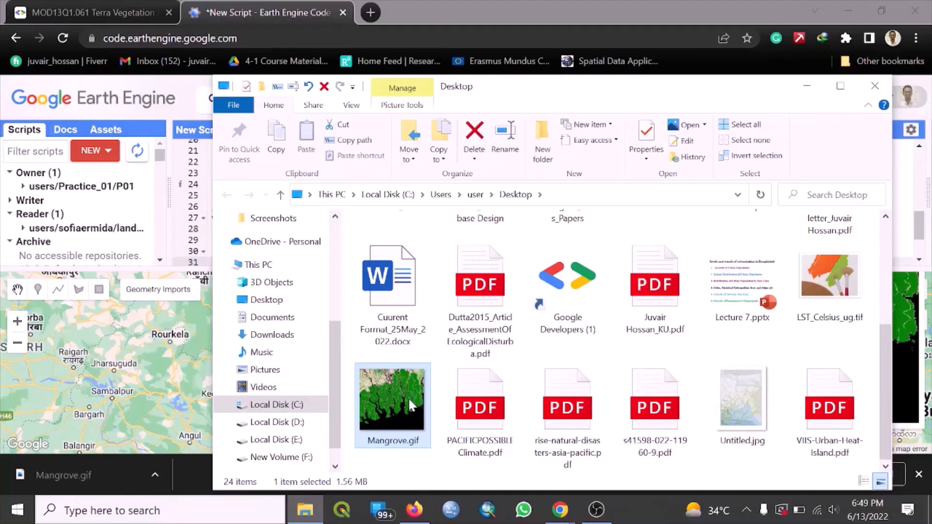
Bring up the file actions menu for Mangrove.gif on the Desktop
right_click(393, 406)
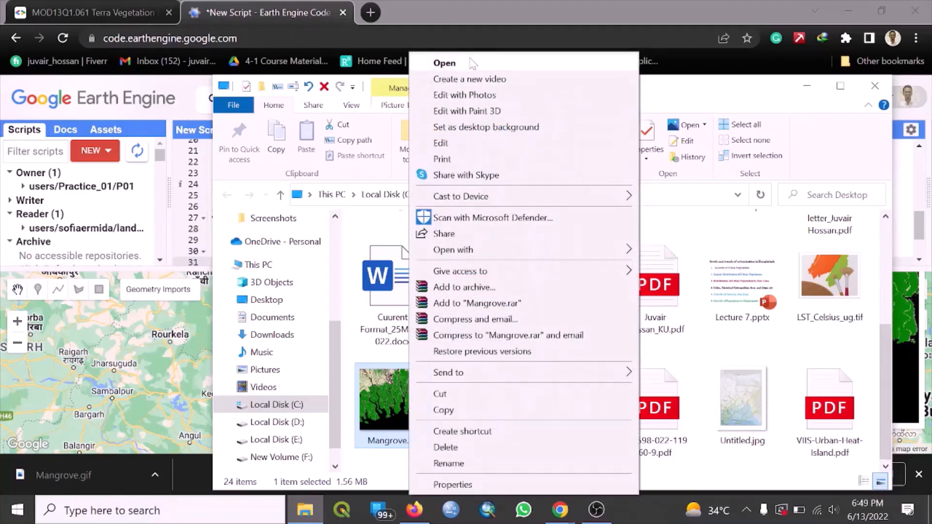